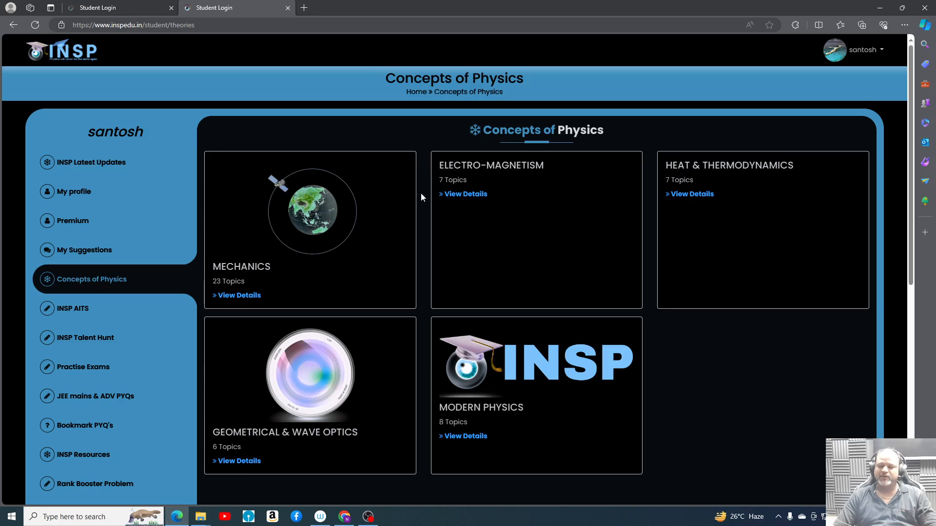
mouse_move(428, 187)
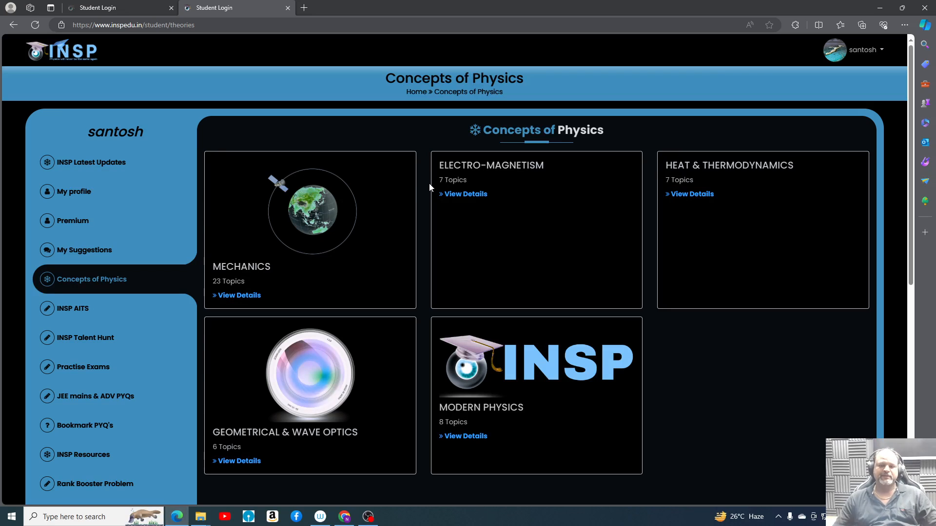
mouse_move(464, 194)
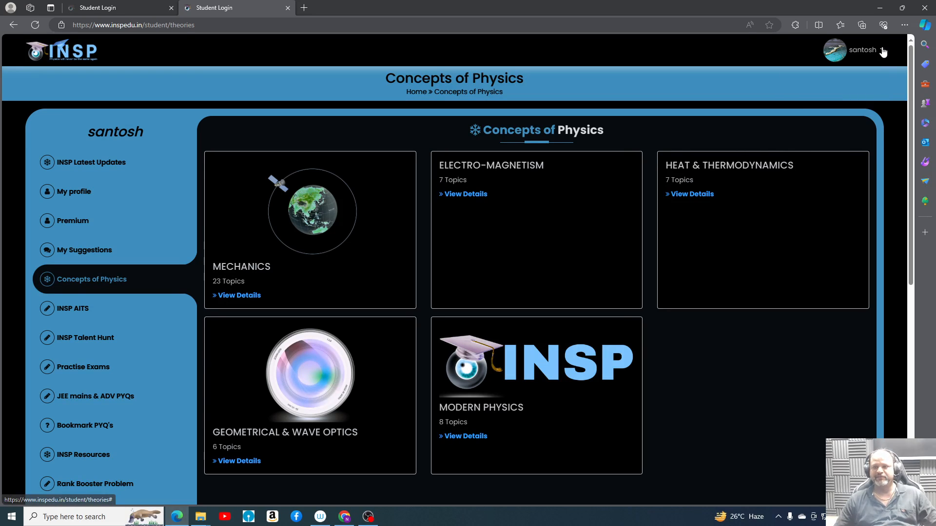
Open the santosh account menu in the top-right header.
click(861, 50)
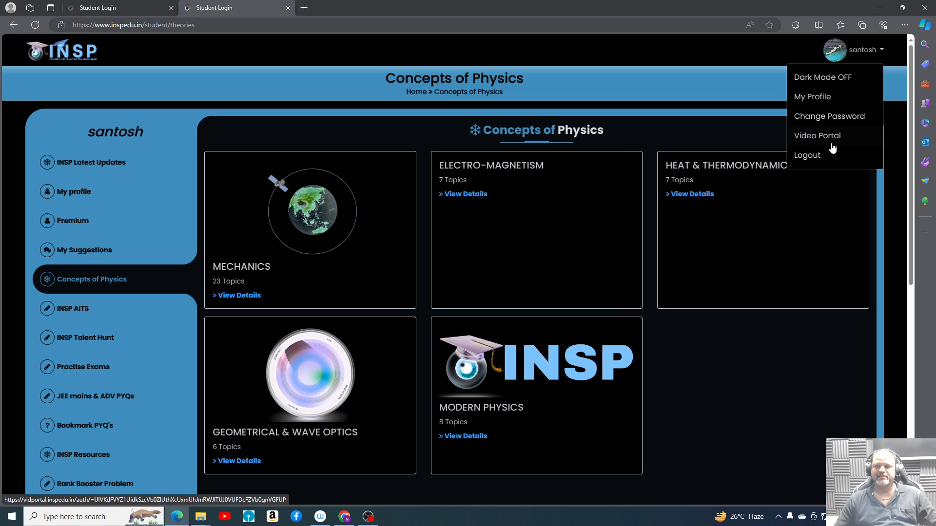
Choose Video Portal from the account menu to open the portal homepage.
click(817, 136)
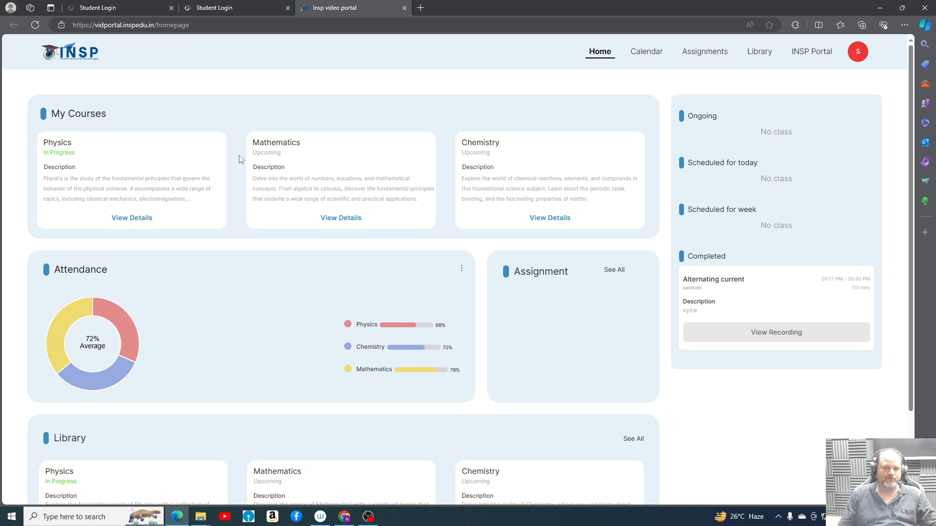
mouse_move(279, 146)
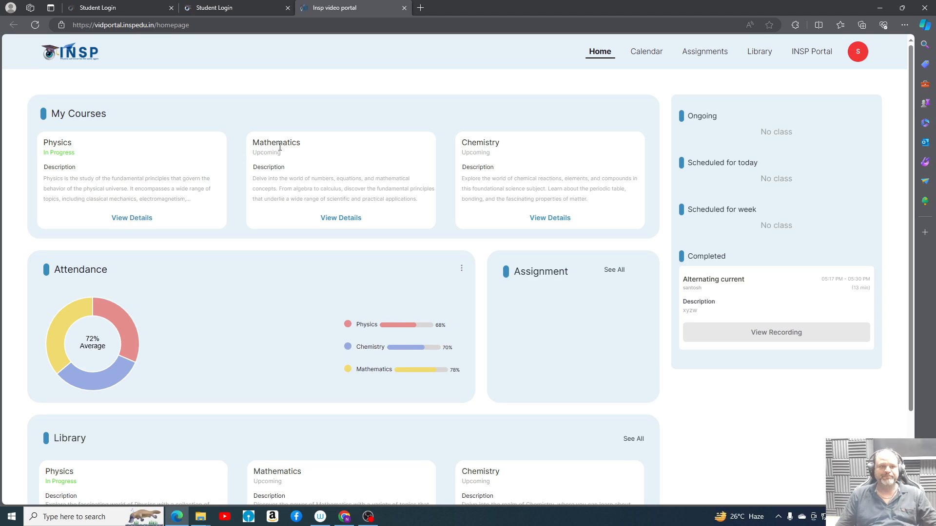
mouse_move(300, 253)
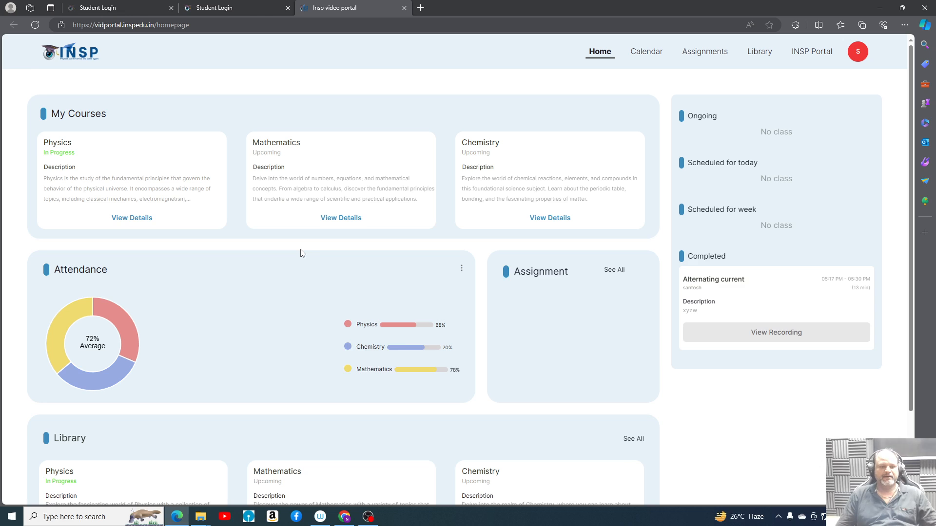
mouse_move(382, 197)
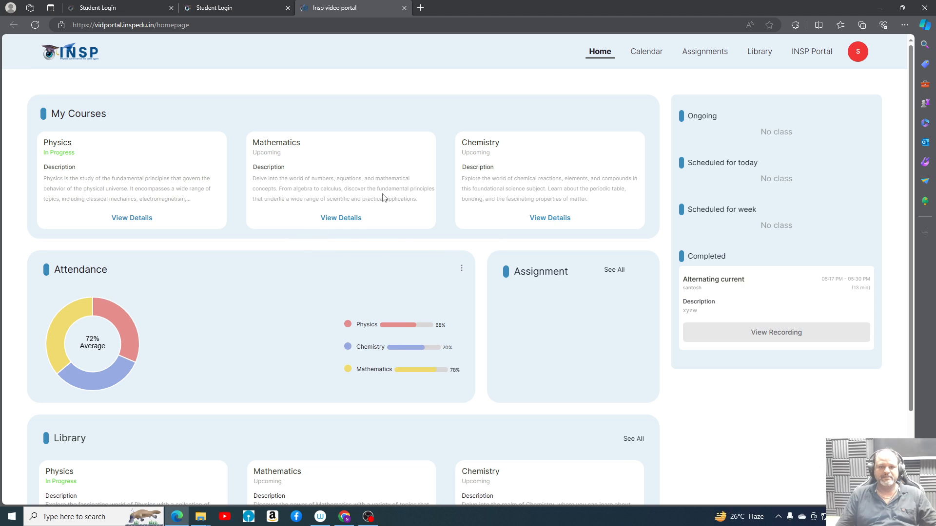
mouse_move(341, 260)
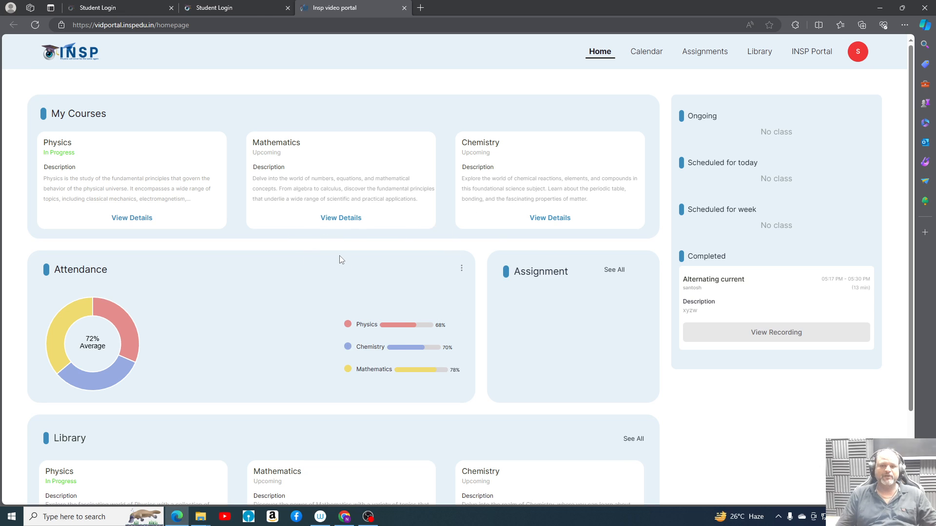
mouse_move(295, 138)
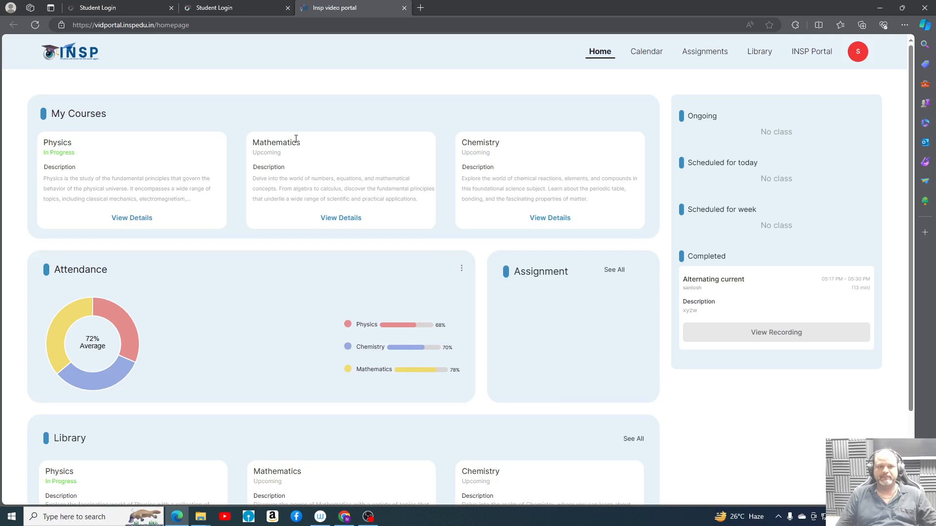
mouse_move(234, 200)
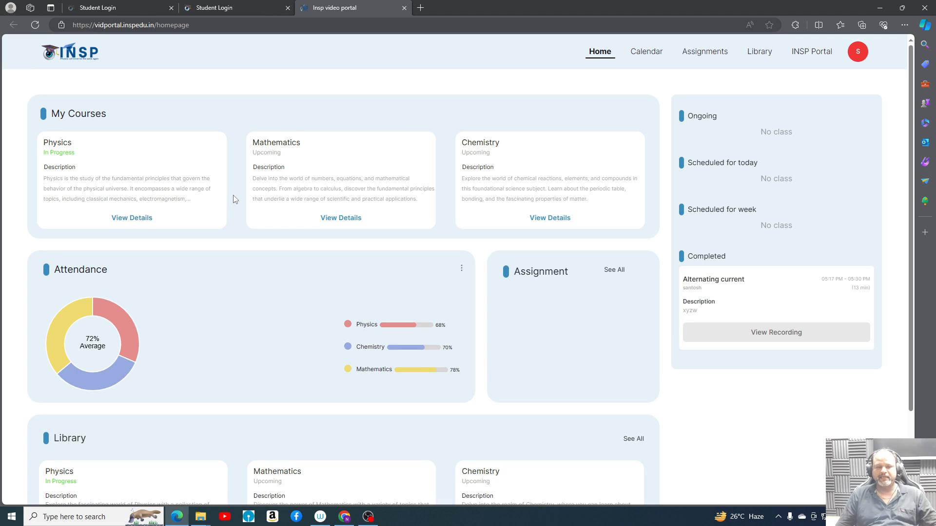
mouse_move(523, 178)
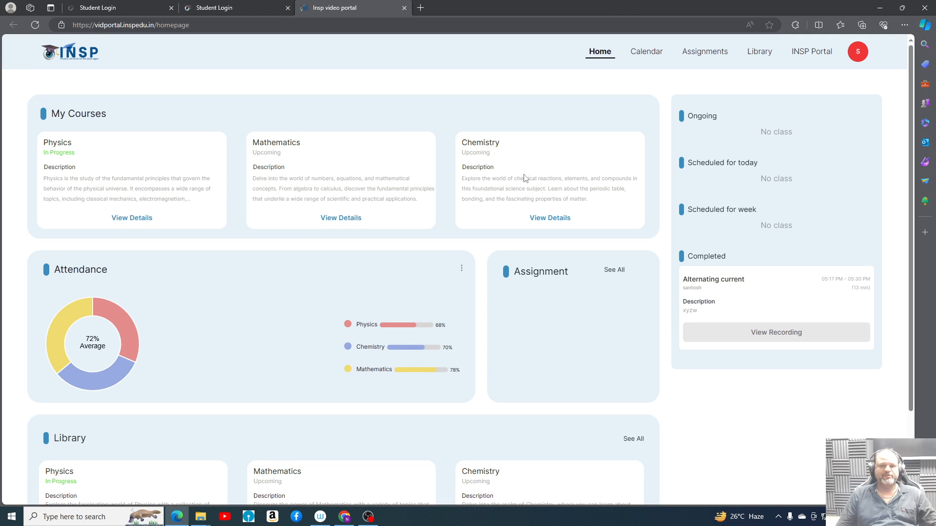
mouse_move(558, 131)
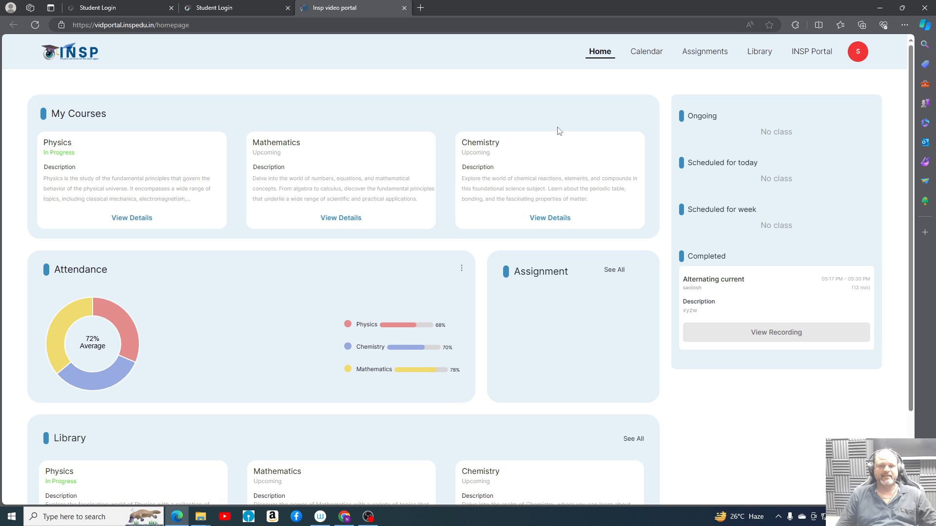
mouse_move(285, 176)
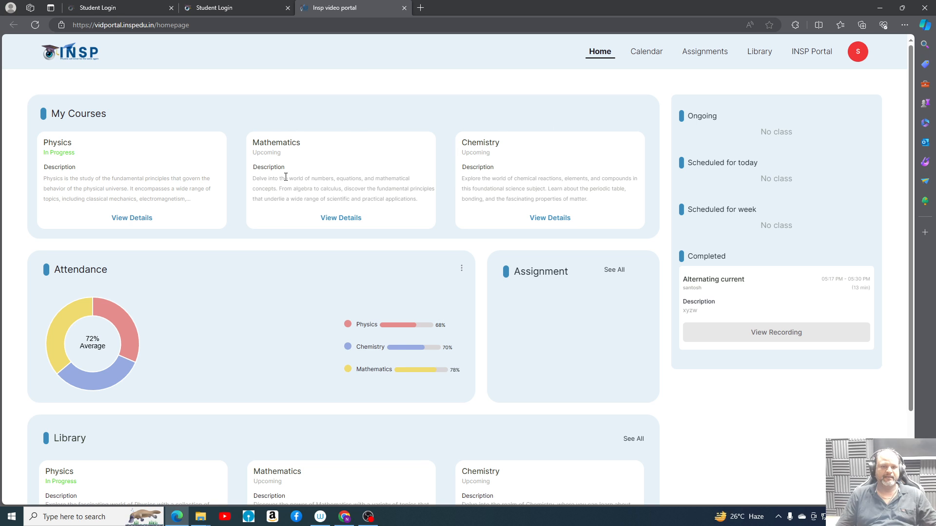
View the Mathematics and Chemistry courses (Coming Soon), then the Physics chapter list.
click(341, 218)
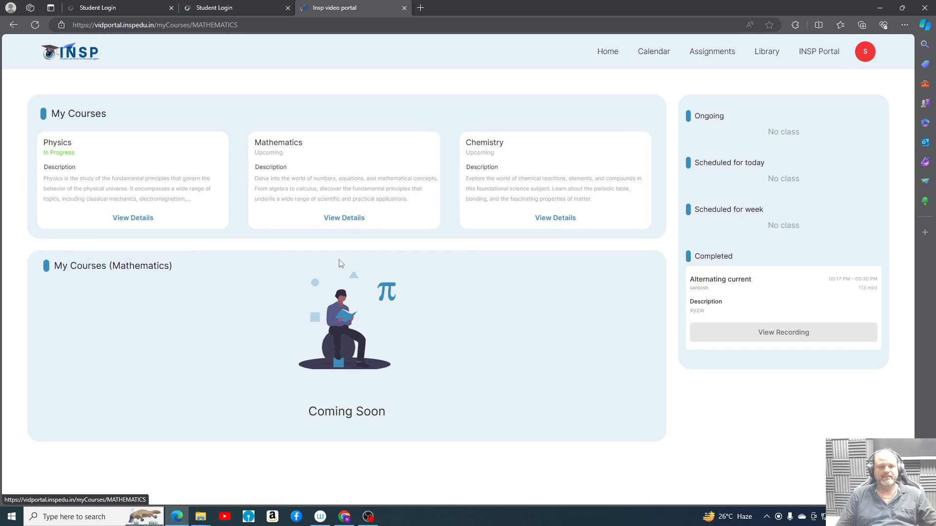
click(555, 217)
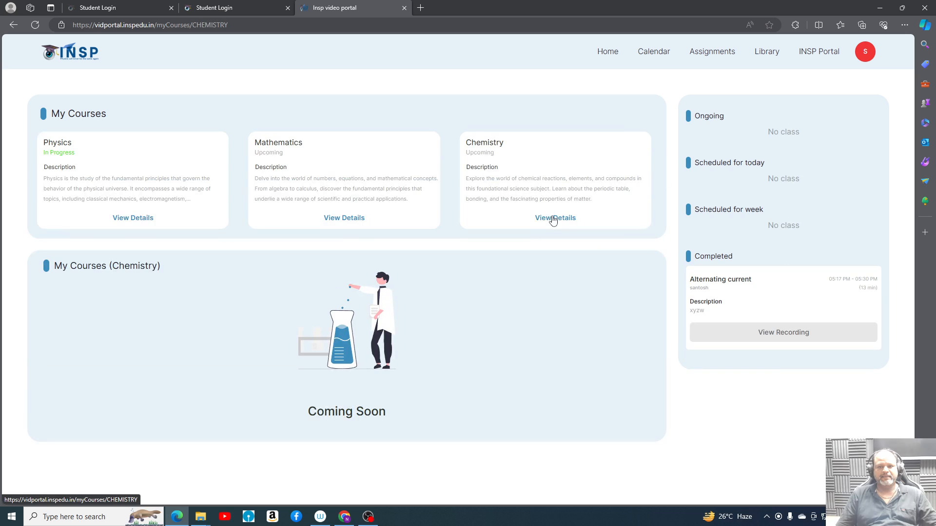
click(132, 217)
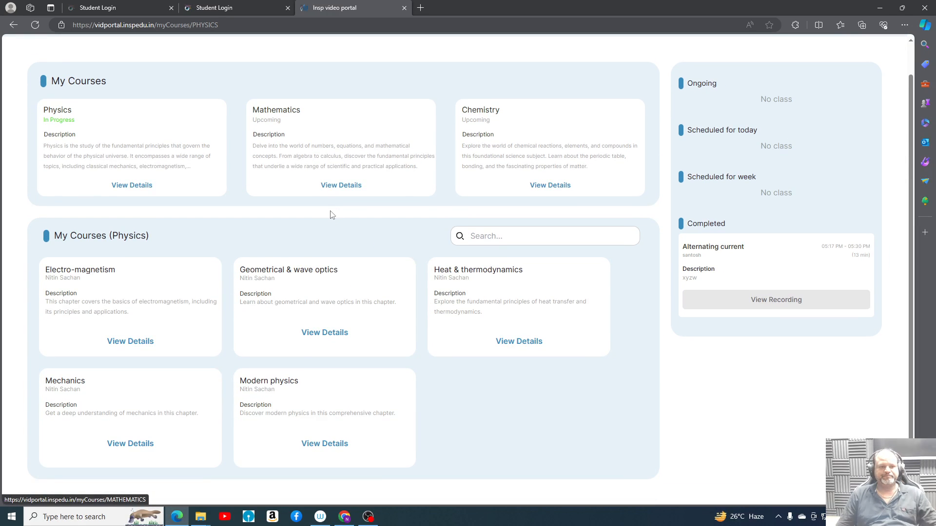
mouse_move(139, 305)
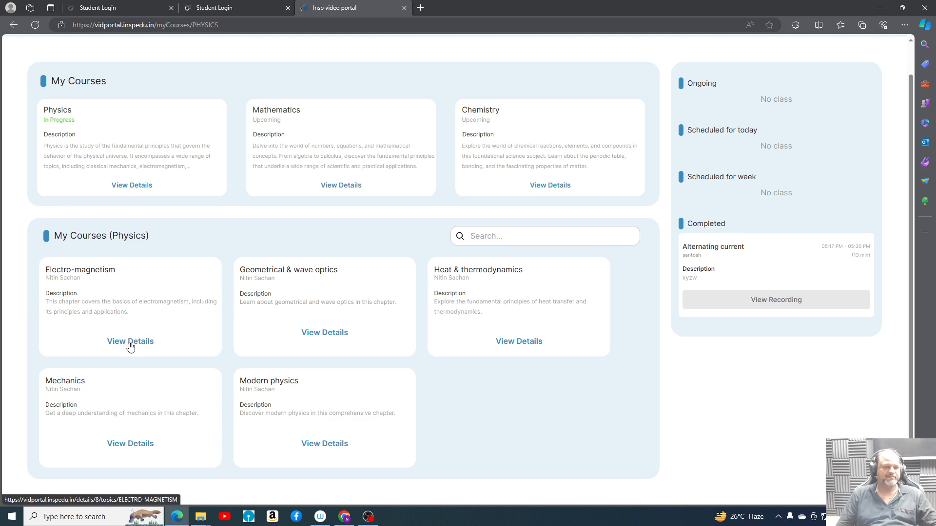
Open the Electro-magnetism chapter and scroll its topic carousel right and back.
click(130, 341)
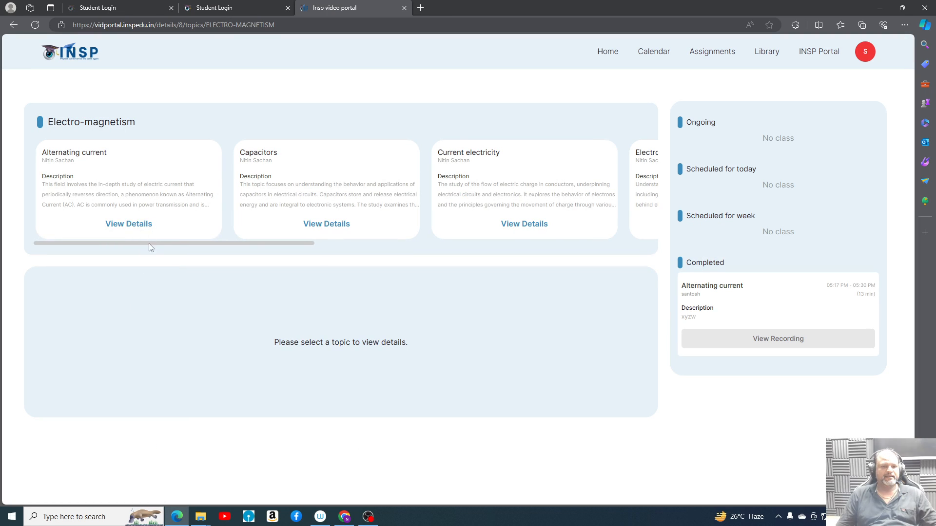
scroll(right, 3)
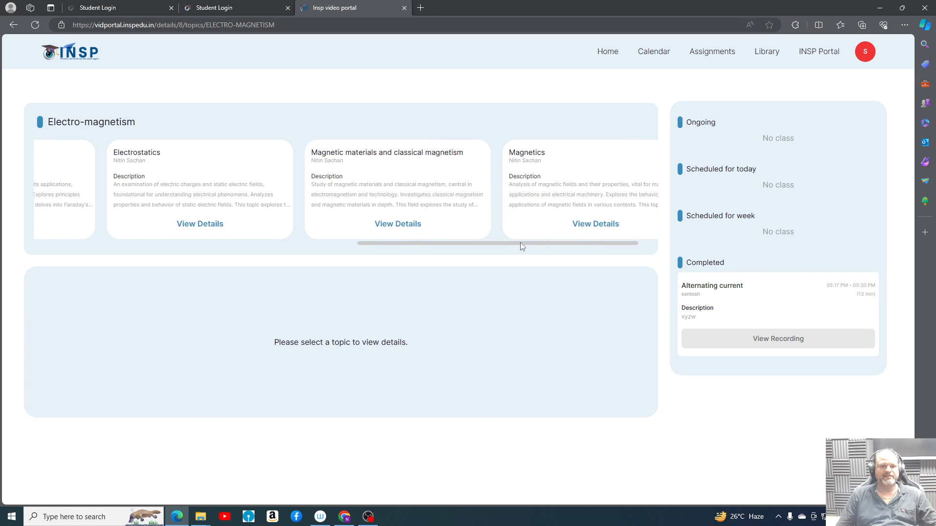
scroll(left, 3)
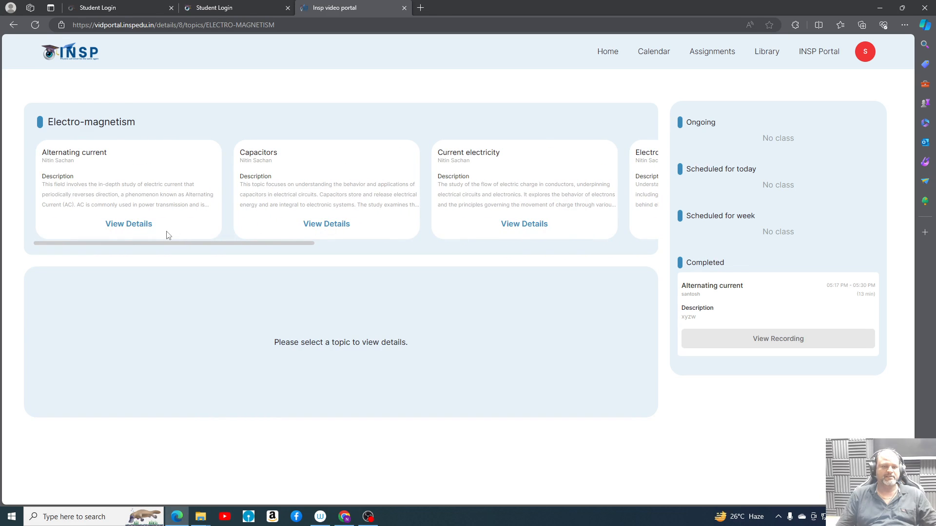
mouse_move(167, 213)
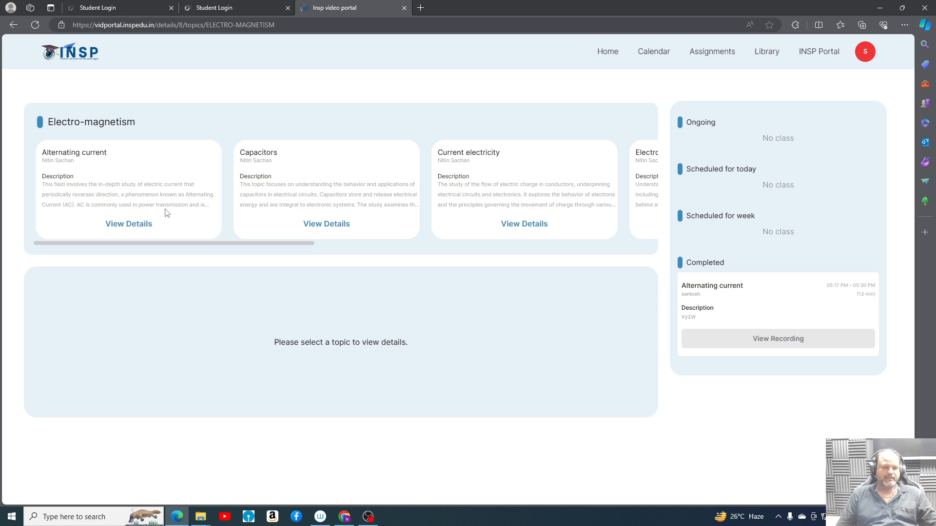
mouse_move(281, 159)
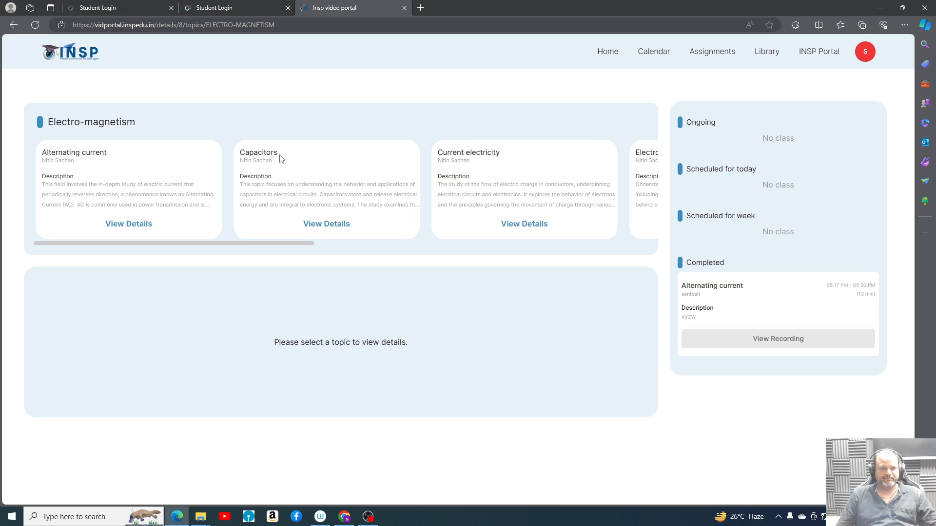
mouse_move(338, 228)
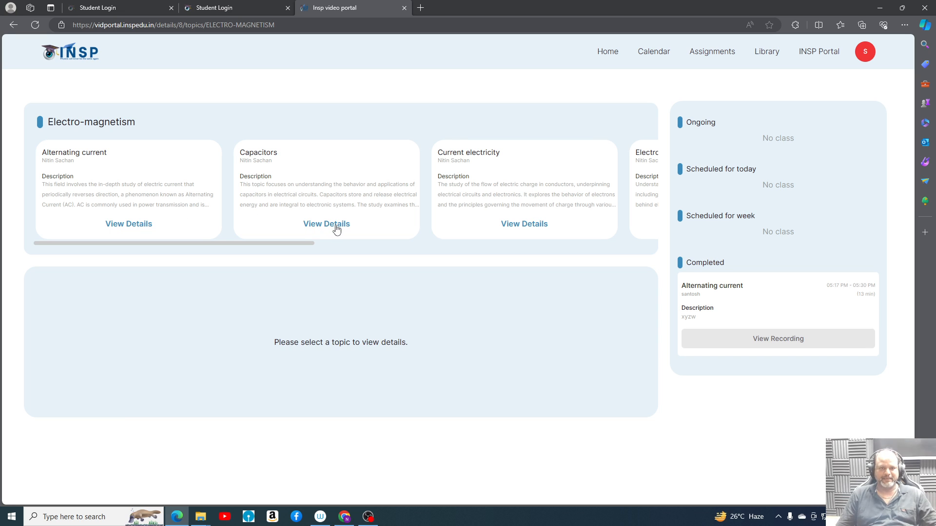
Show the Capacitors topic's details, including description and agenda.
click(326, 223)
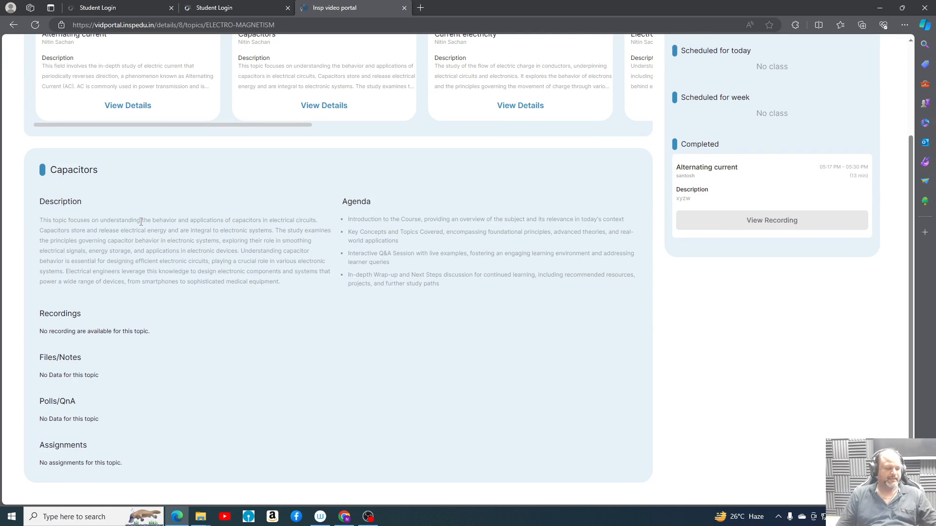
mouse_move(398, 284)
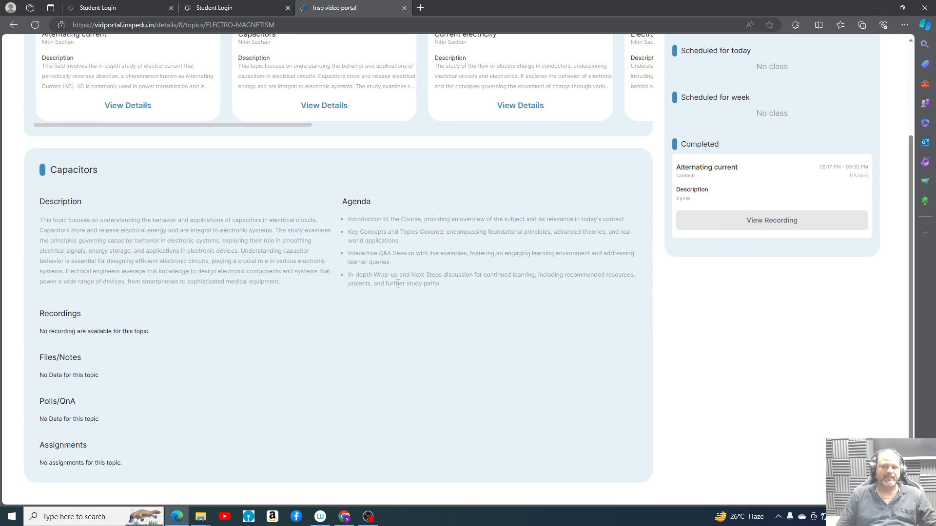
mouse_move(124, 325)
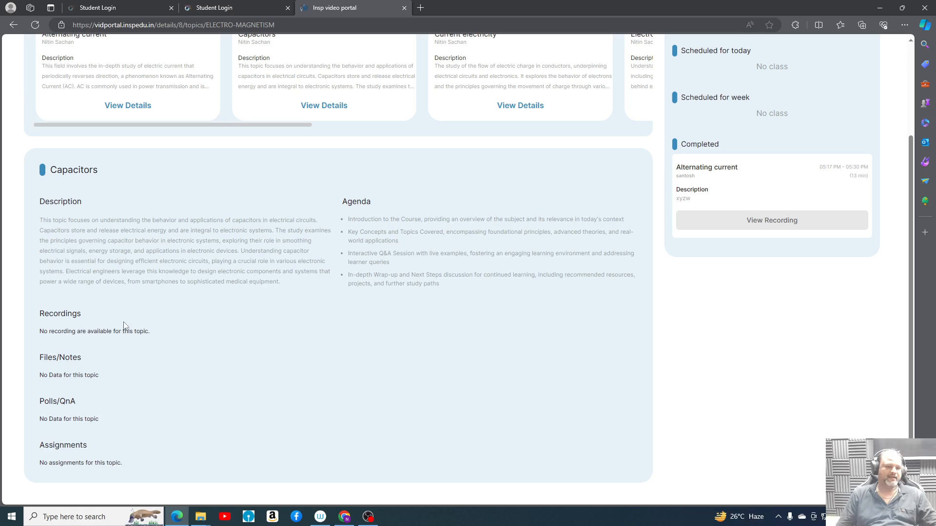
mouse_move(183, 334)
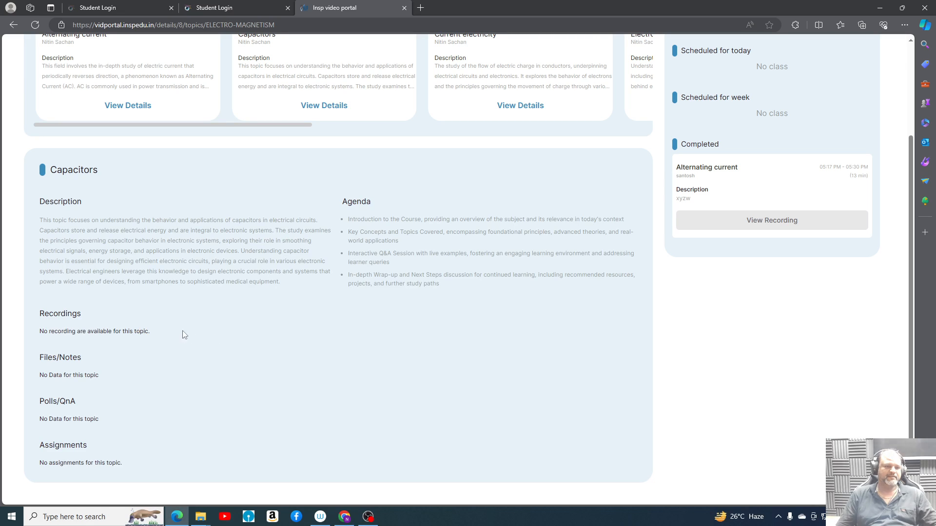
mouse_move(146, 342)
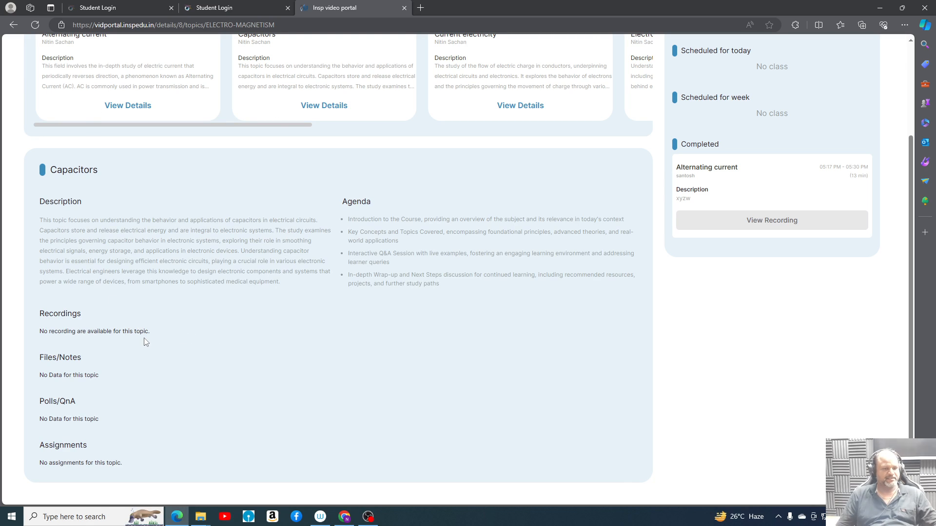
mouse_move(24, 351)
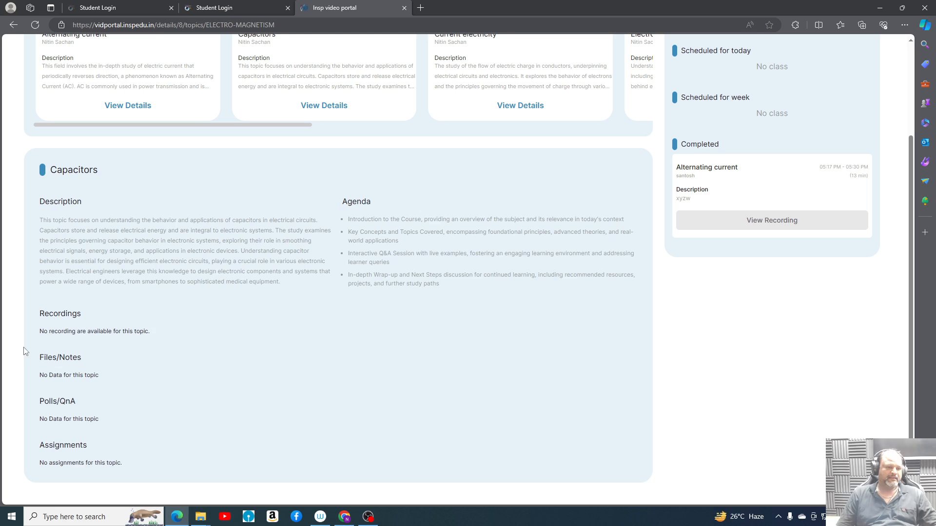
mouse_move(111, 377)
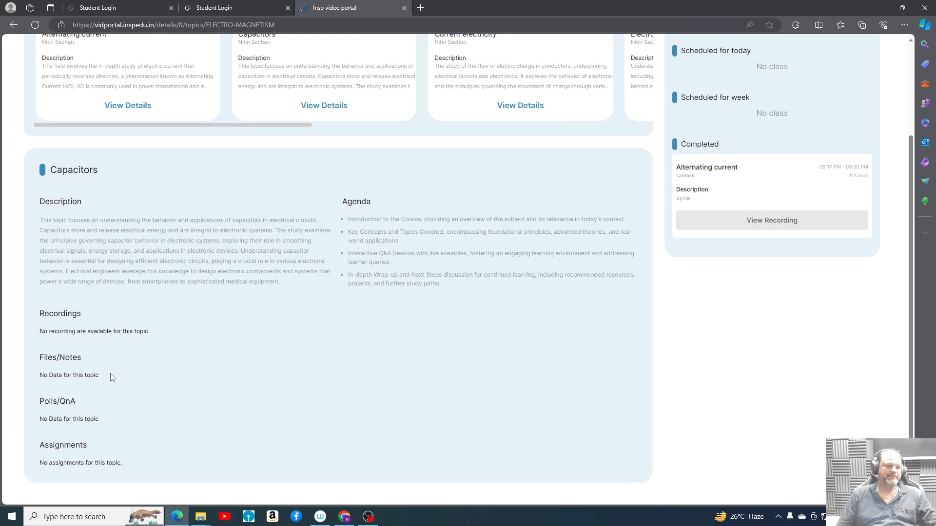
mouse_move(26, 417)
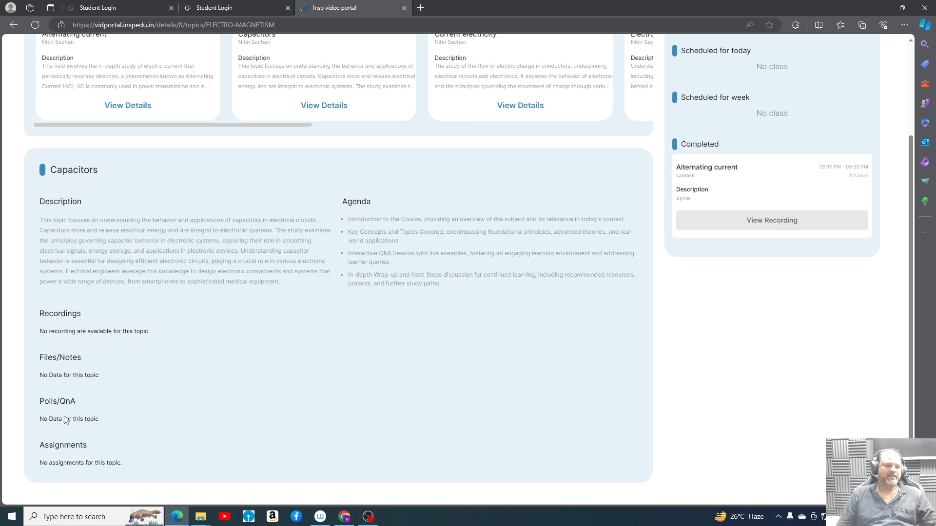
mouse_move(154, 424)
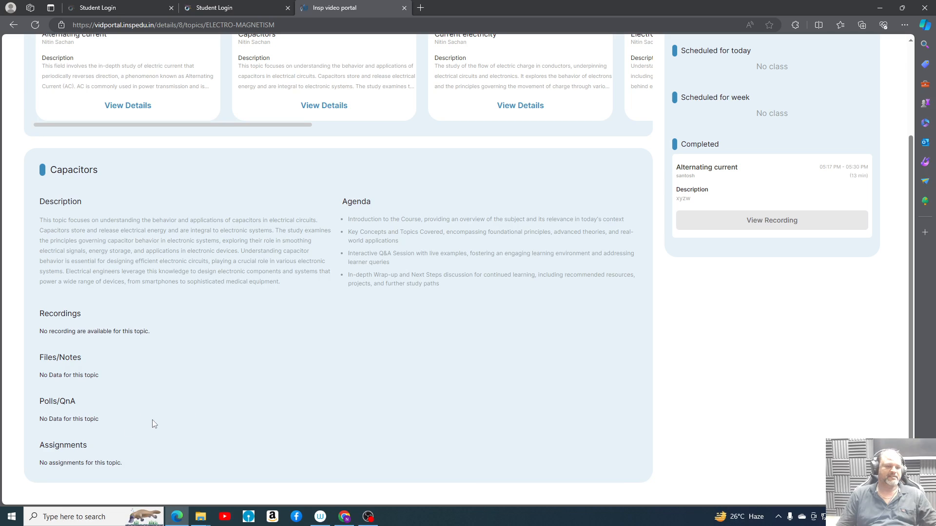
mouse_move(140, 462)
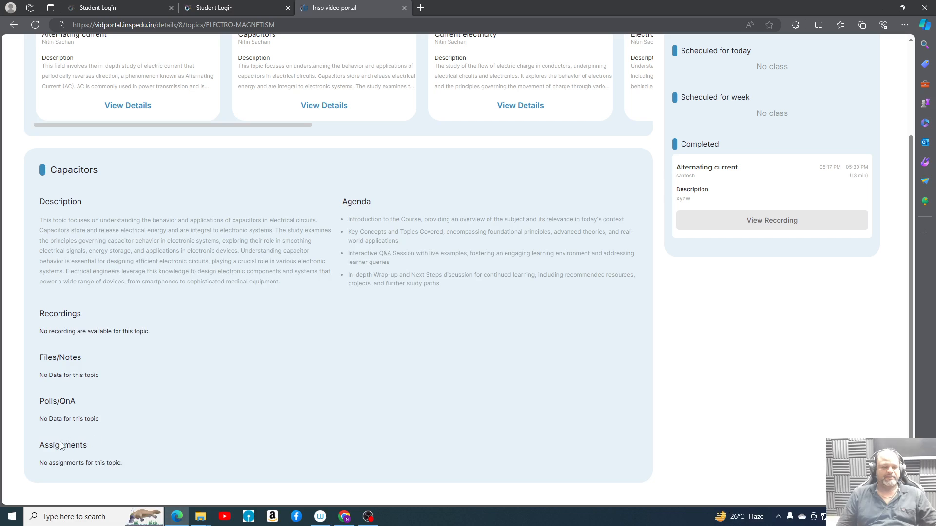
mouse_move(135, 436)
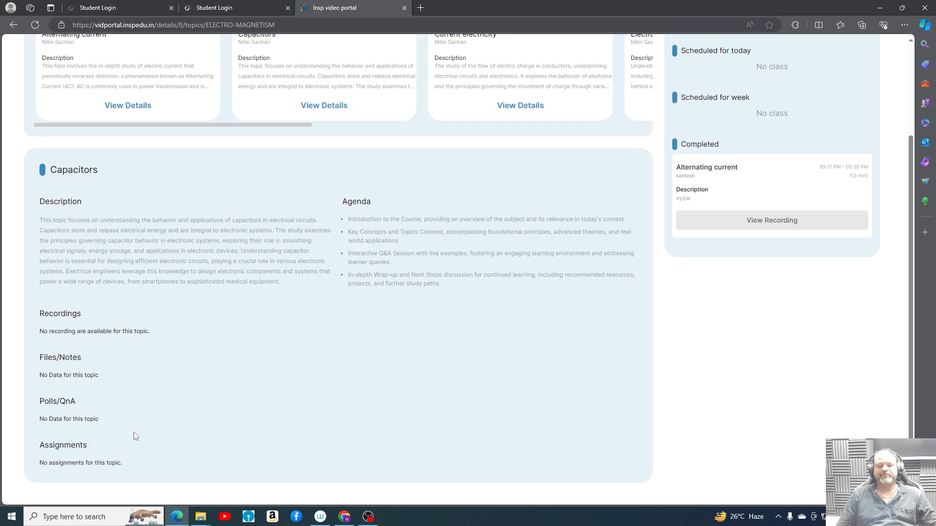
scroll(up, 3)
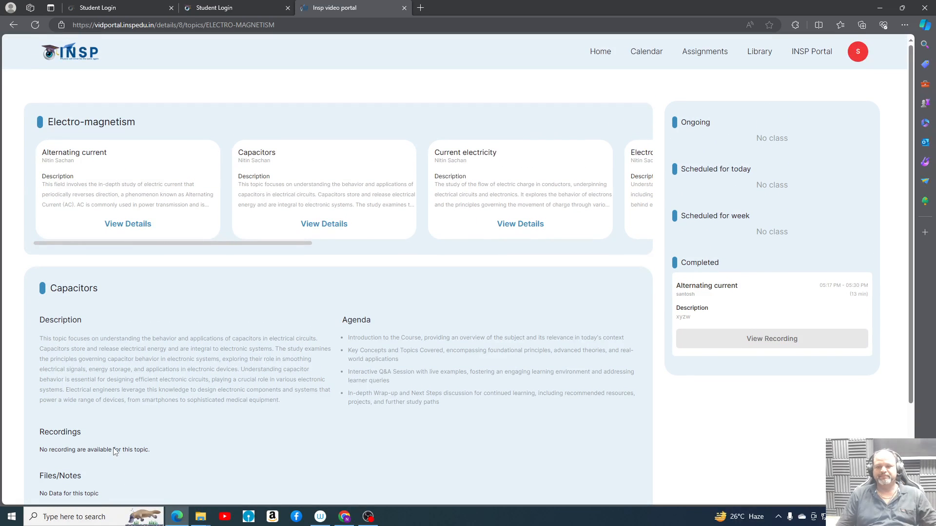
mouse_move(667, 322)
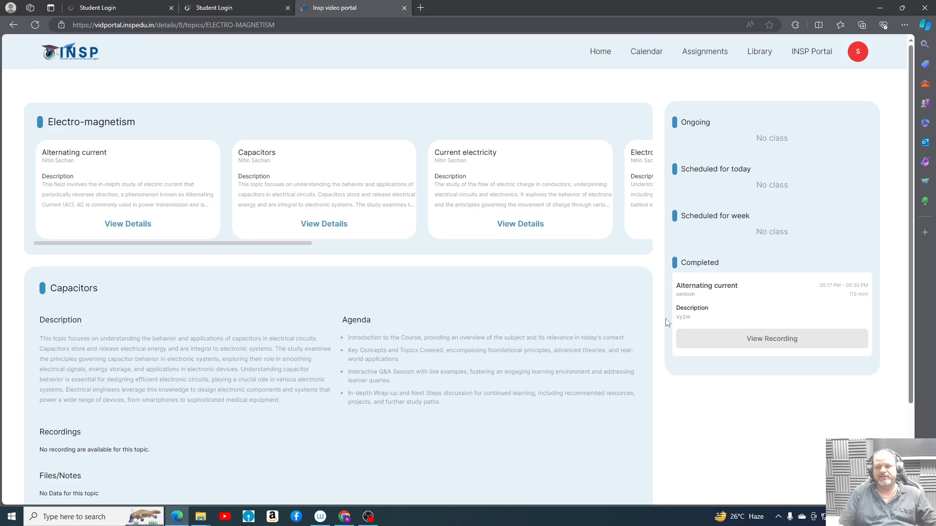
mouse_move(678, 305)
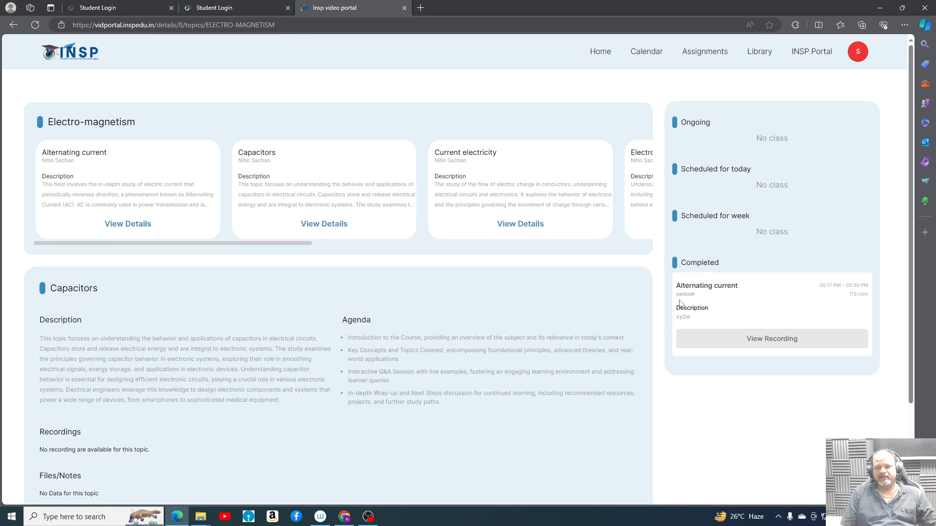
mouse_move(761, 343)
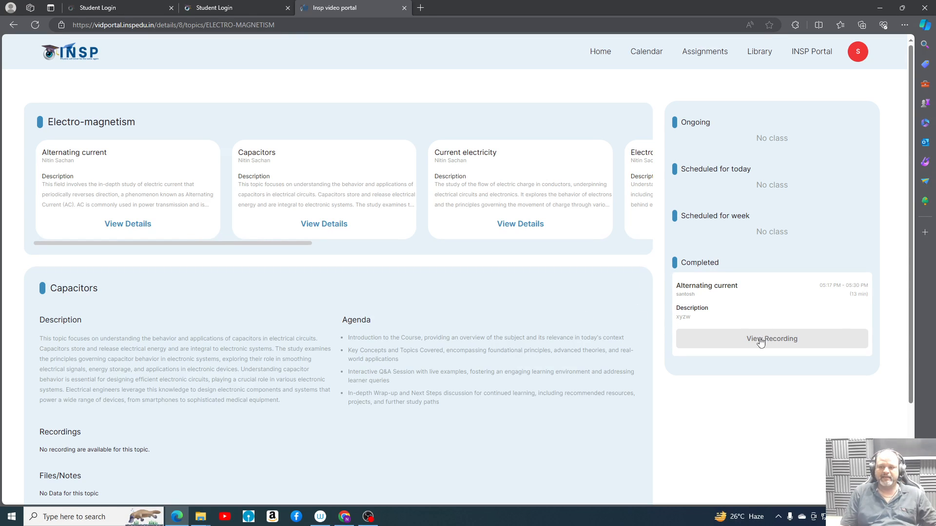
mouse_move(771, 348)
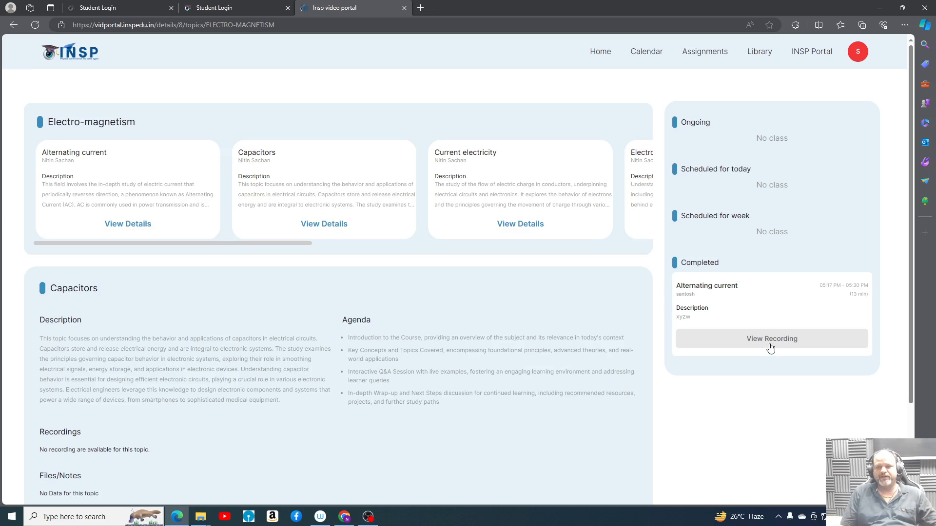
mouse_move(749, 323)
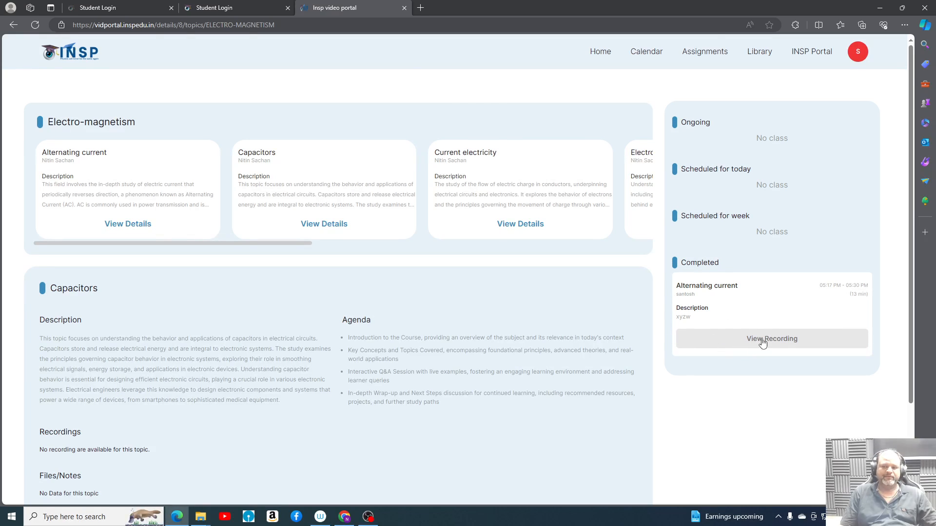
mouse_move(755, 341)
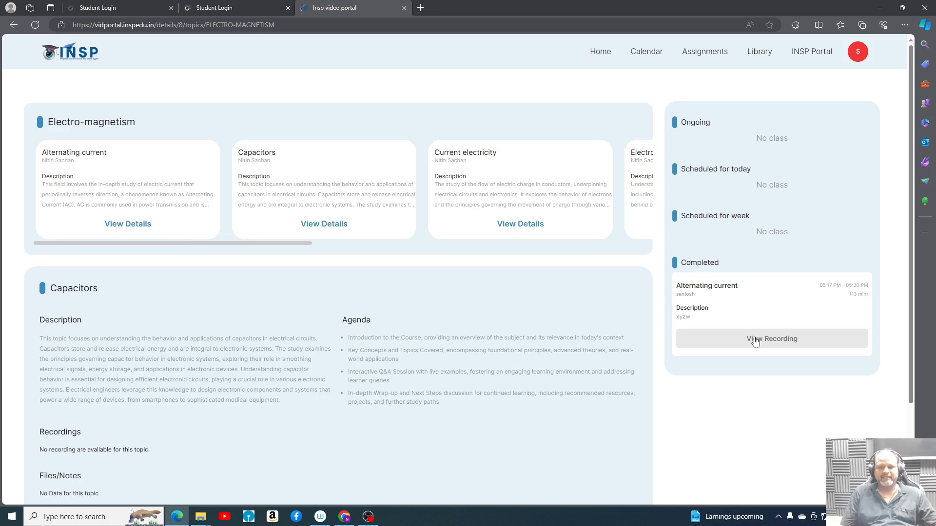
Open and play the completed Alternating current class recording.
click(770, 339)
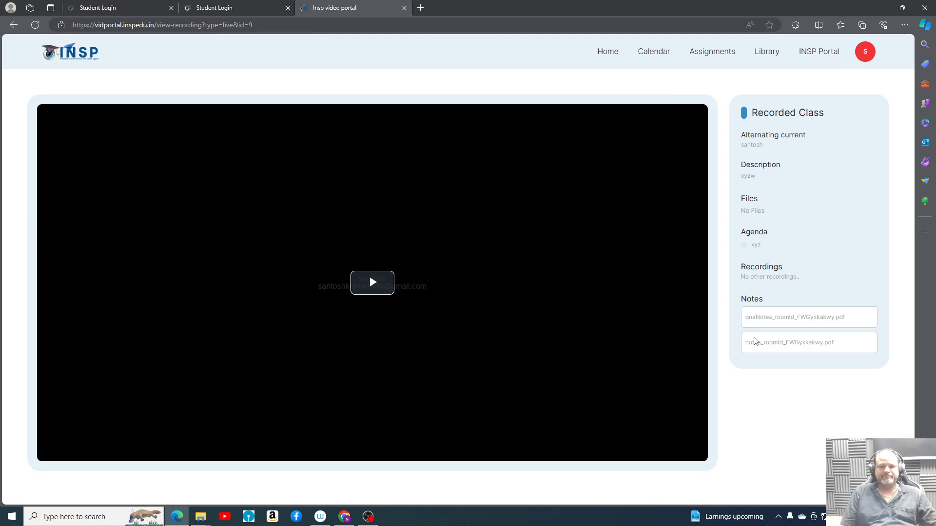
click(372, 282)
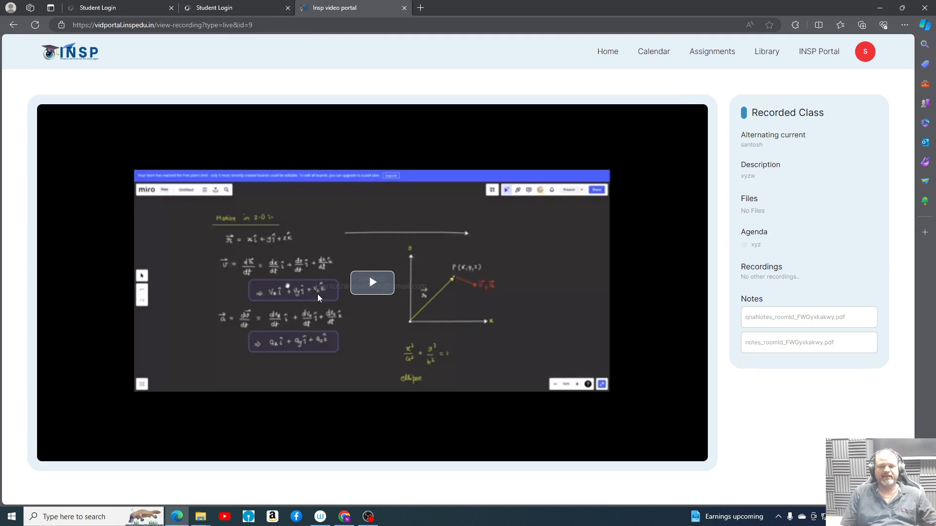
mouse_move(127, 384)
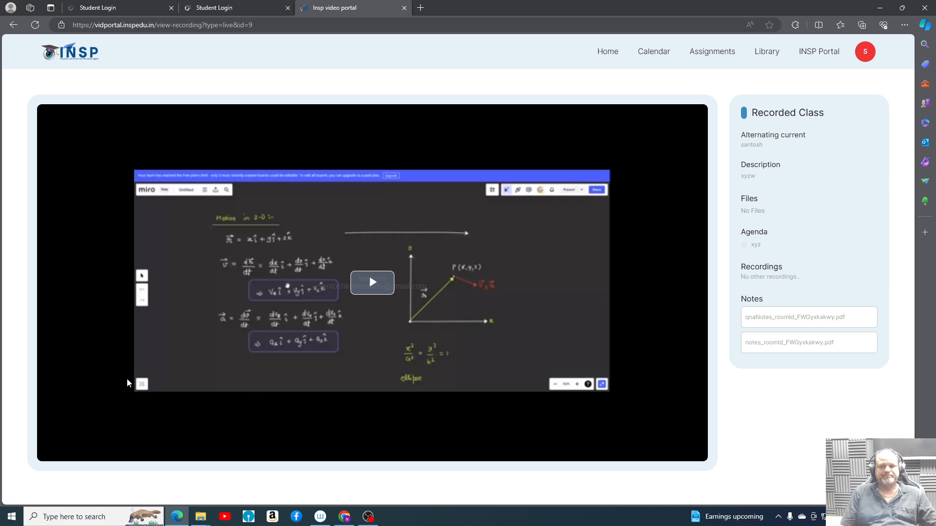
mouse_move(653, 51)
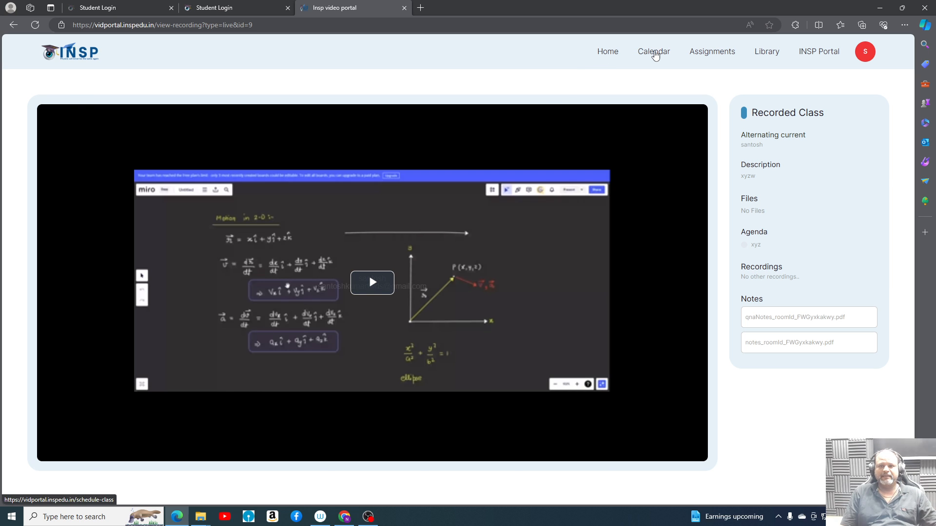
Open the Calendar and switch from month to week, then day view.
click(653, 51)
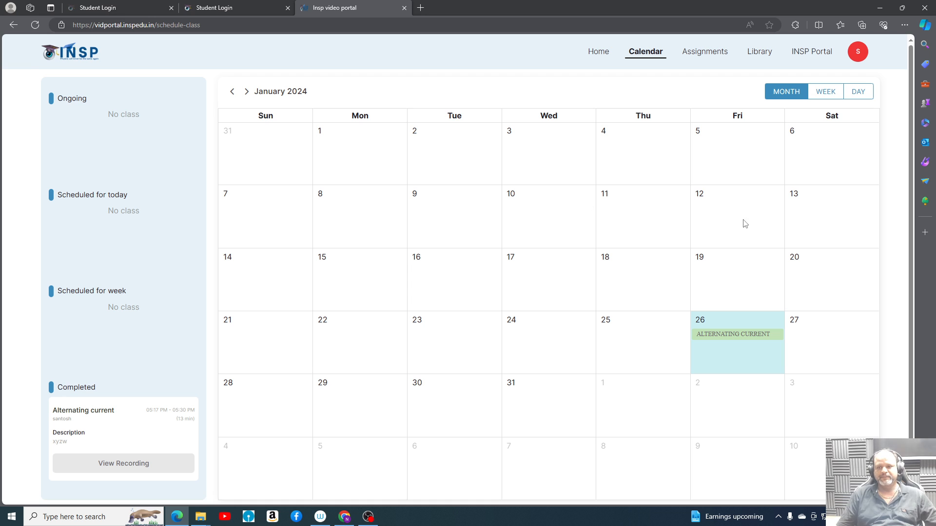
mouse_move(615, 251)
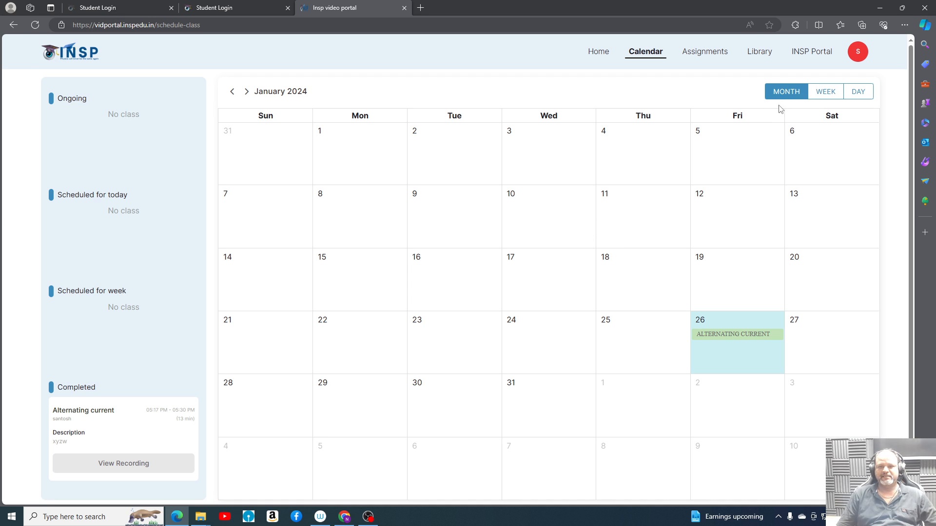
click(825, 91)
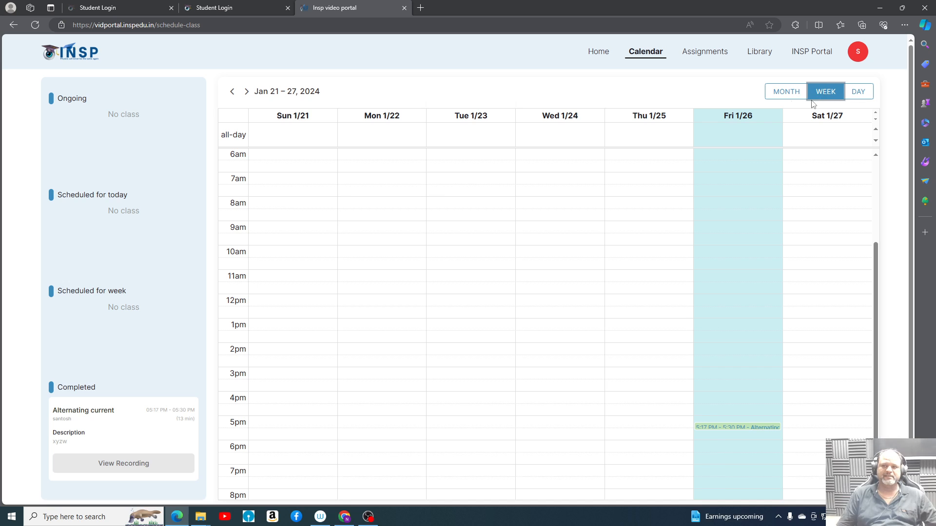
click(857, 91)
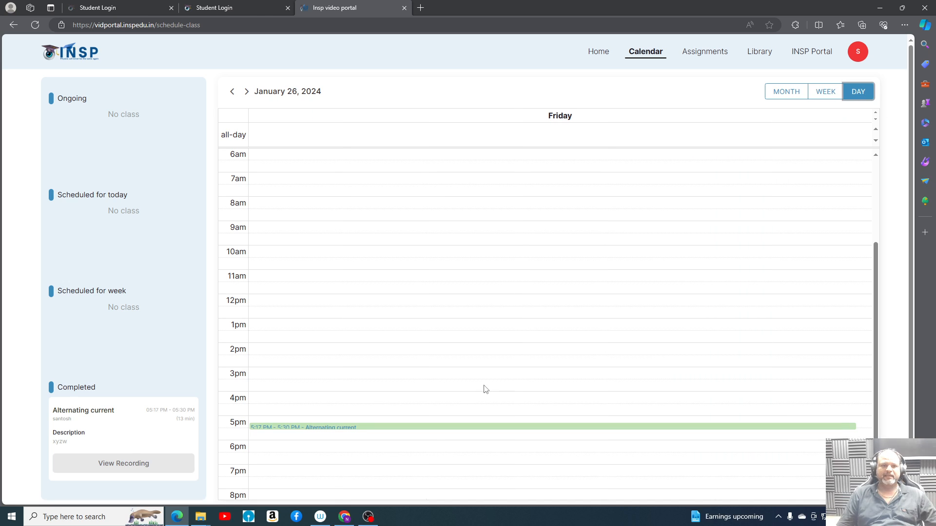
mouse_move(398, 247)
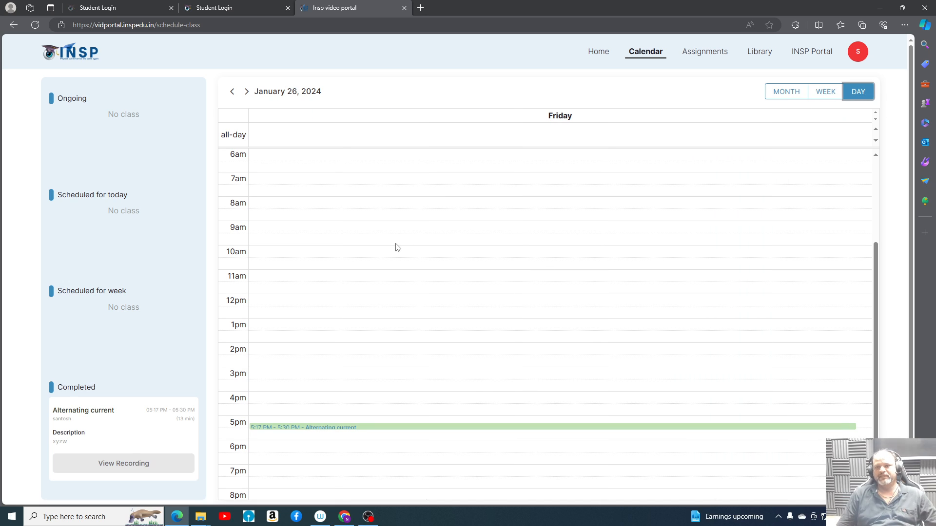
mouse_move(703, 61)
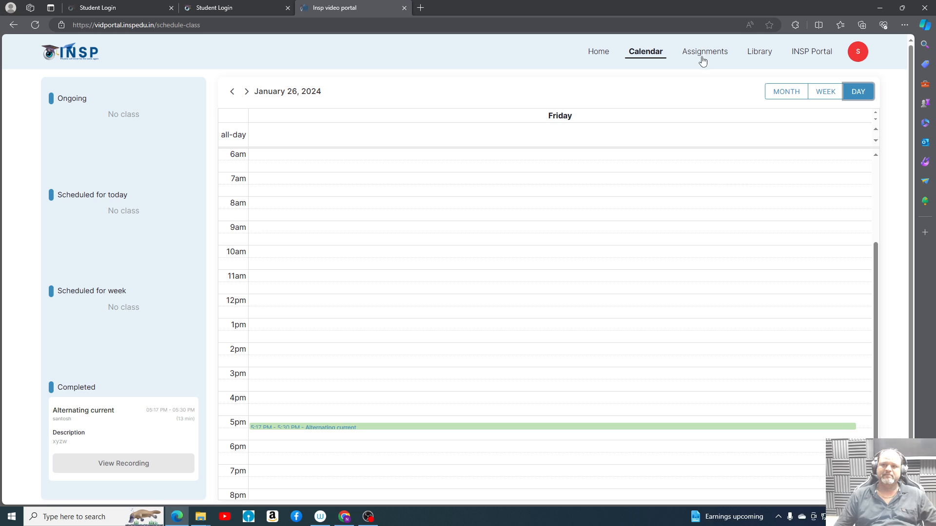
Visit Assignments and its search box, then open the Library page.
click(704, 51)
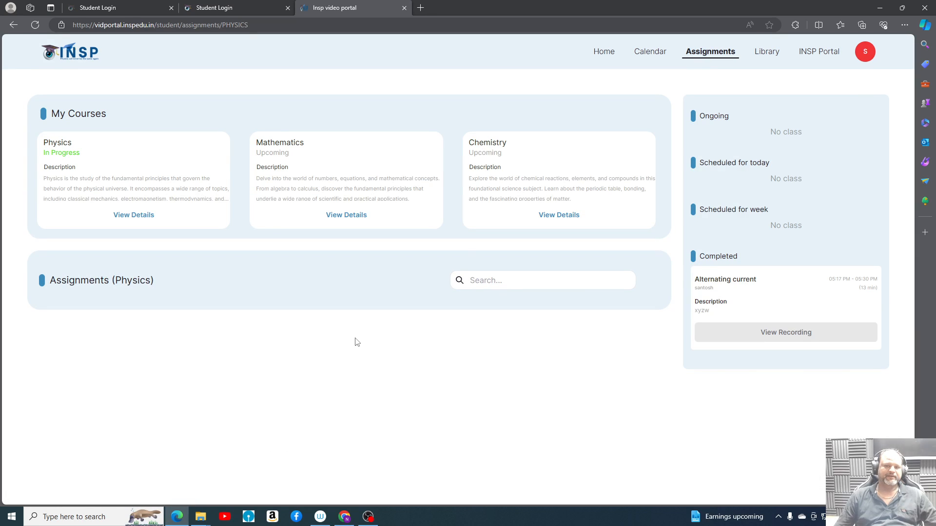
click(542, 280)
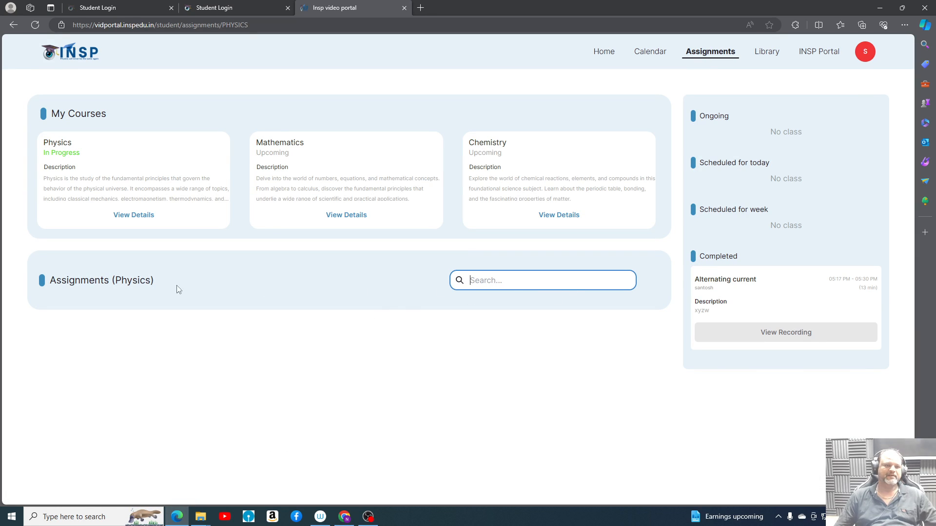
mouse_move(133, 215)
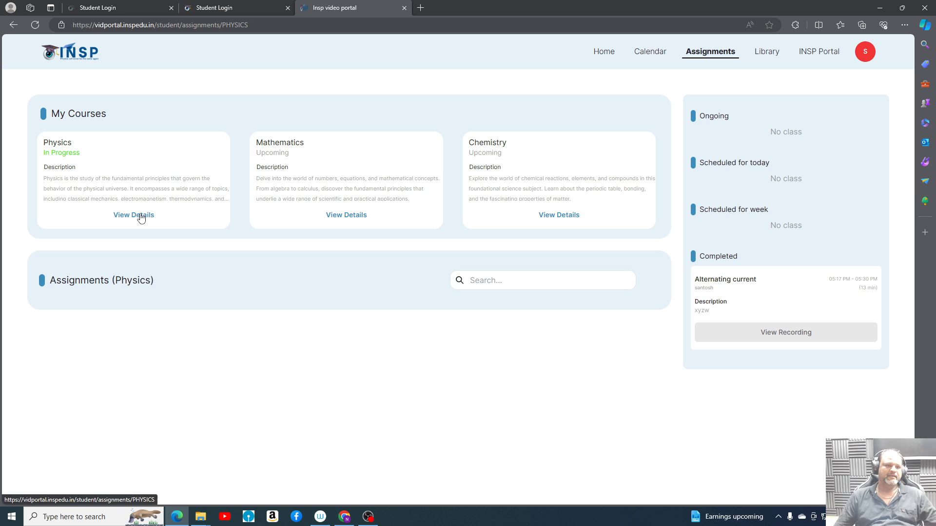
mouse_move(705, 109)
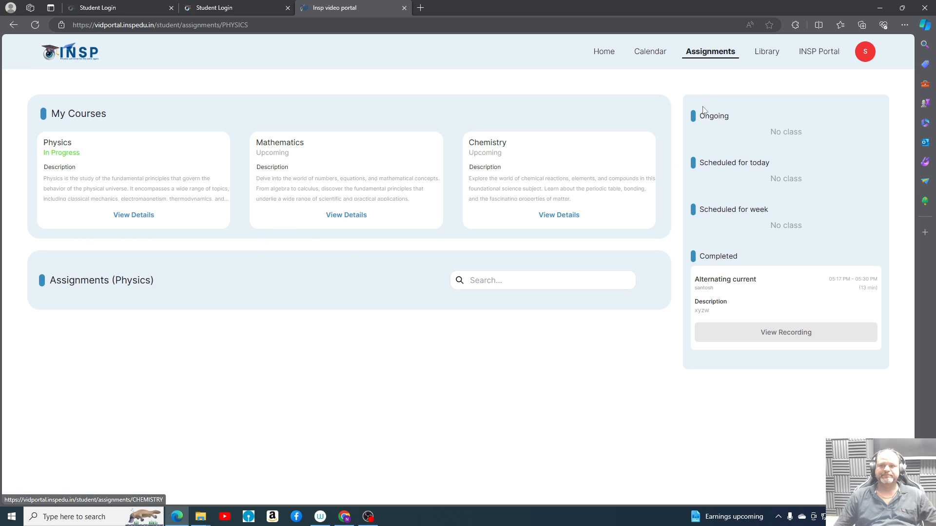
click(758, 51)
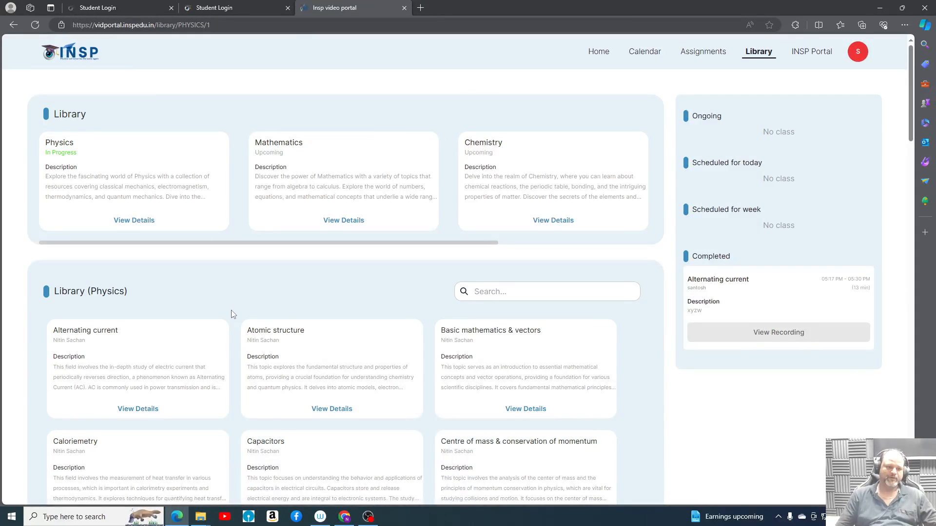
Play the Alternating current recording, return to the library, and open another recording.
click(778, 333)
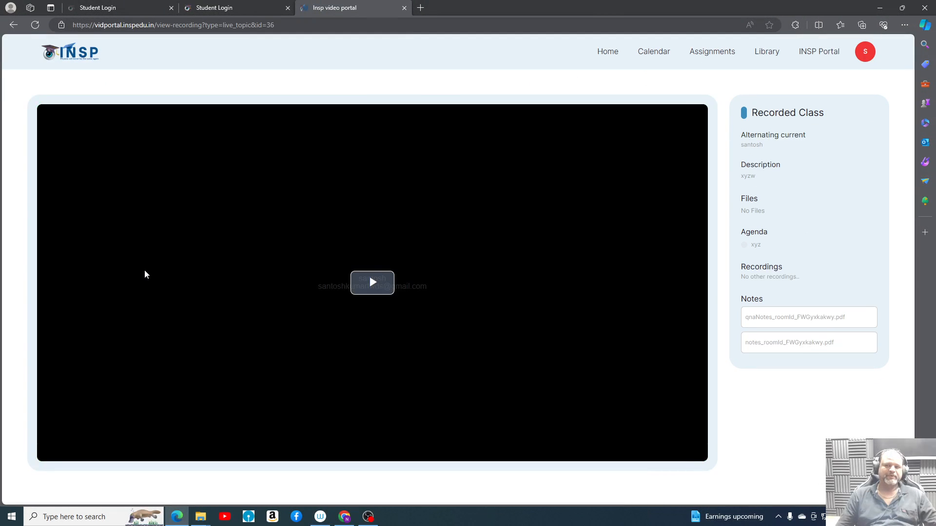
click(372, 281)
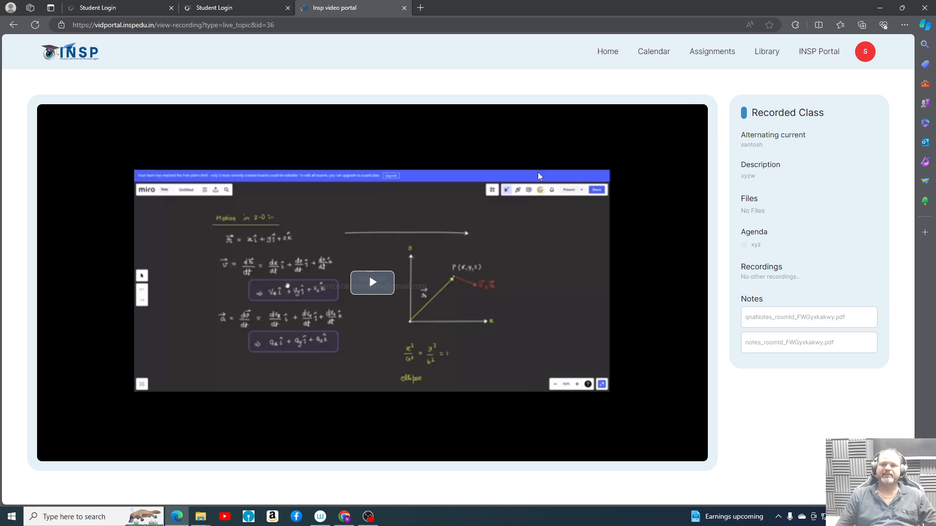
click(766, 51)
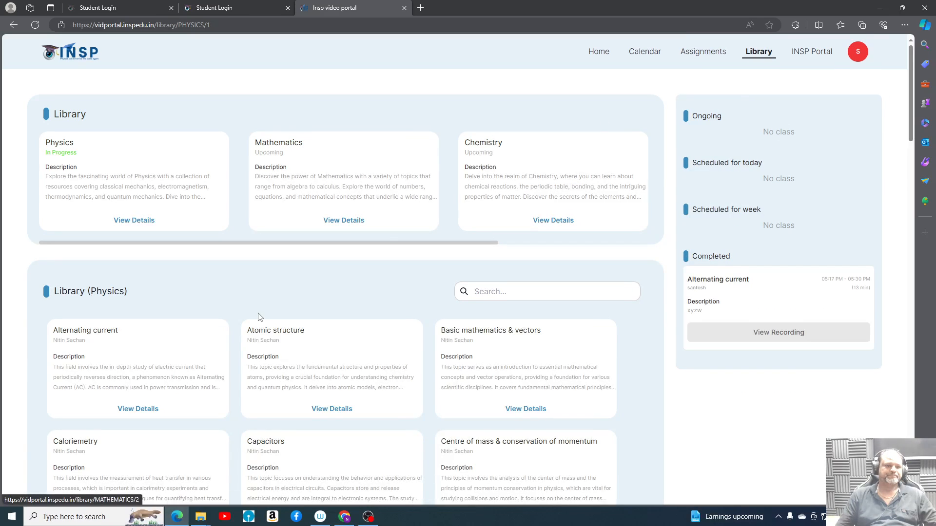
click(777, 333)
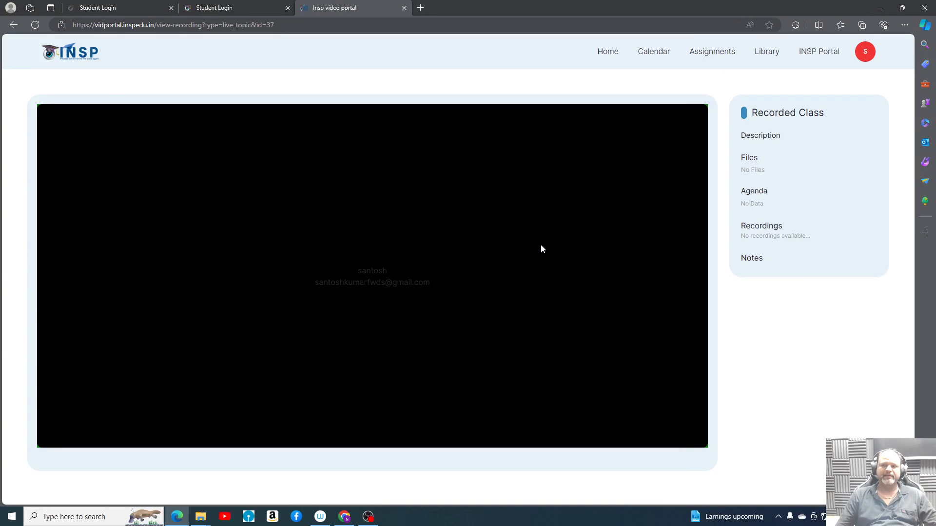
mouse_move(298, 281)
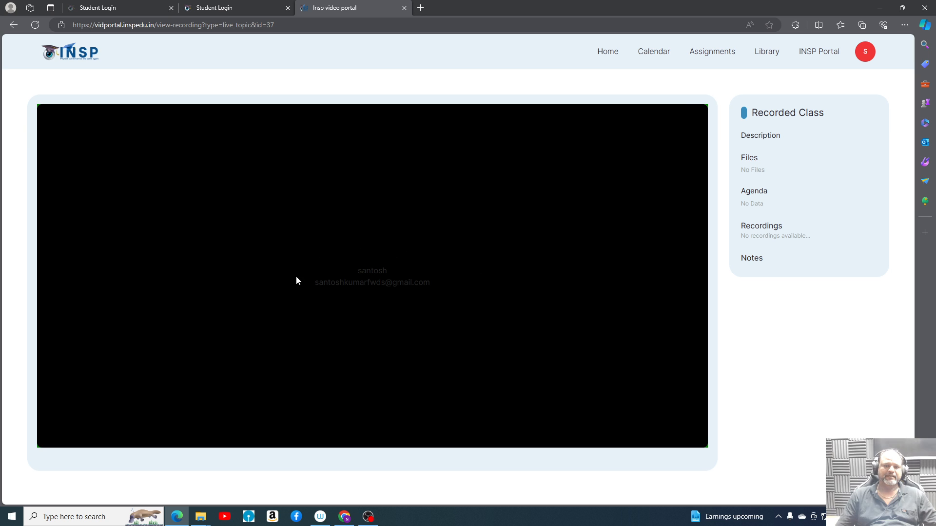
mouse_move(465, 242)
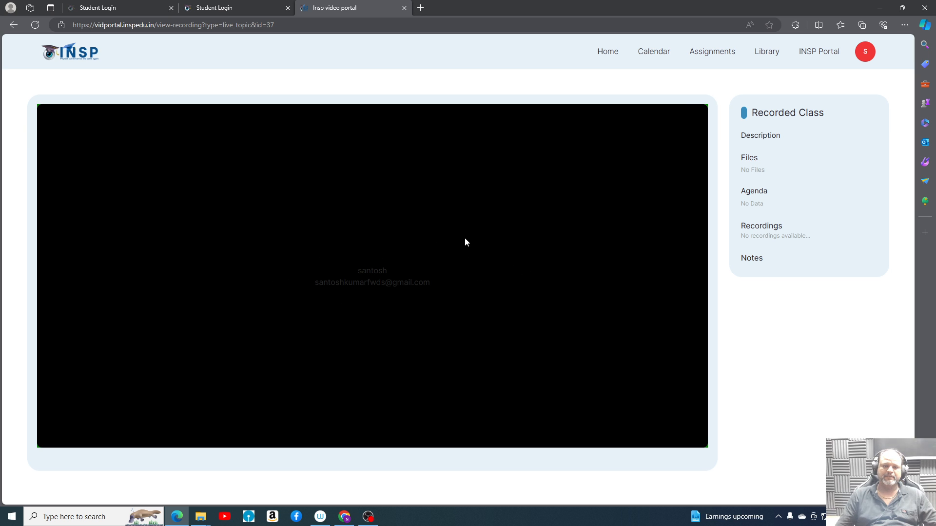
mouse_move(309, 278)
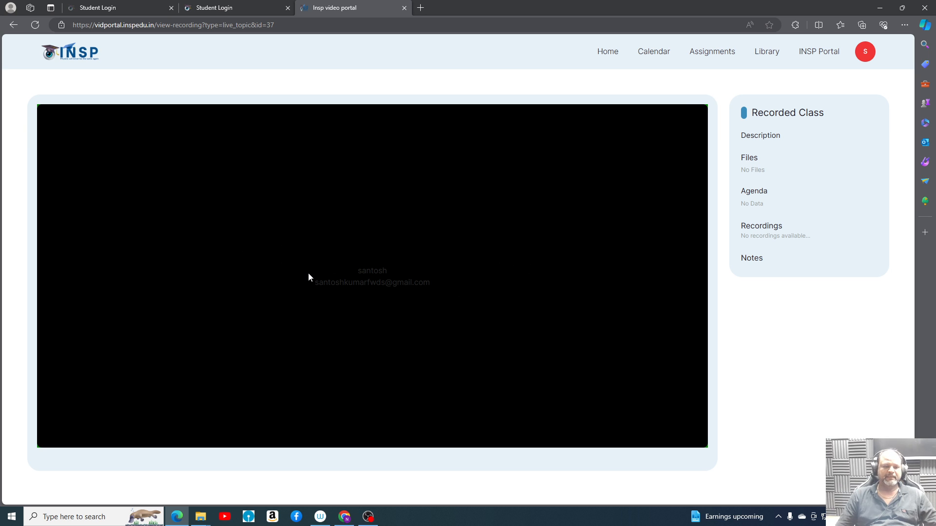
mouse_move(477, 257)
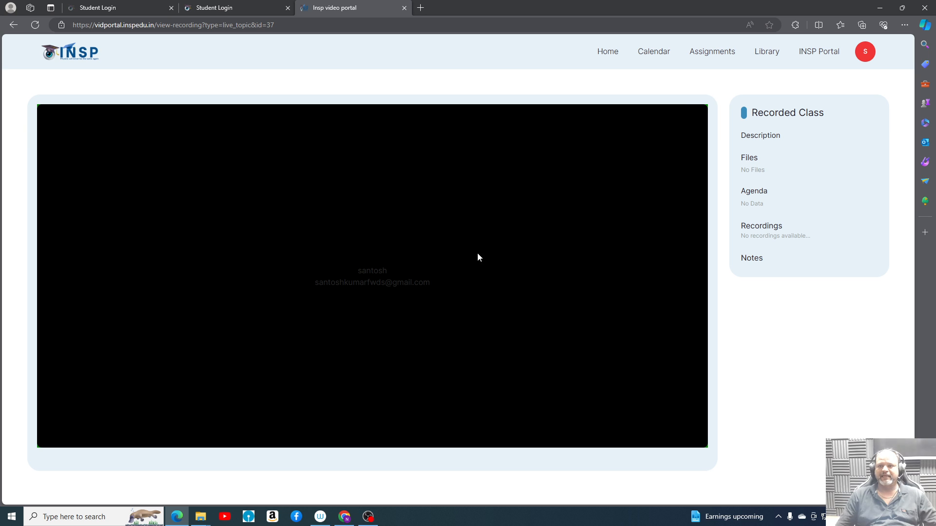
mouse_move(766, 51)
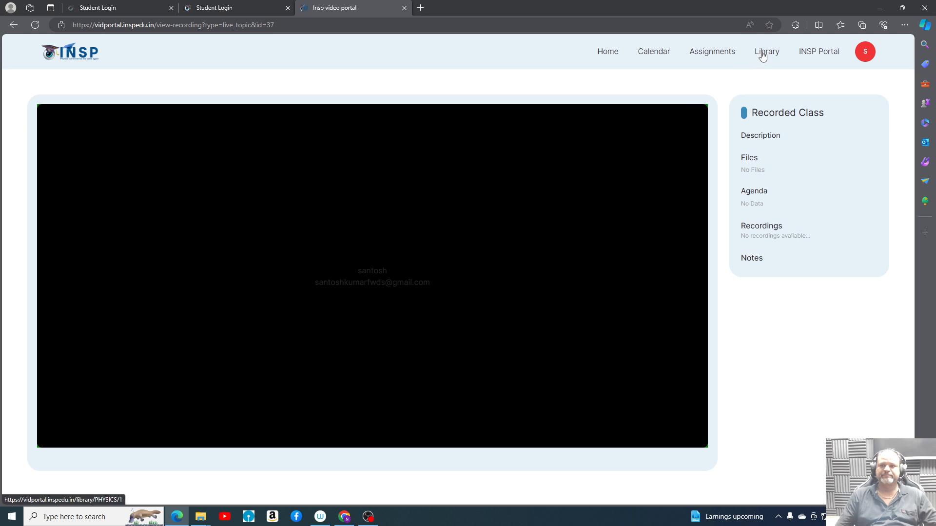
mouse_move(807, 56)
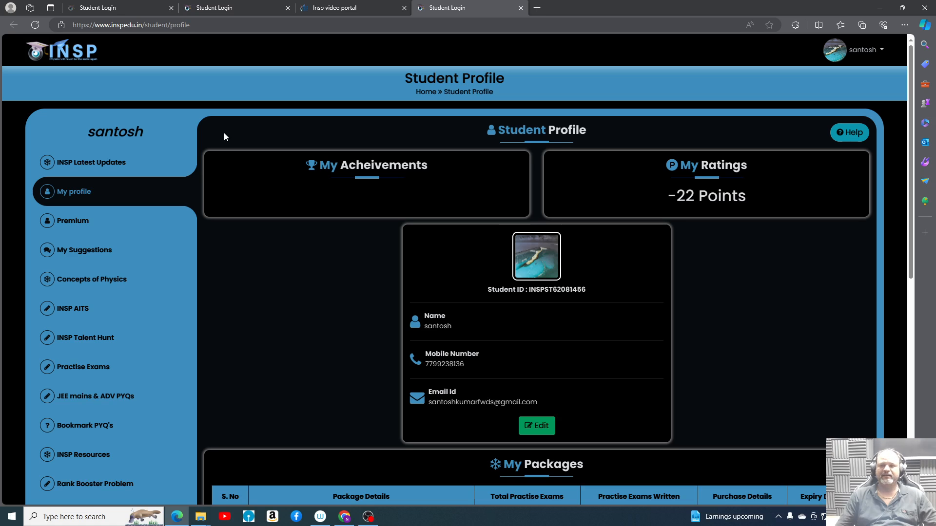
Reopen Video Portal from the account menu and browse to the Physics library.
click(857, 49)
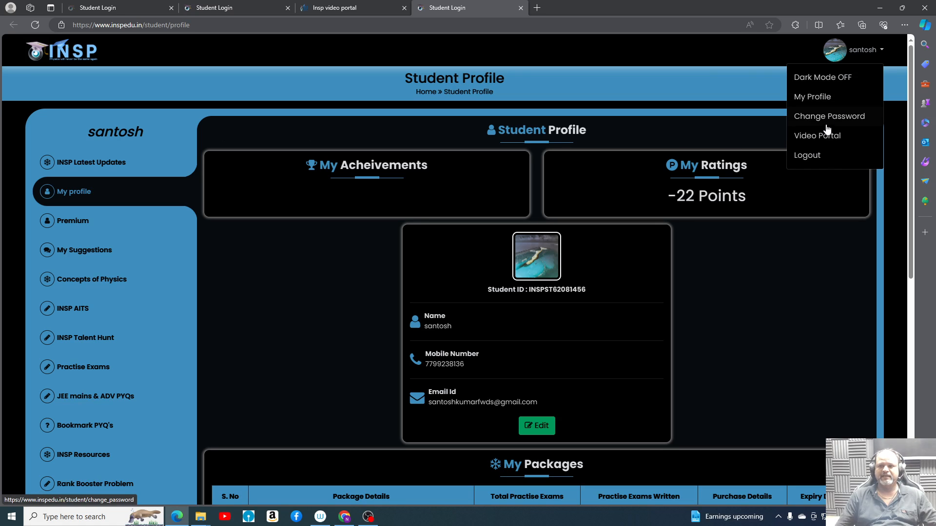
click(816, 135)
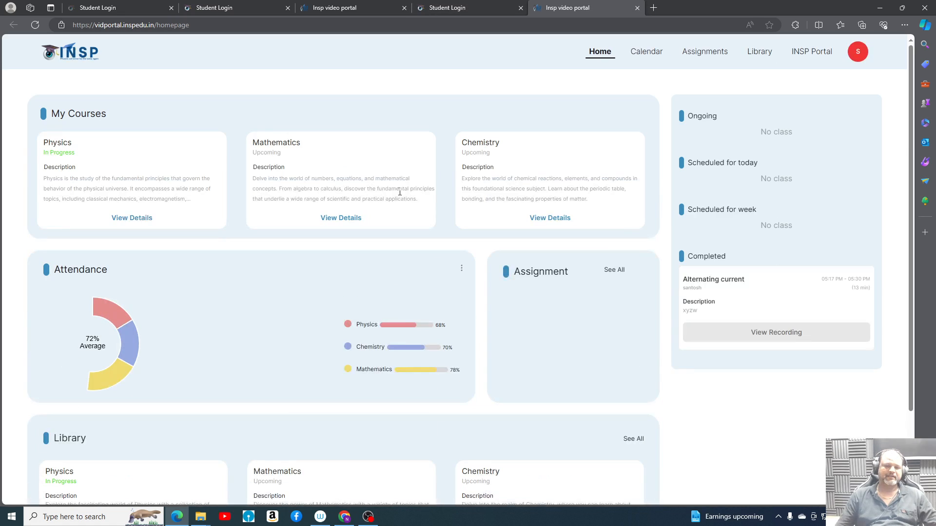
scroll(down, 3)
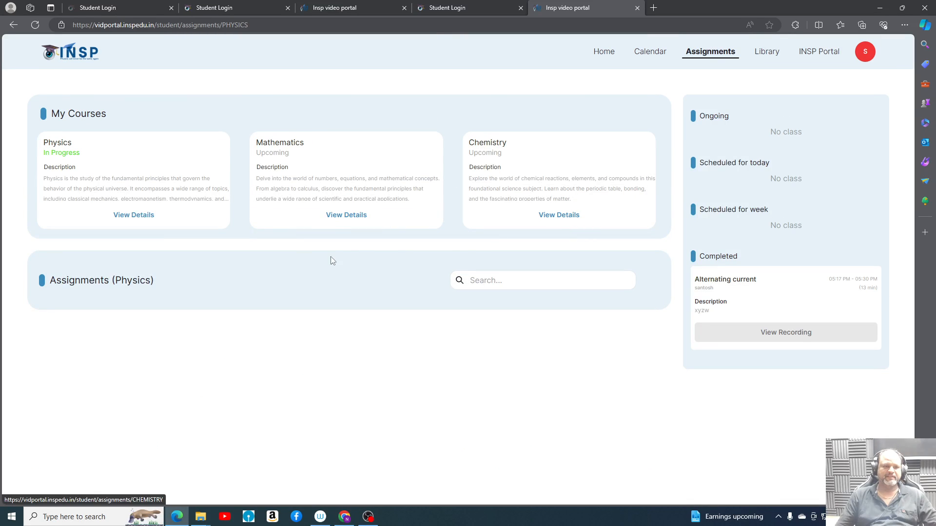
mouse_move(744, 93)
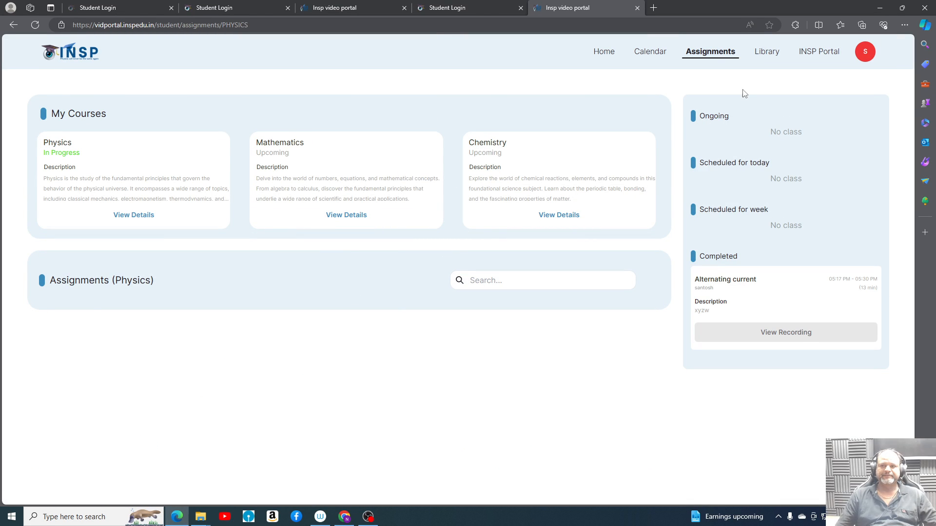
click(766, 51)
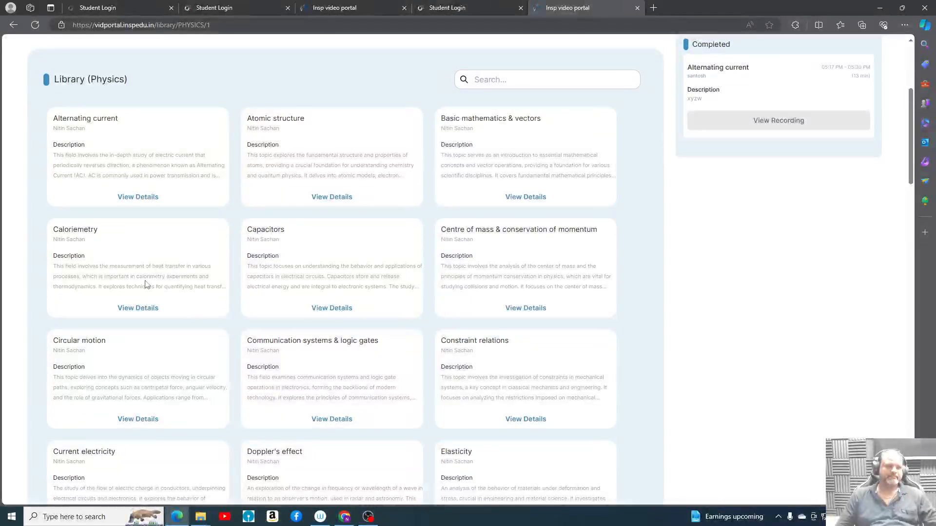
scroll(down, 3)
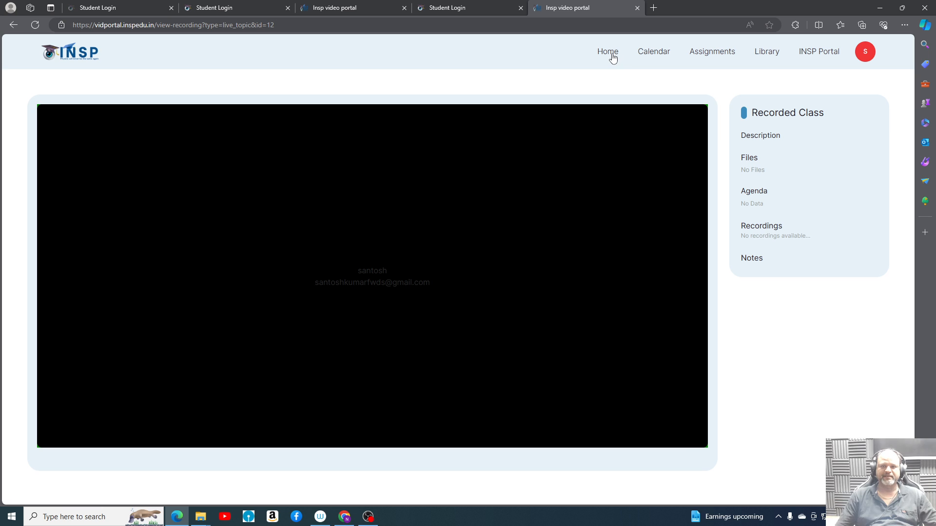
From Home, drill into Physics, then Mechanics, and open the Interference & beats topic details.
click(608, 51)
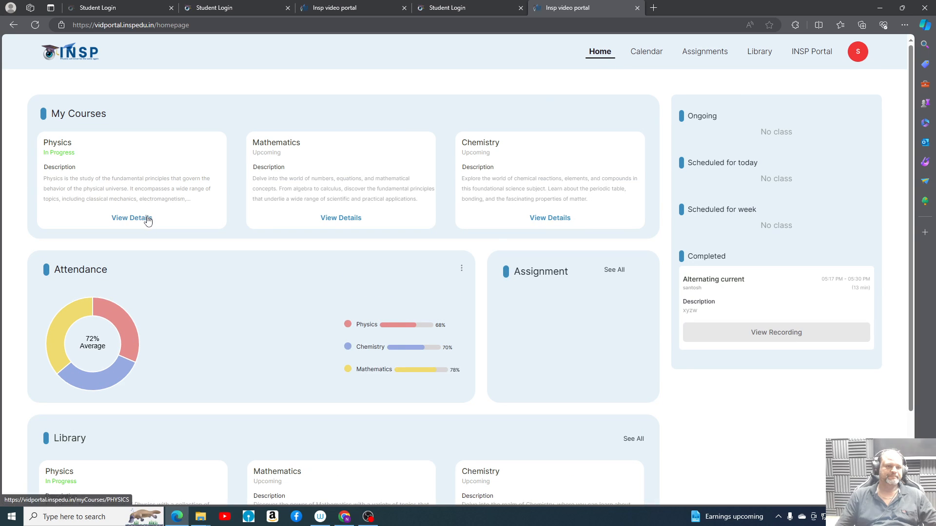
click(131, 217)
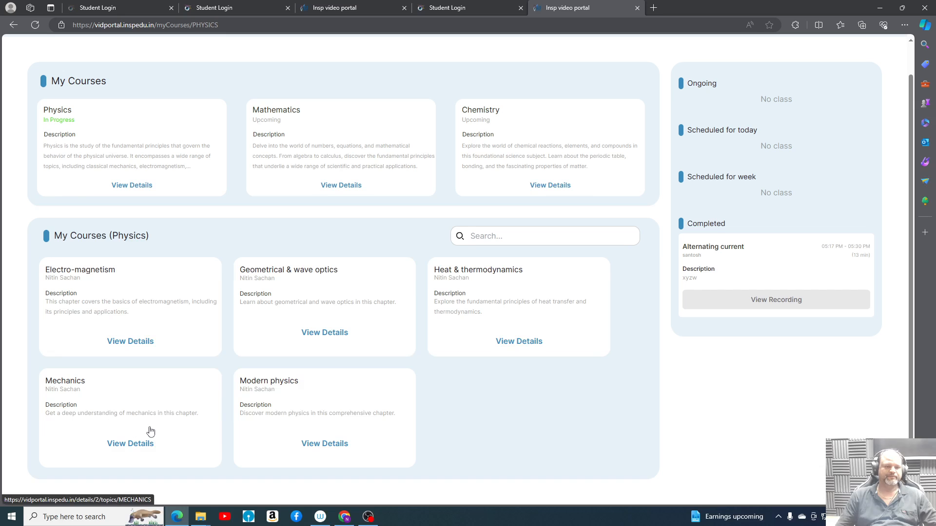
click(130, 444)
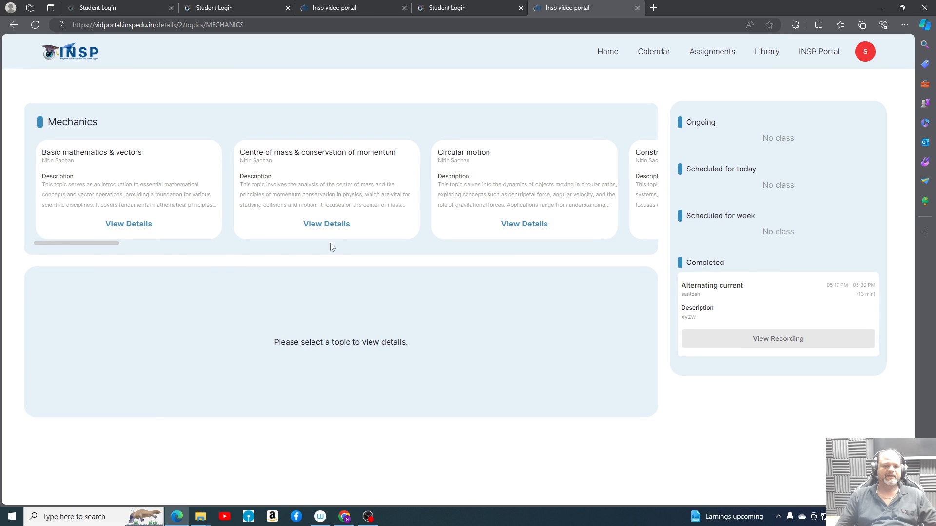
scroll(right, 3)
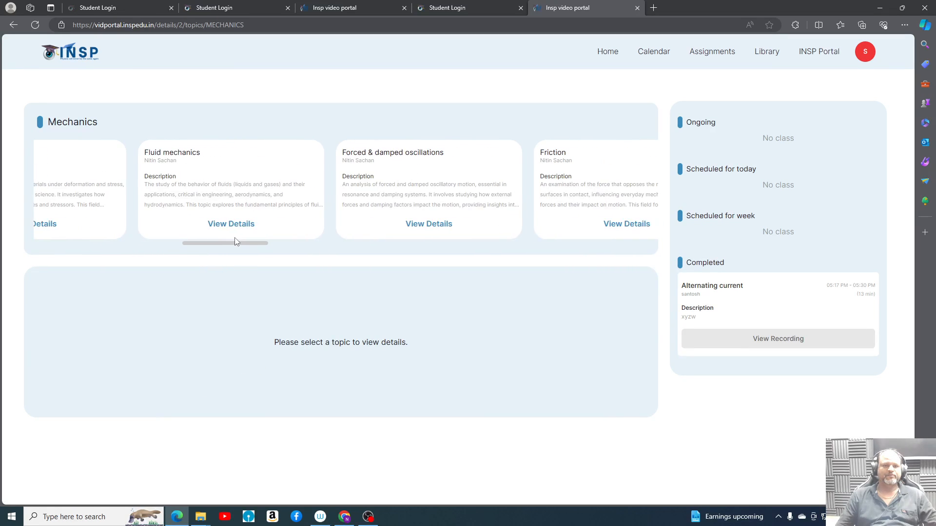
scroll(right, 3)
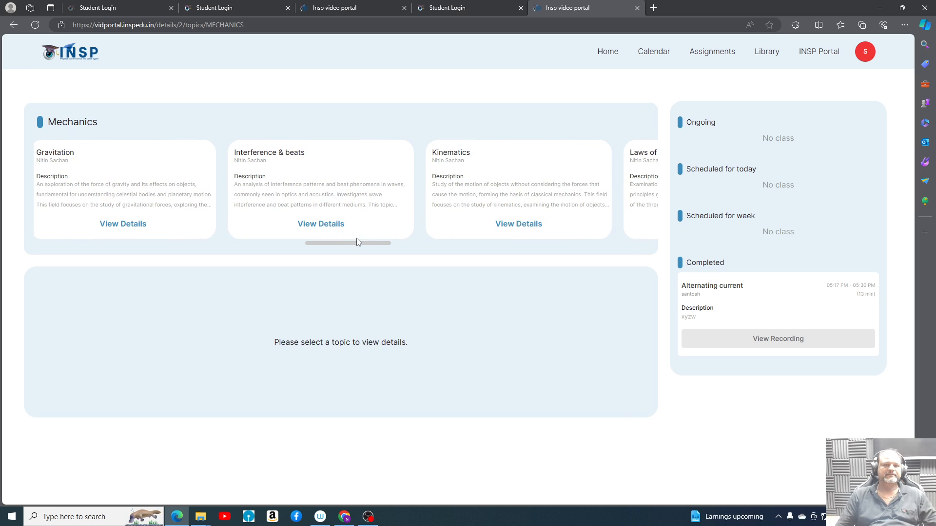
click(321, 223)
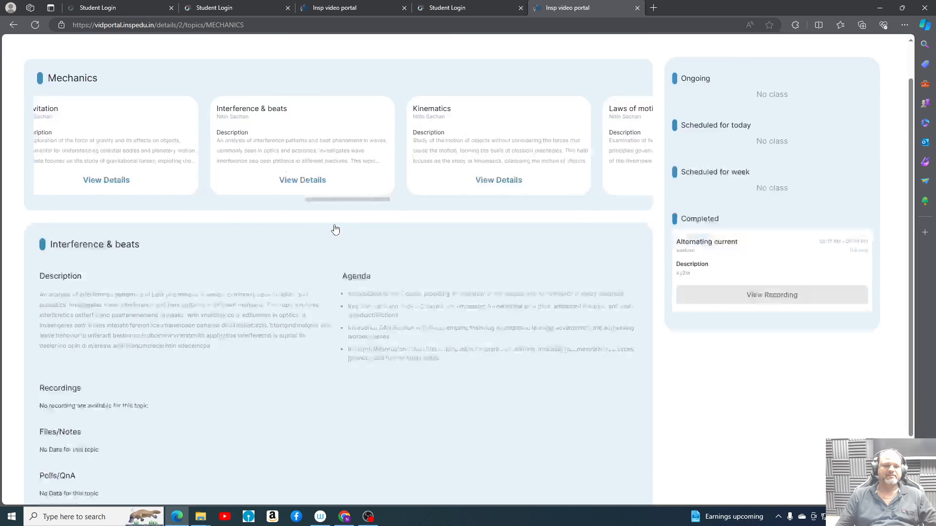
scroll(down, 3)
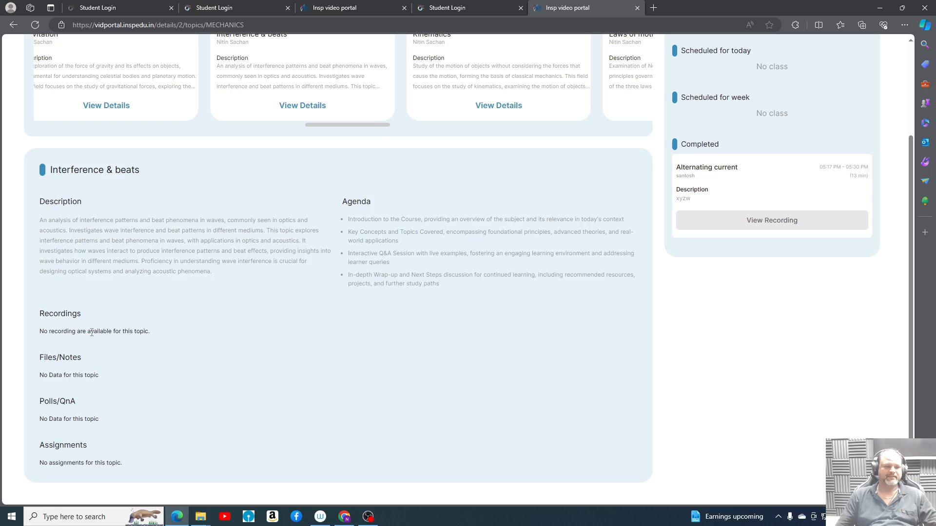
scroll(up, 3)
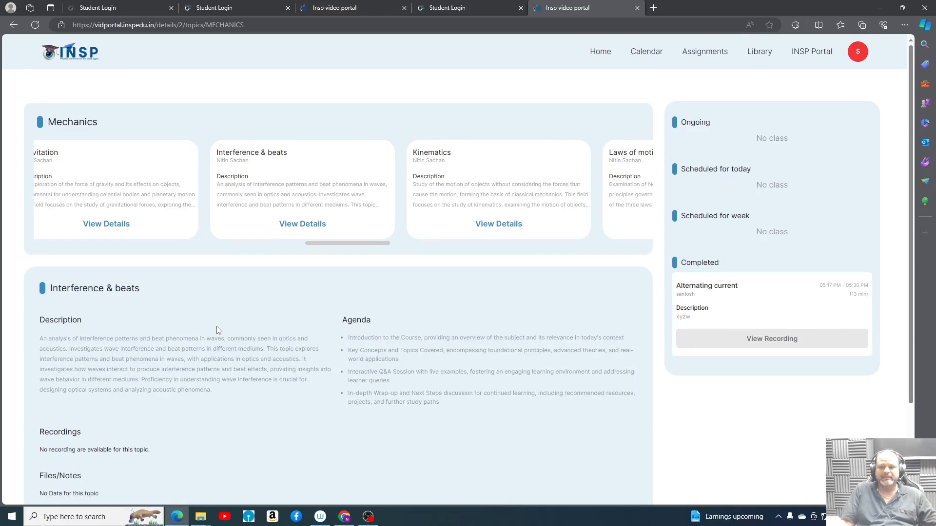
mouse_move(203, 315)
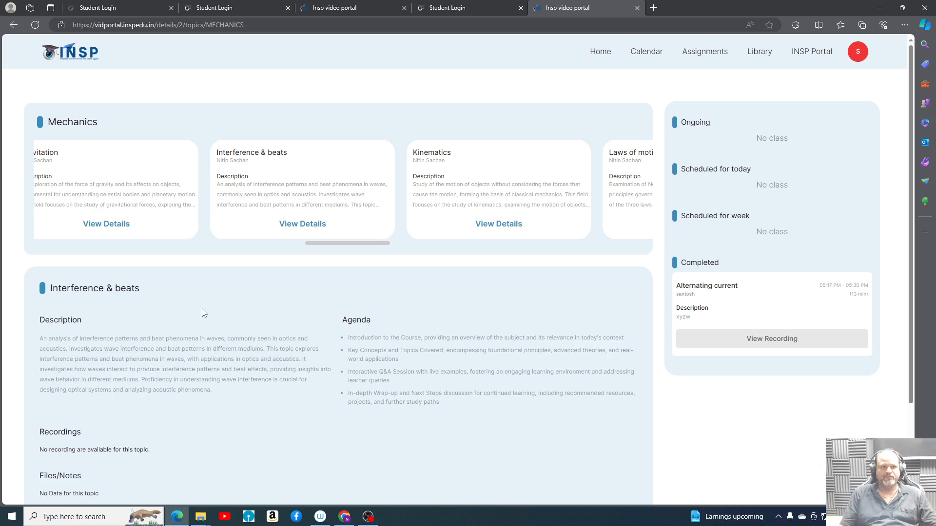
mouse_move(293, 433)
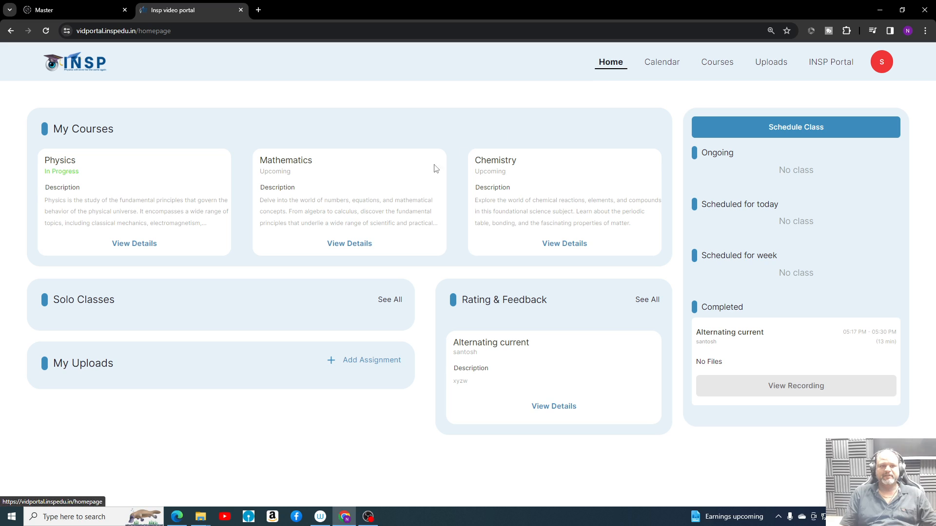
mouse_move(492, 253)
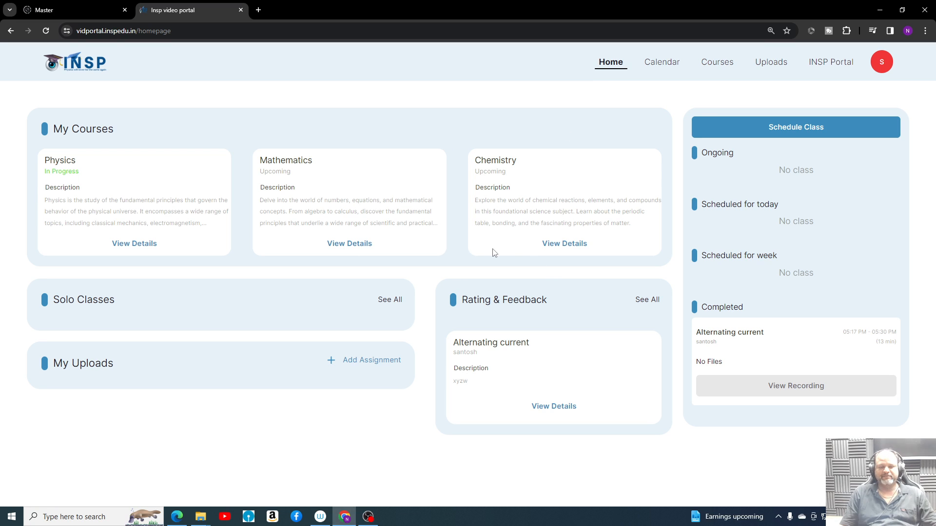
mouse_move(408, 311)
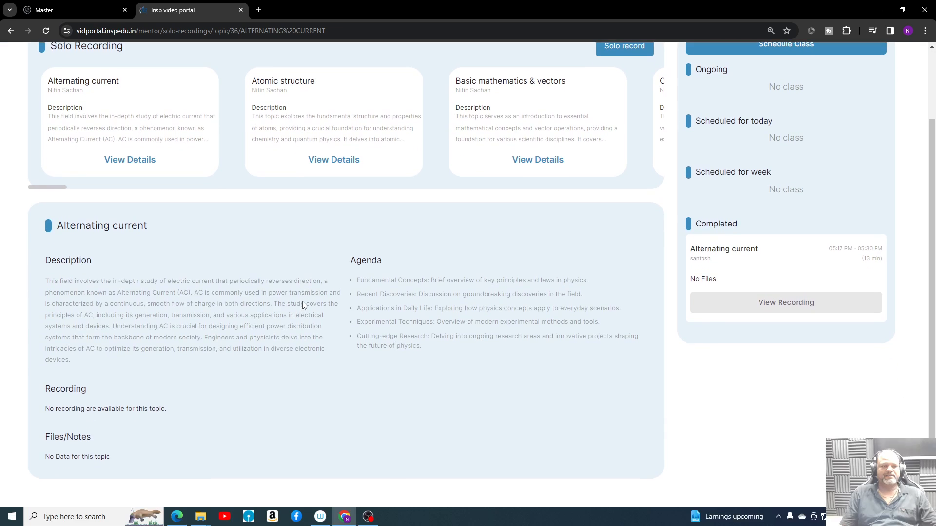
Start a solo recording with subject PHYSICS and topic DOPPLER'S EFFECT.
click(624, 46)
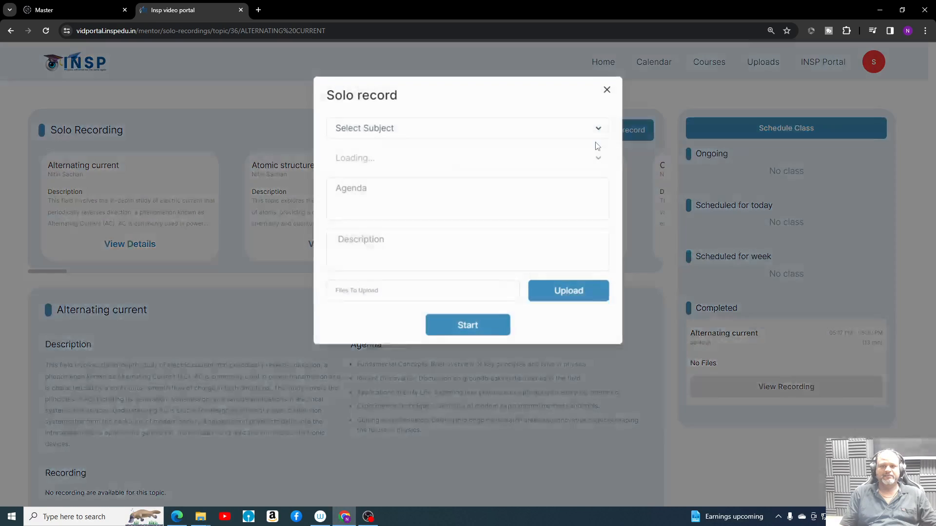
click(467, 128)
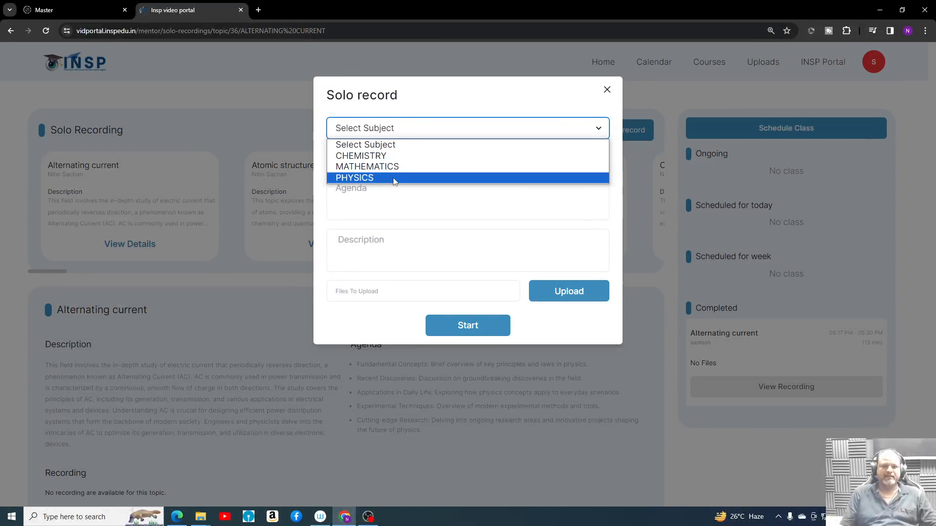
click(354, 178)
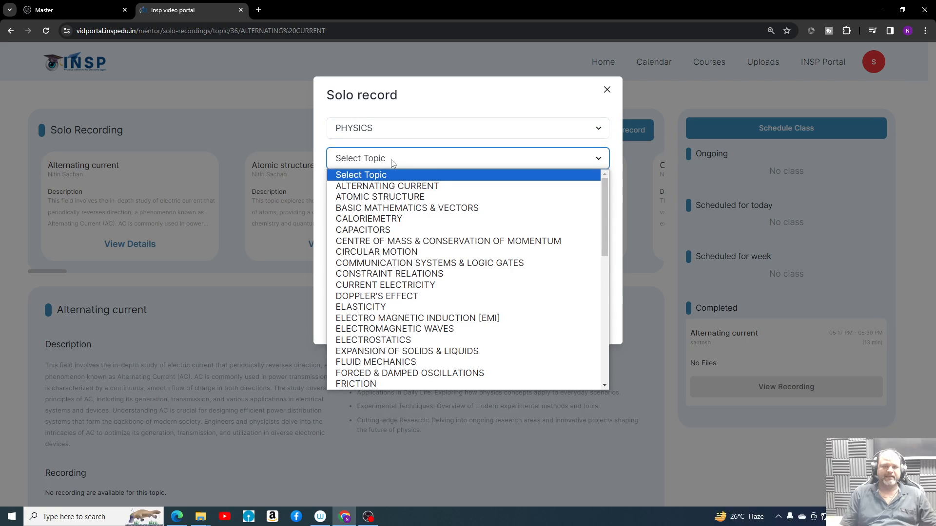
click(376, 295)
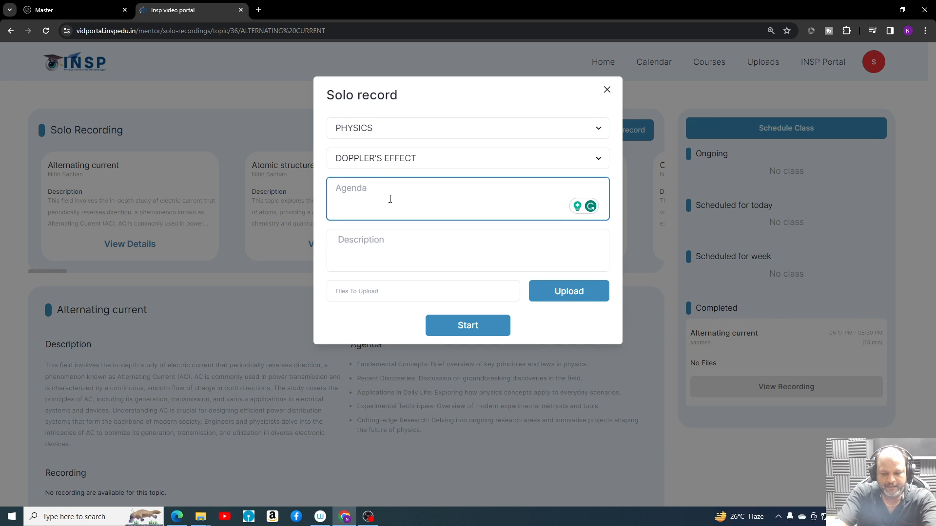
Enter agenda 'top level problems' and description 'zcxczxv'.
text(top le)
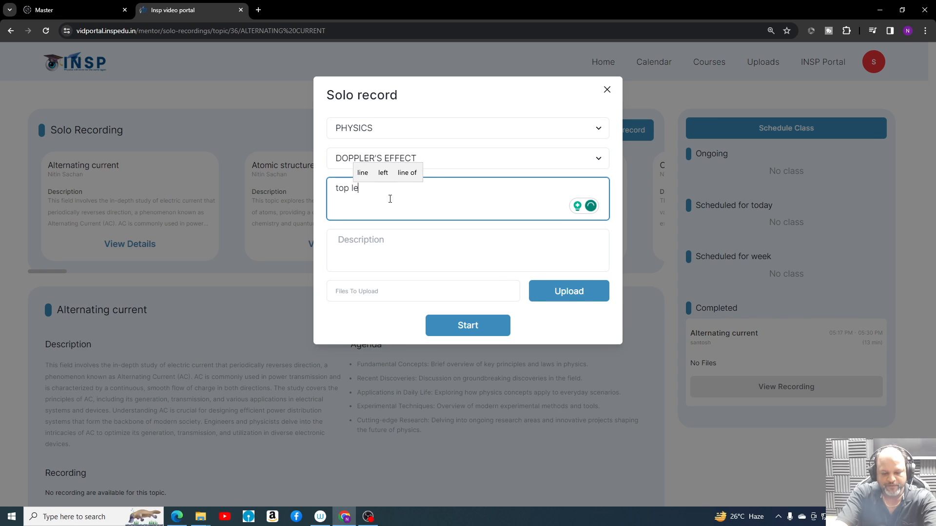
text(vel p)
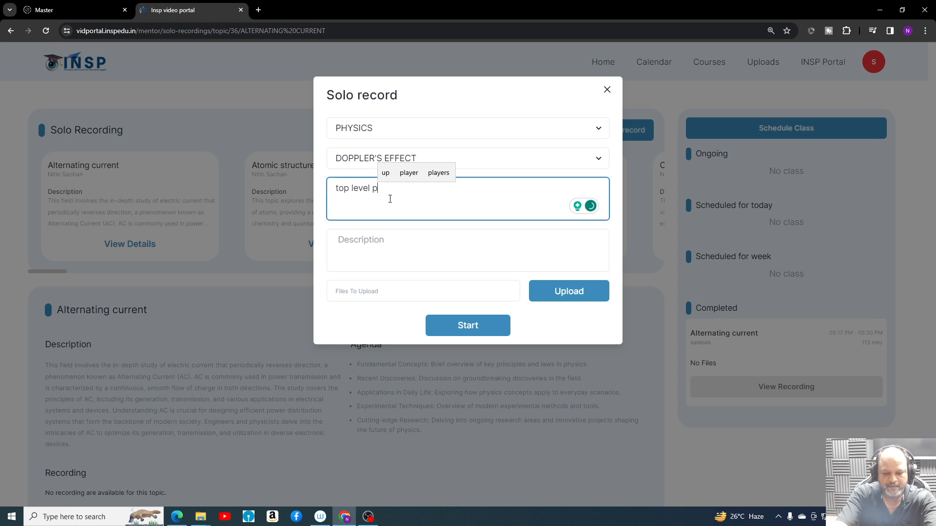
text(roblems)
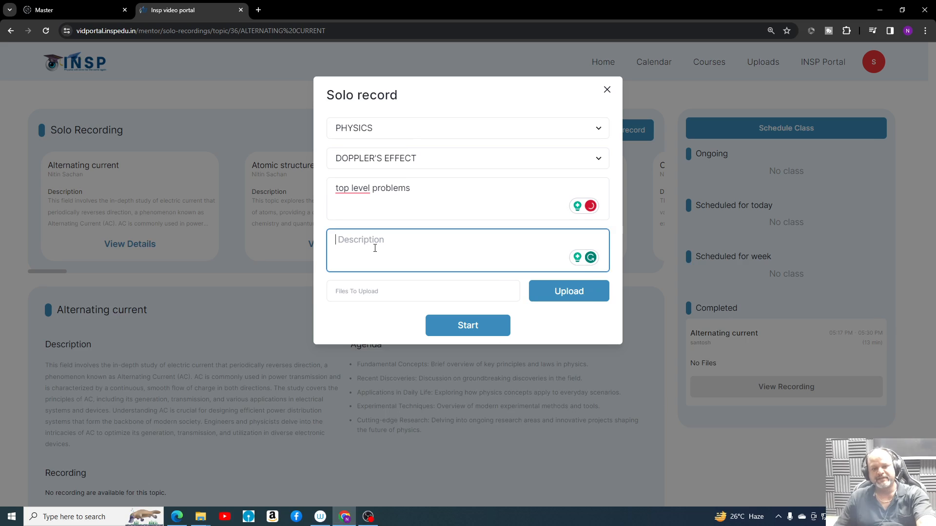
text(zcxczxvxz)
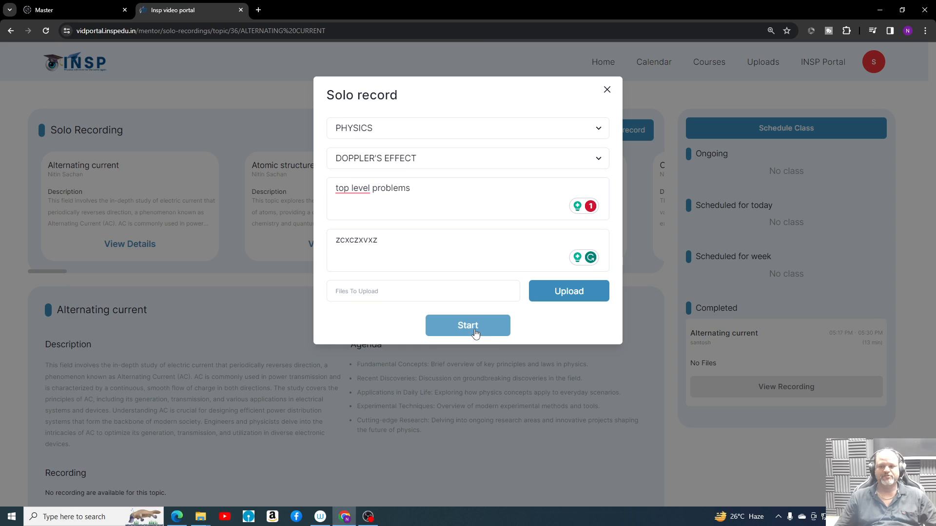
click(467, 325)
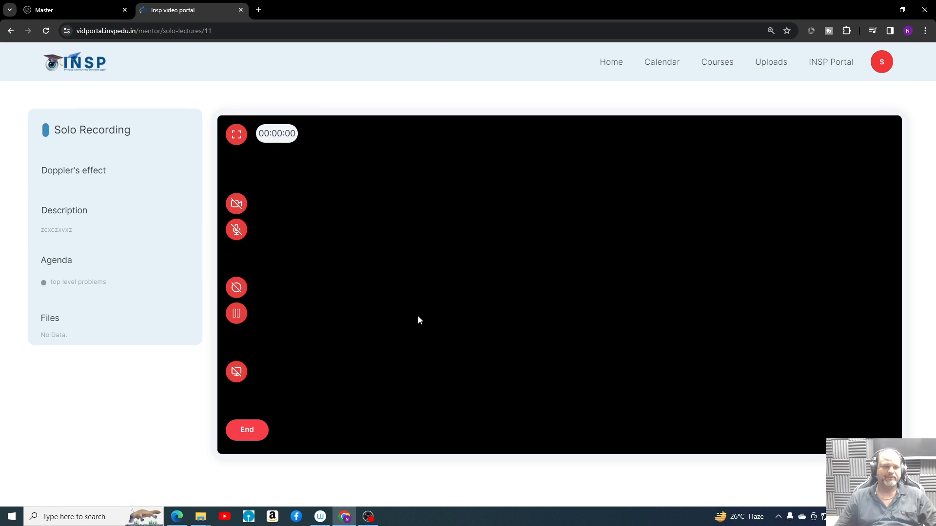
mouse_move(449, 330)
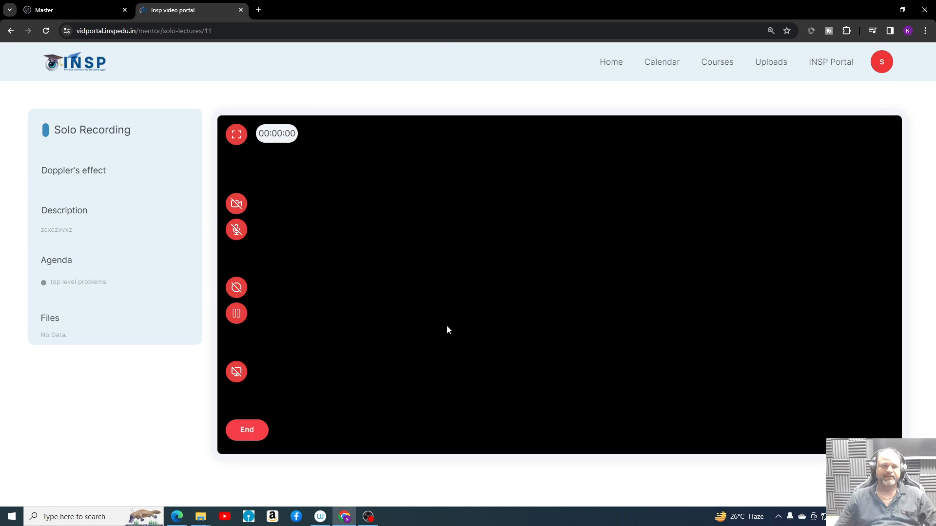
mouse_move(236, 229)
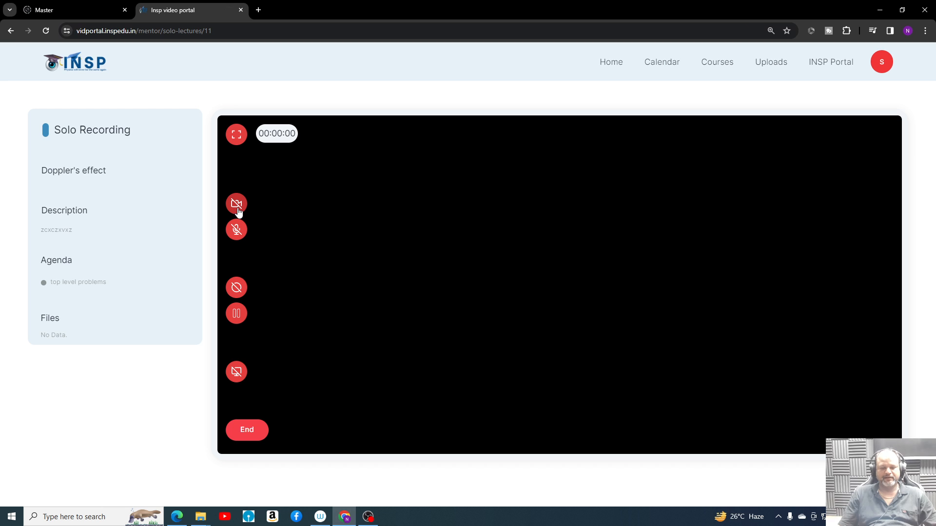
mouse_move(436, 524)
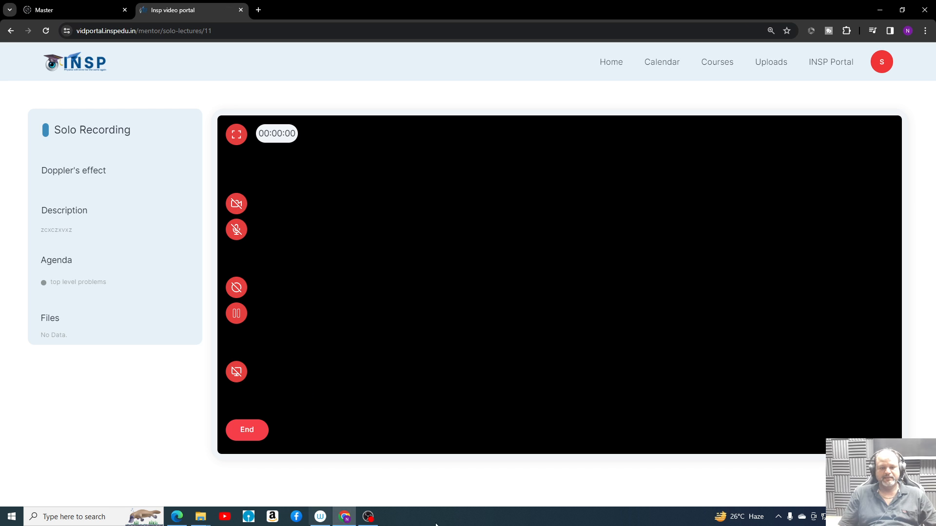
mouse_move(726, 351)
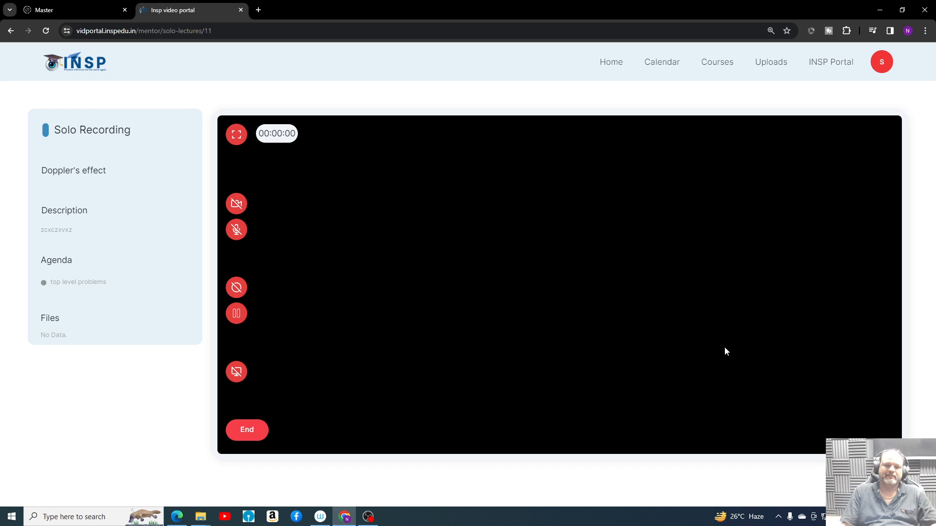
mouse_move(444, 207)
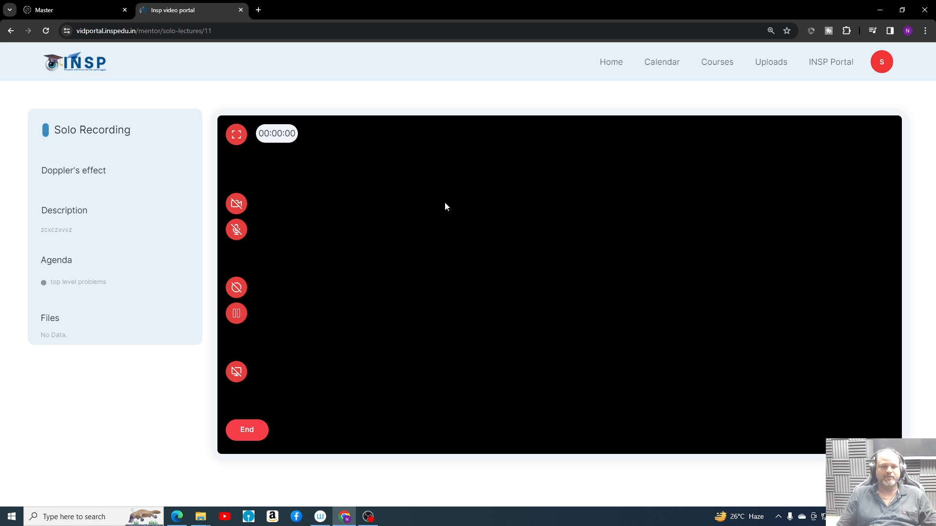
mouse_move(283, 286)
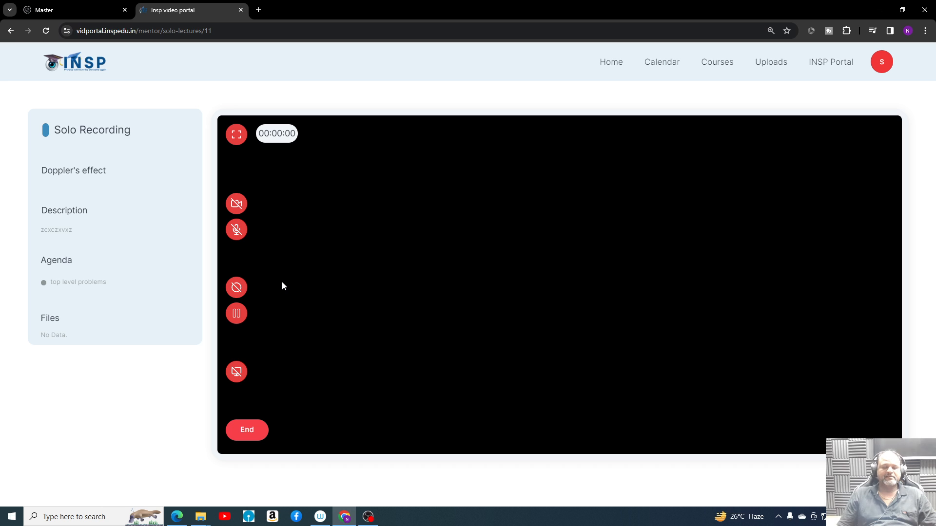
mouse_move(417, 338)
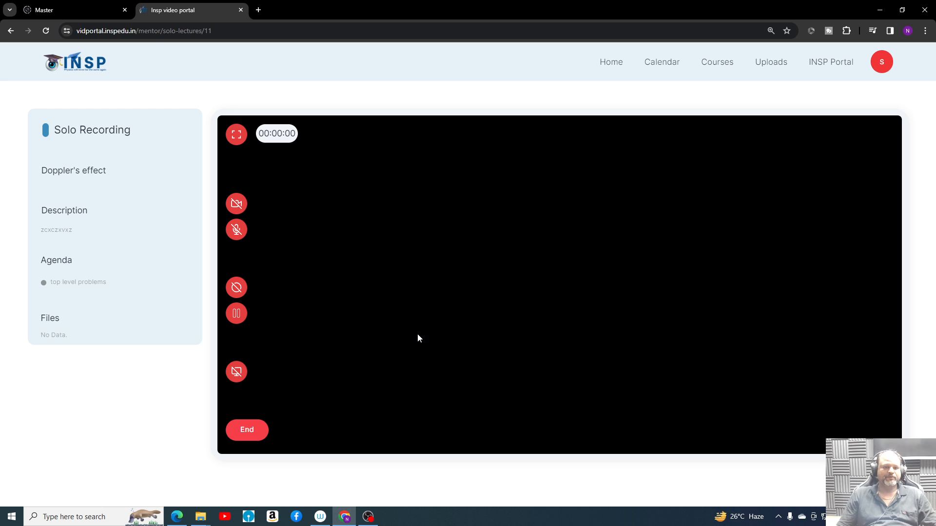
mouse_move(358, 250)
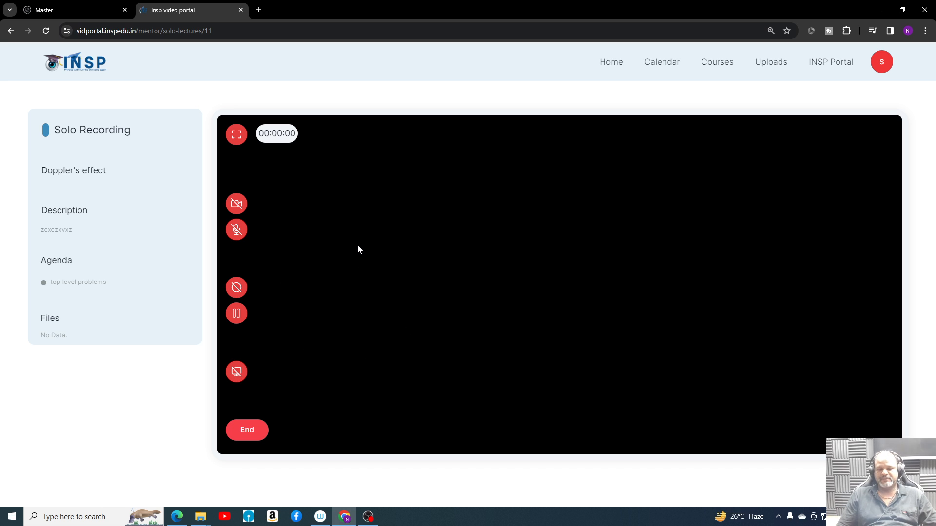
mouse_move(271, 362)
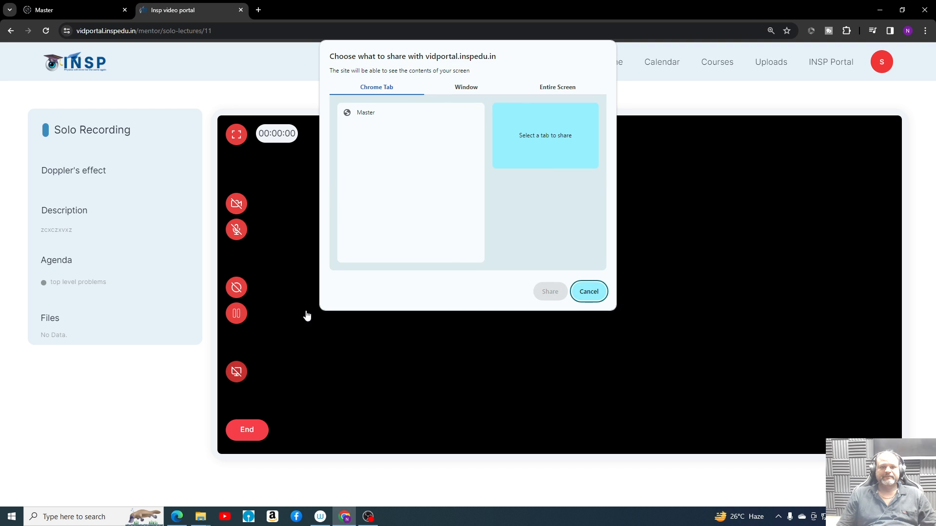
mouse_move(570, 309)
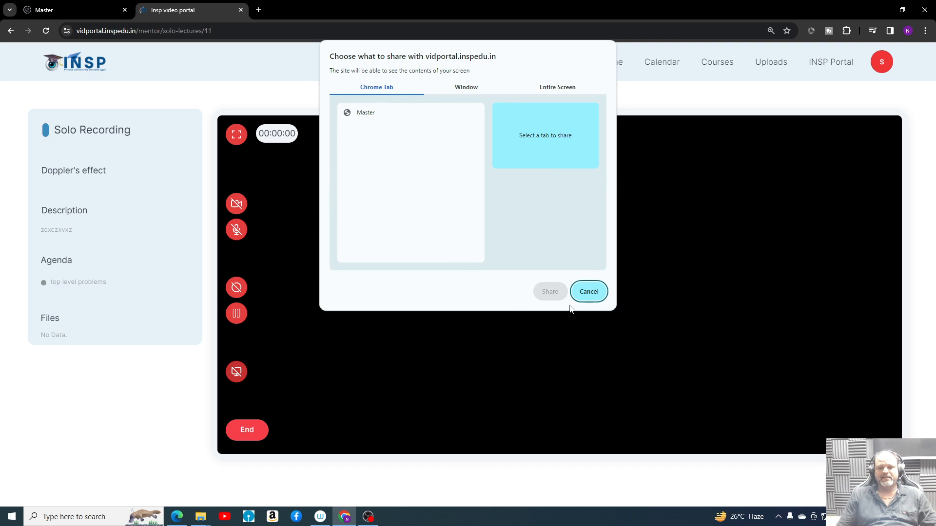
click(587, 291)
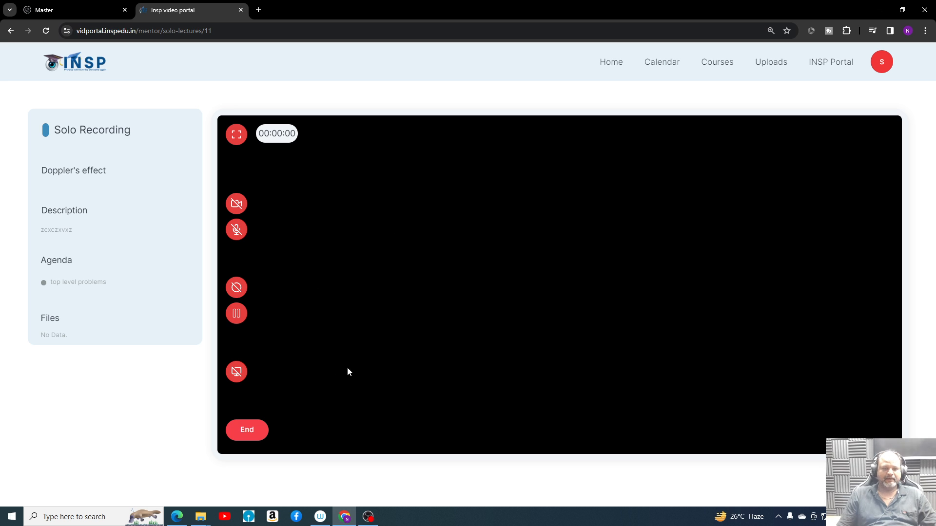
mouse_move(249, 159)
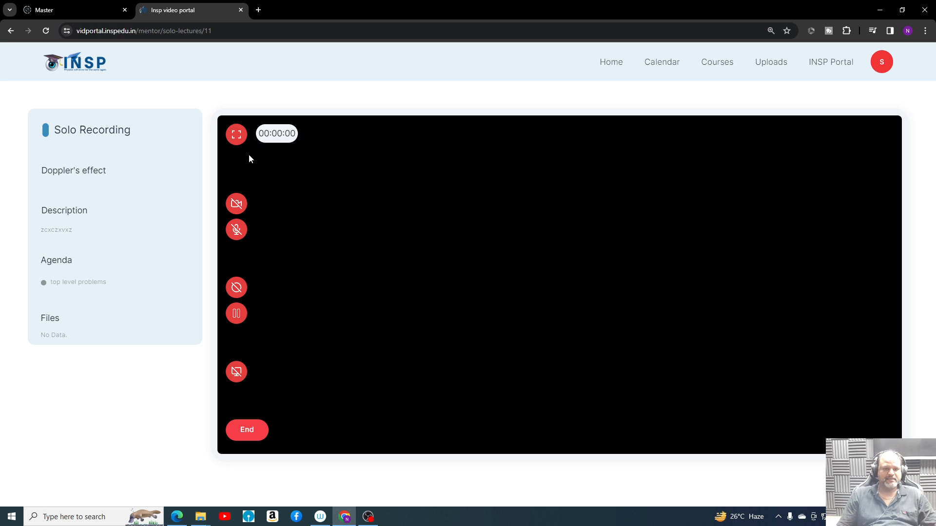
mouse_move(237, 288)
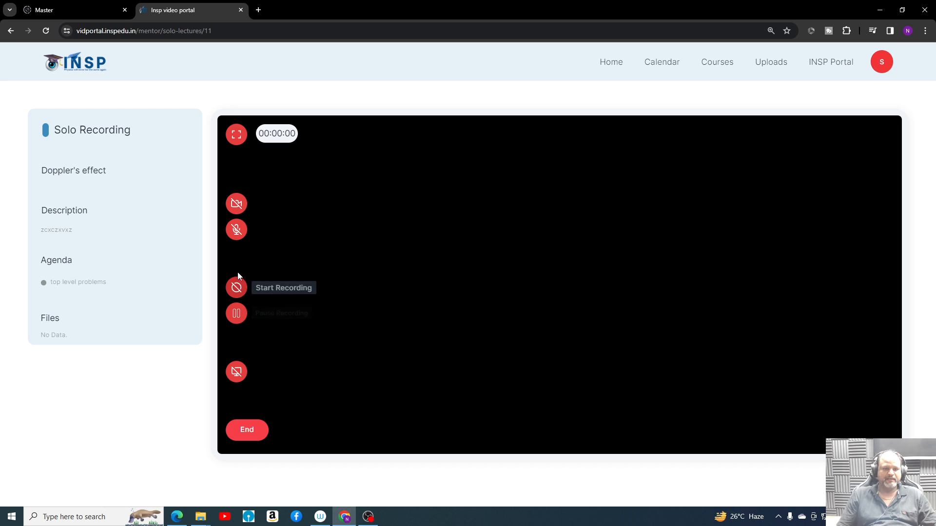
mouse_move(367, 516)
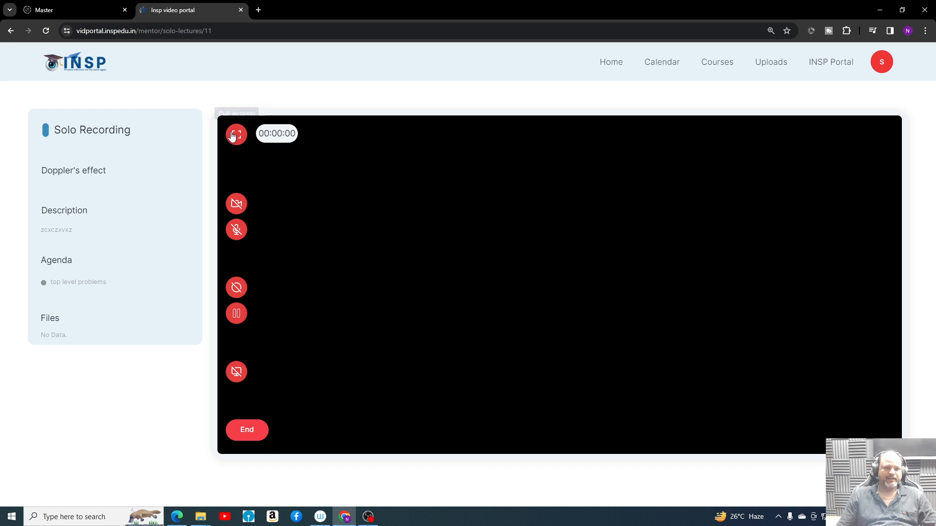
Toggle the recording area full screen and back, then open the Physics course from Home.
click(236, 135)
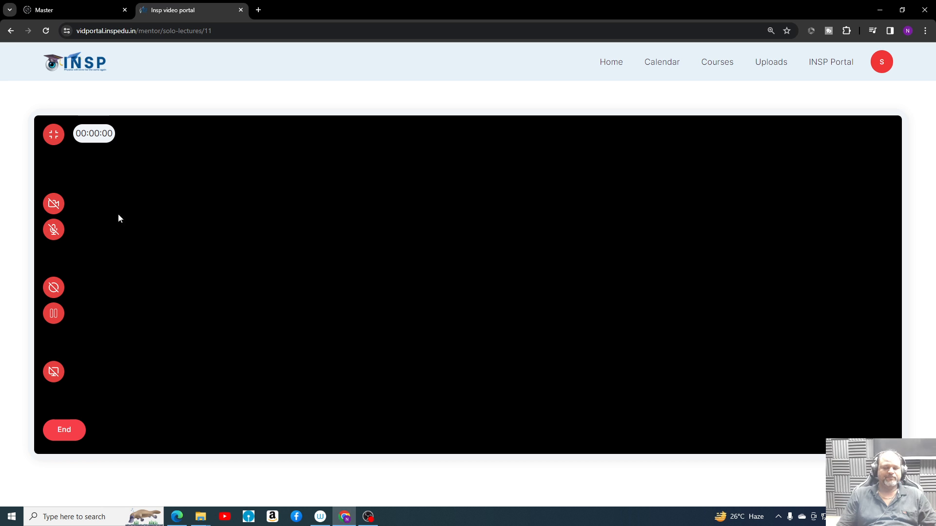
click(53, 134)
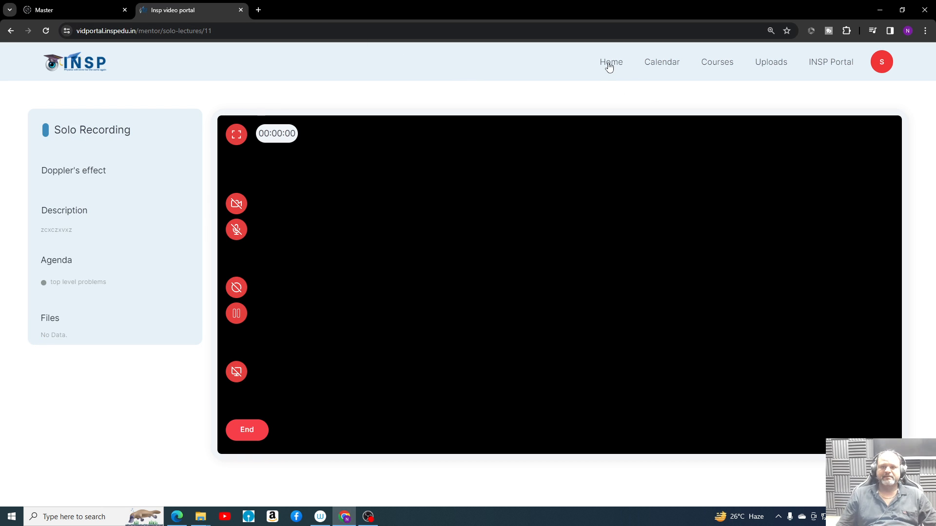
click(611, 61)
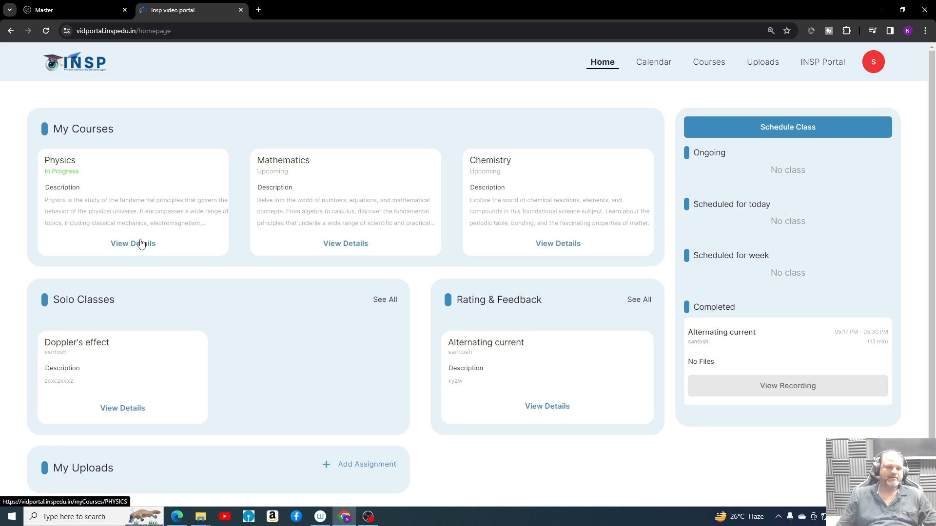
click(133, 244)
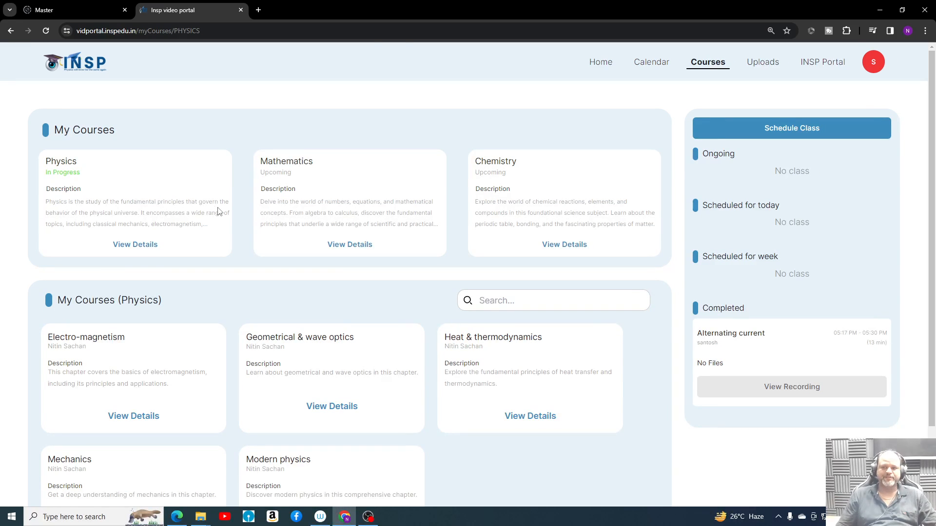
Start scheduling a new class dated 26 January 2024.
click(791, 128)
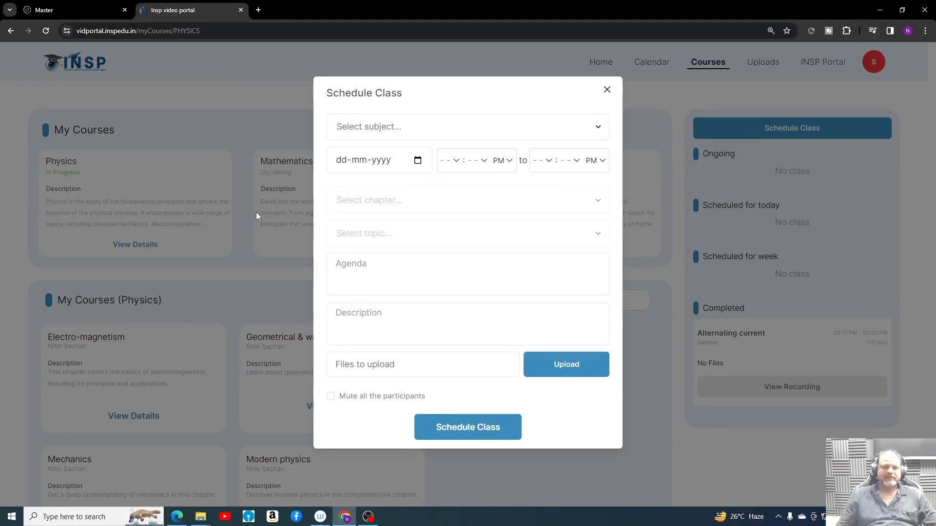
click(468, 127)
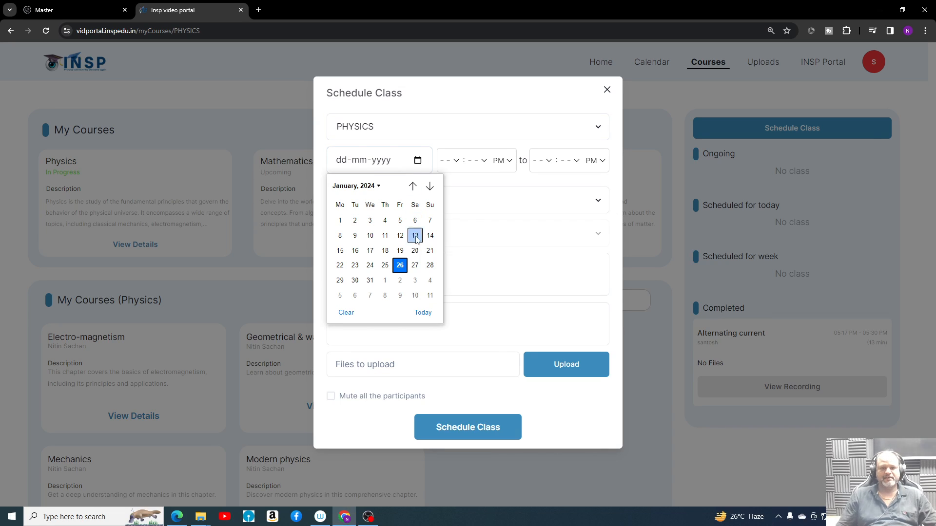
click(399, 265)
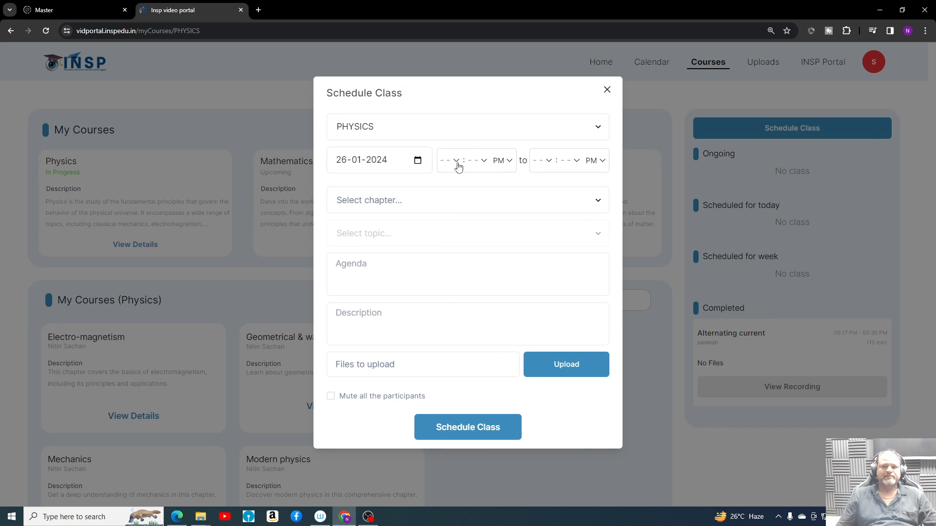
Set the class time to start at 07:10 PM and end at 08:10 PM.
click(449, 160)
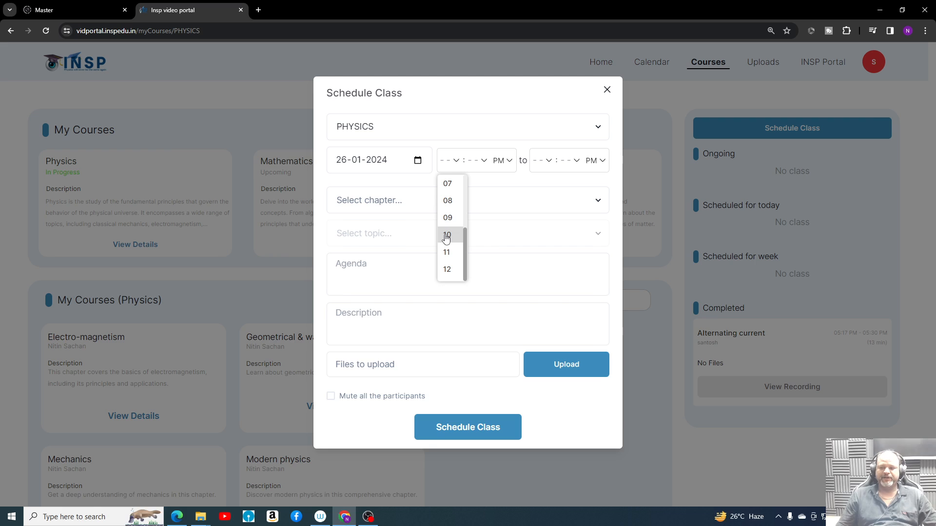
mouse_move(448, 247)
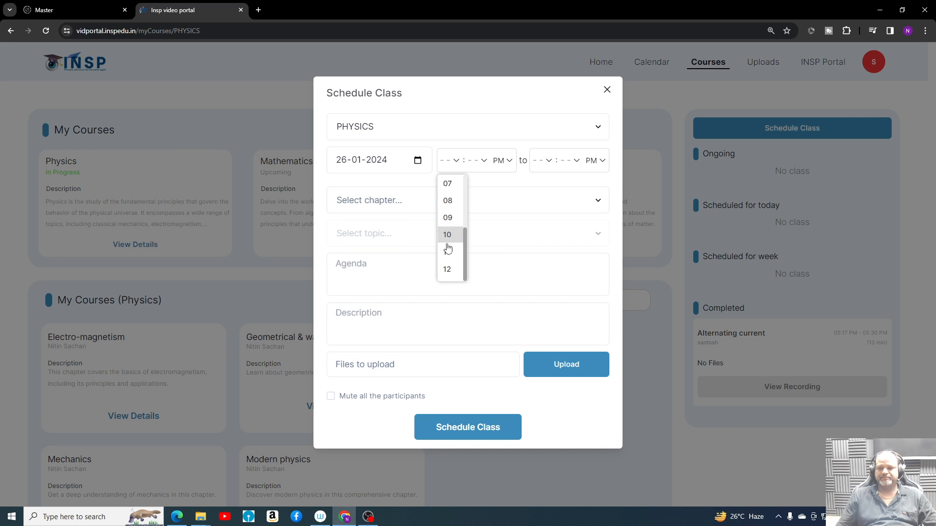
click(447, 183)
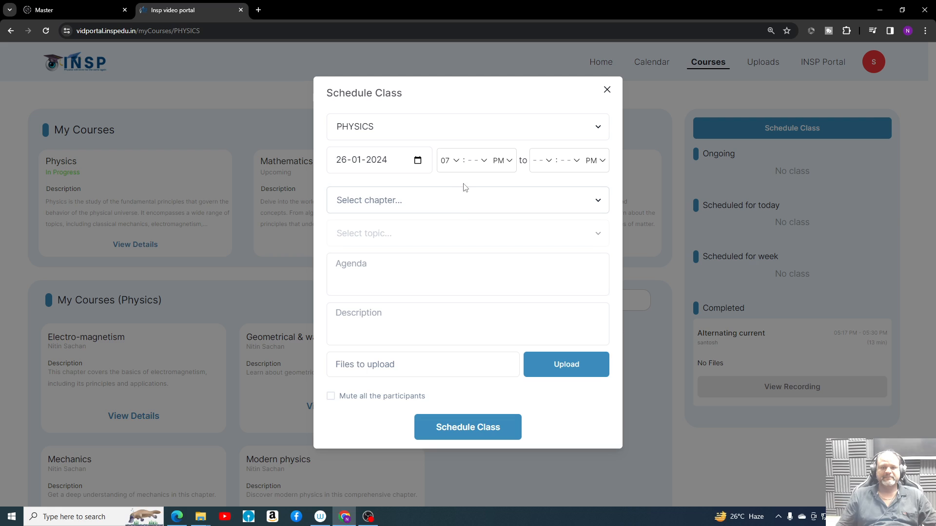
click(476, 160)
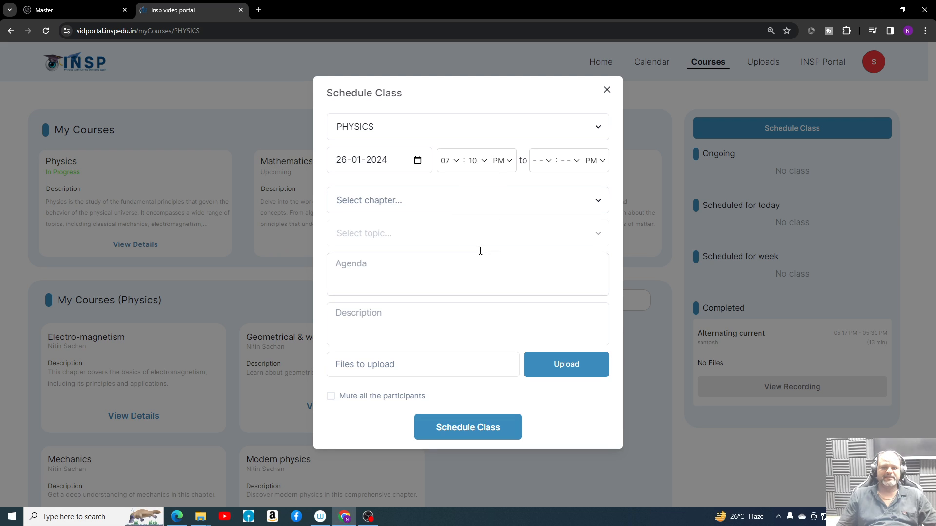
click(542, 160)
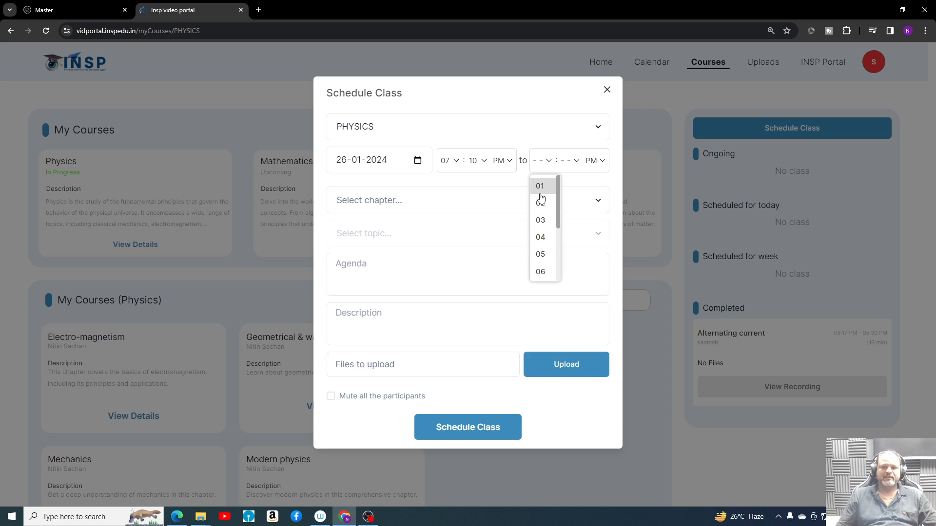
scroll(down, 3)
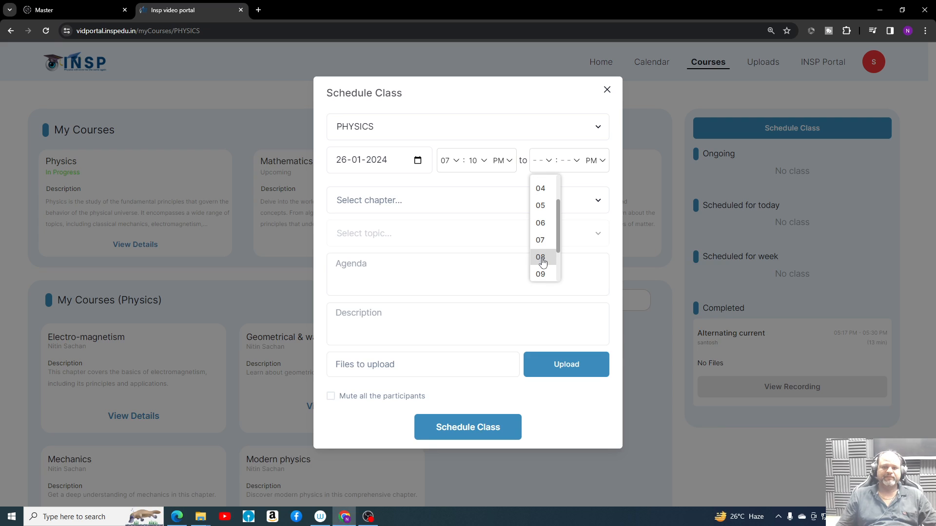
click(539, 257)
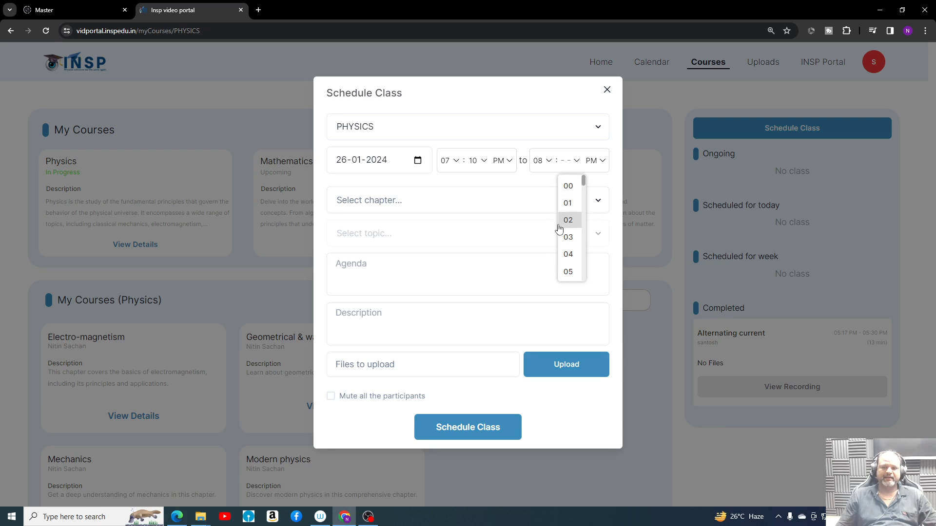
scroll(down, 3)
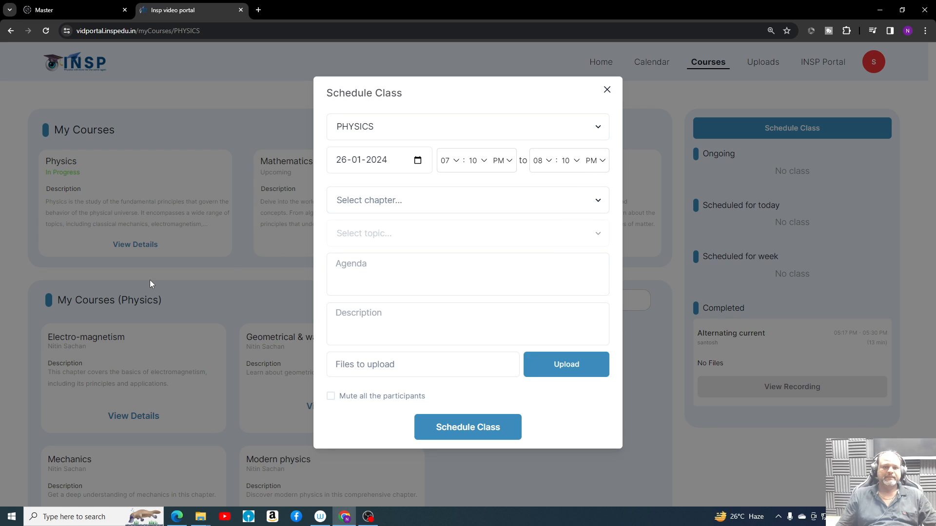
Choose chapter Electro-magnetism and topic Alternating Current, enter the agenda, and leave Mute all unticked.
click(468, 200)
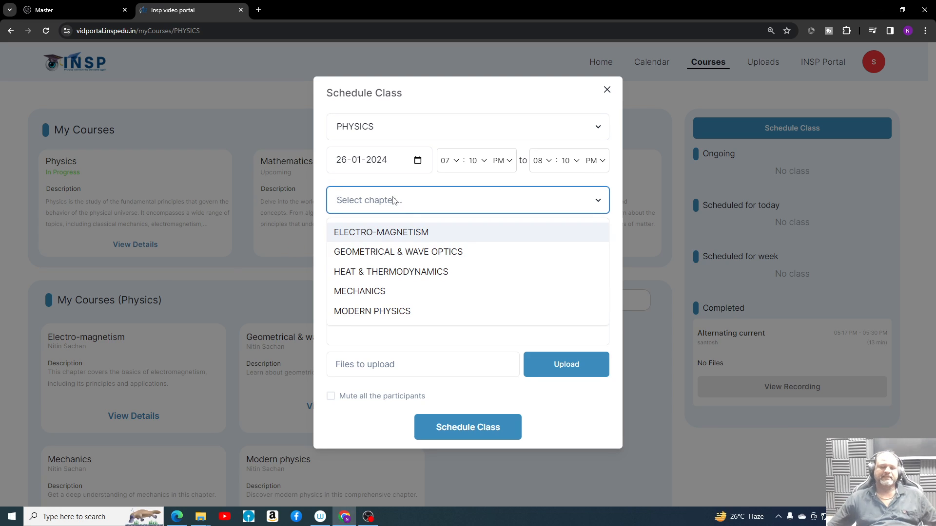
click(381, 232)
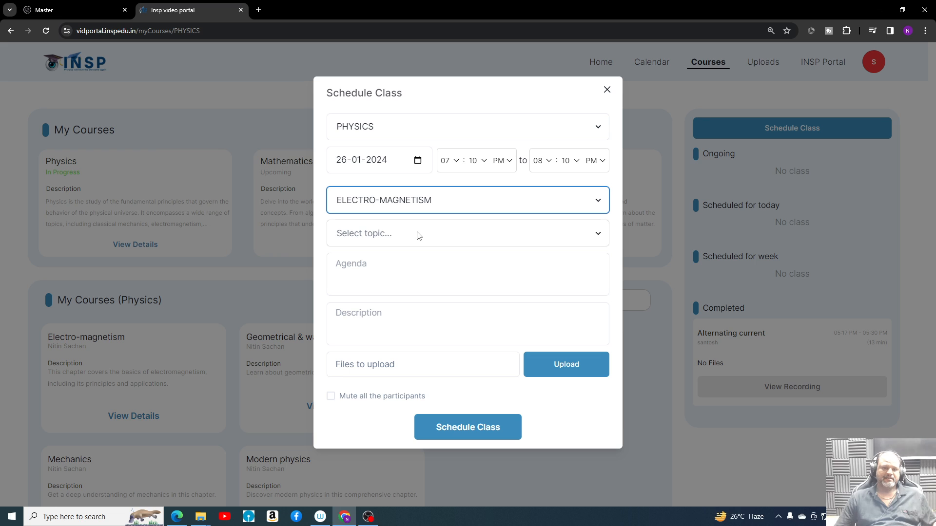
click(467, 233)
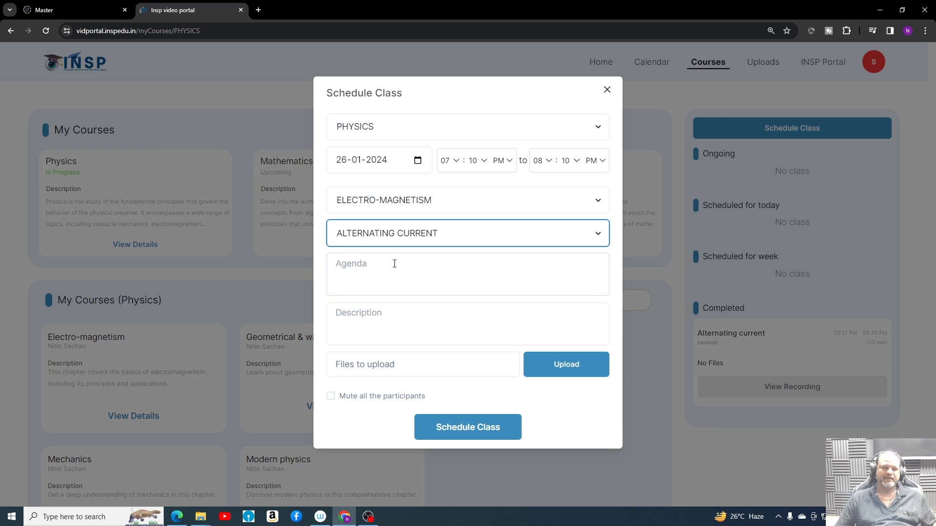
text(gfddfdv)
click(468, 323)
text(cxbcvbcv)
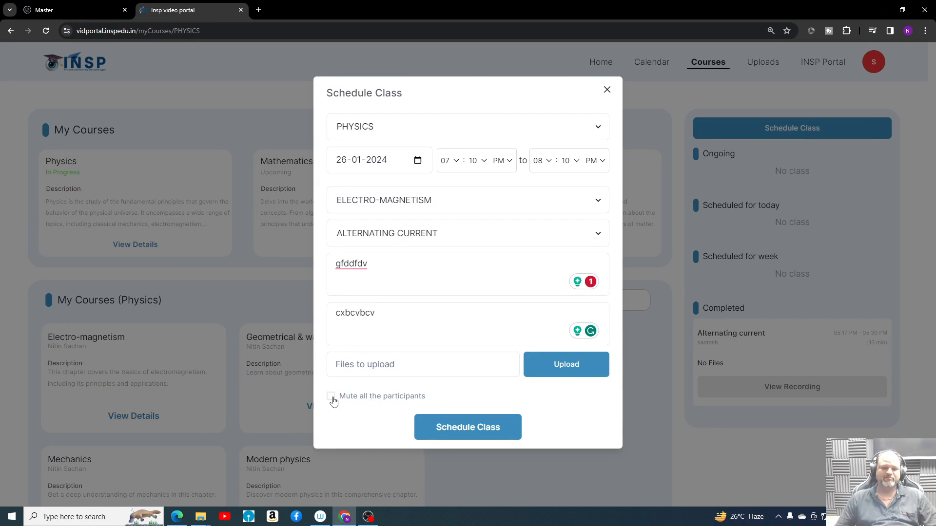
click(330, 396)
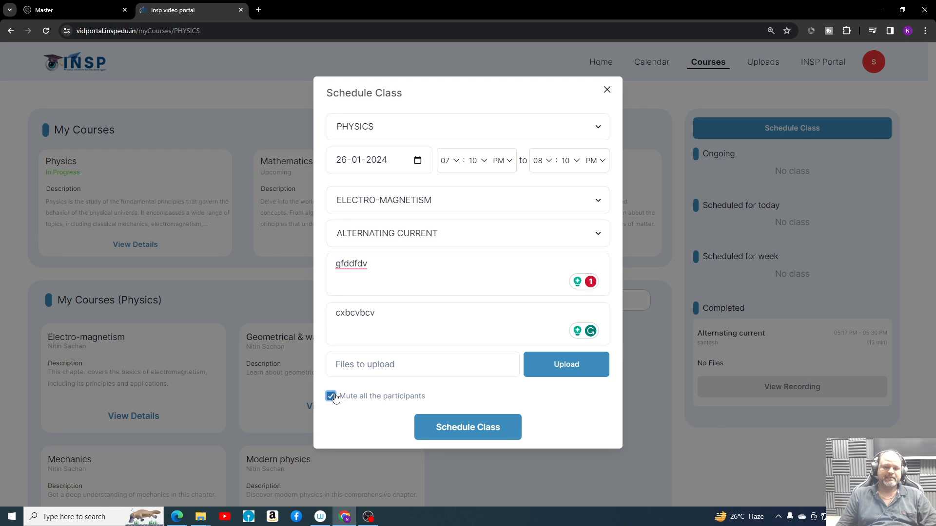
click(331, 395)
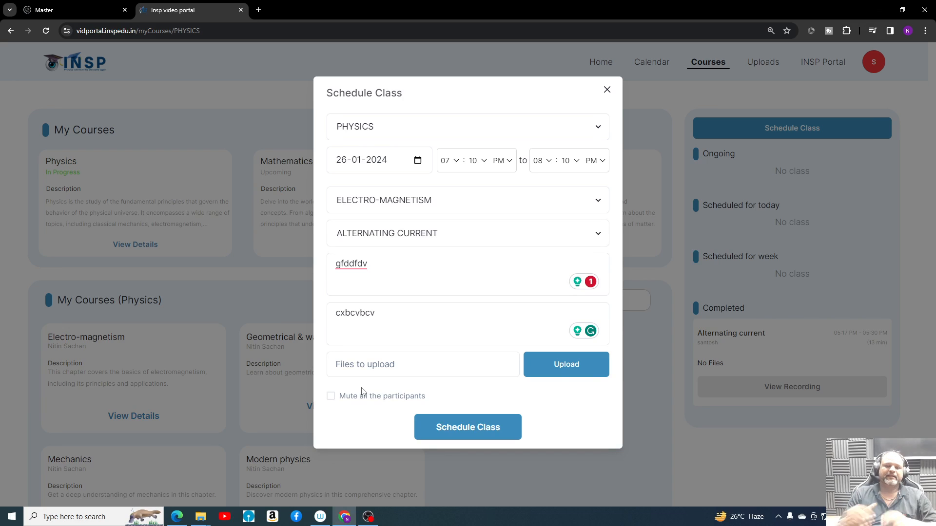
mouse_move(316, 385)
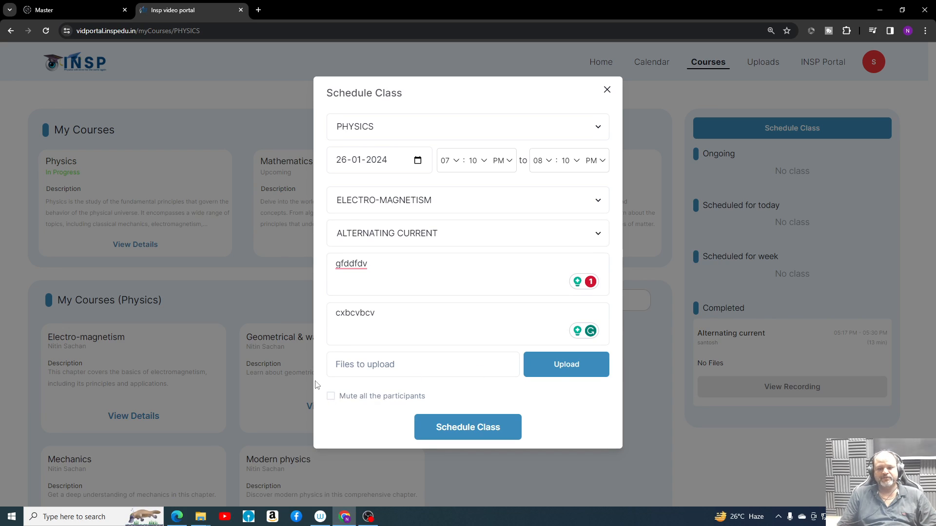
mouse_move(495, 398)
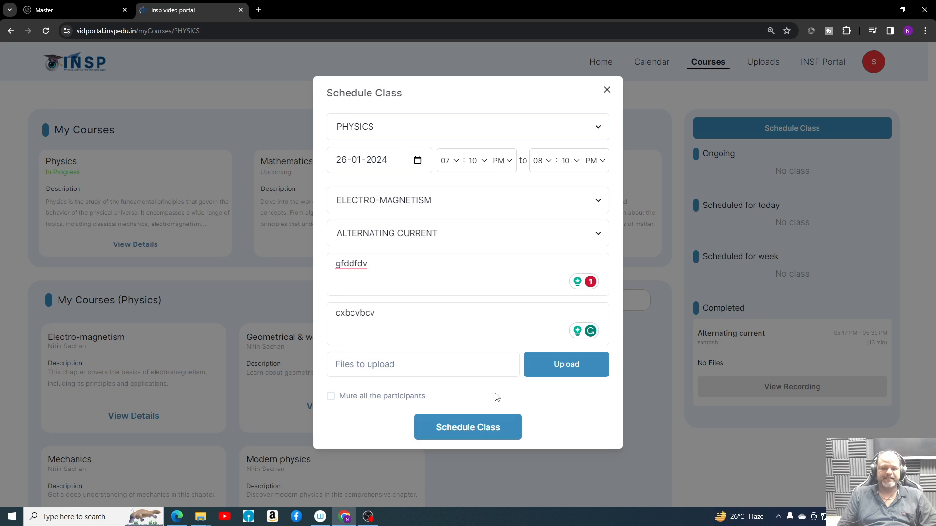
mouse_move(357, 394)
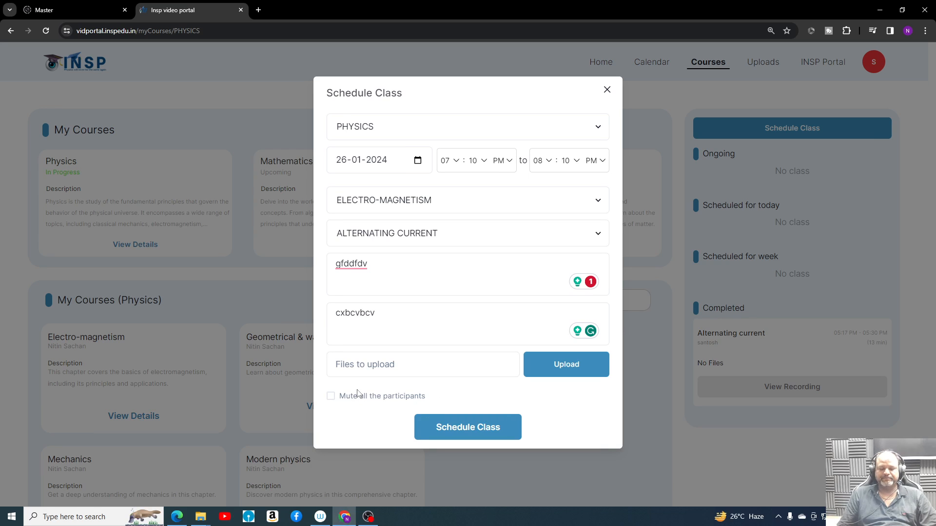
mouse_move(358, 300)
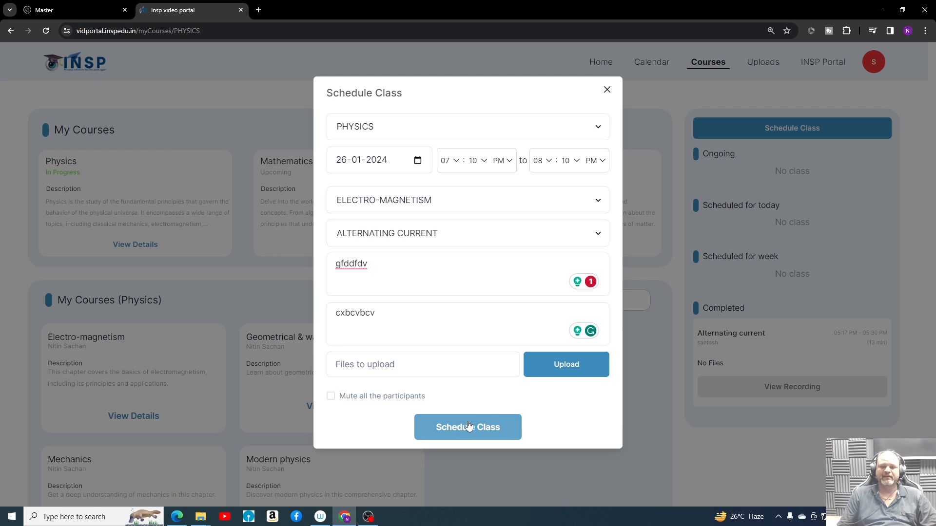
Save the Alternating current class to the schedule and start it.
click(468, 427)
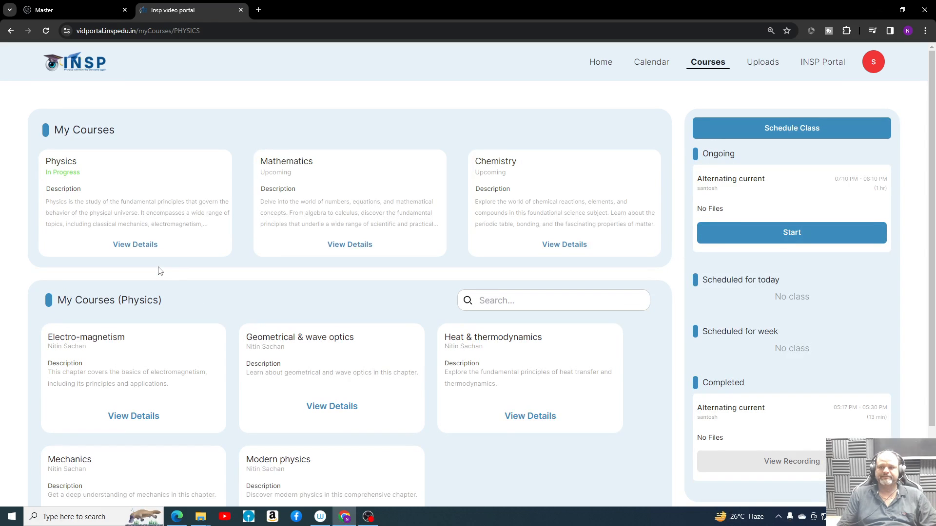
mouse_move(792, 233)
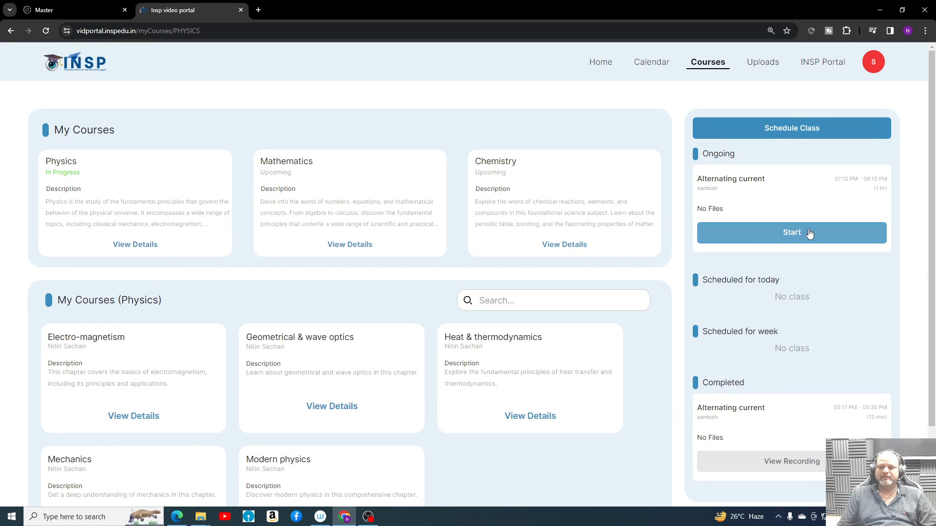
click(790, 232)
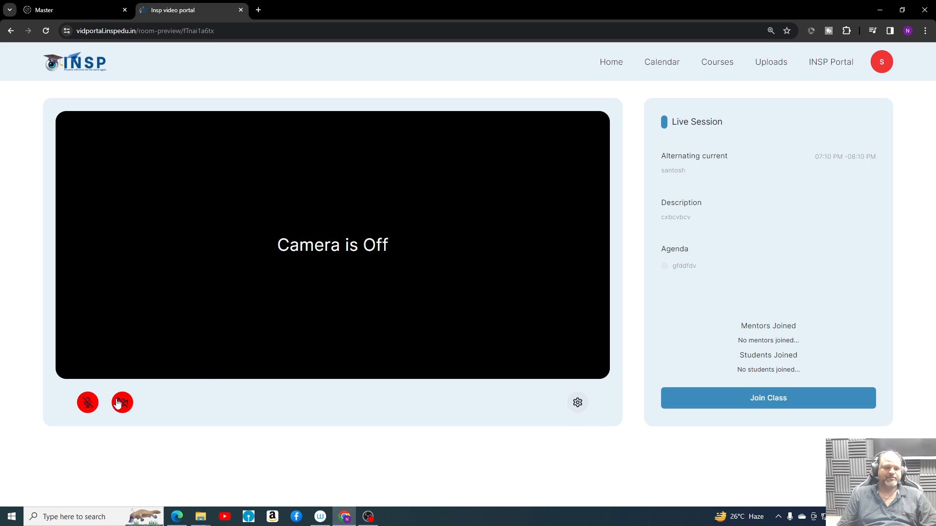
click(122, 402)
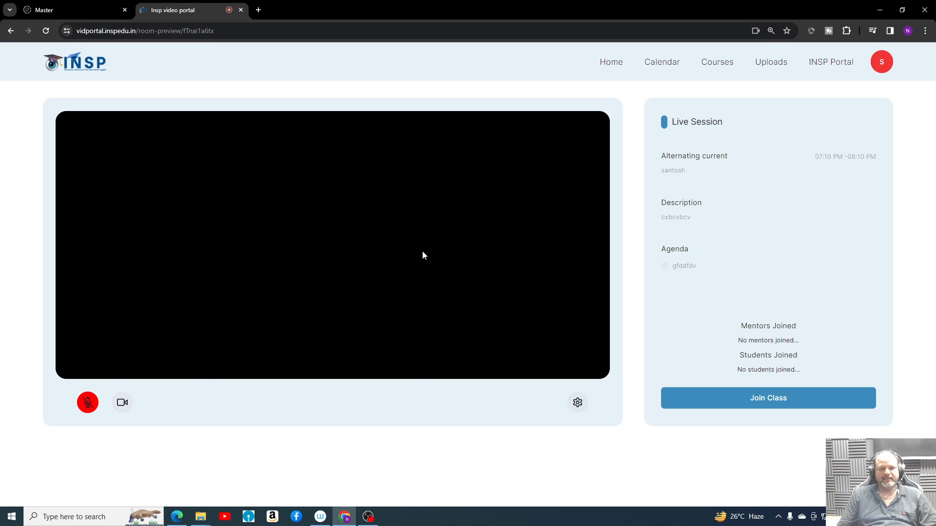
mouse_move(367, 241)
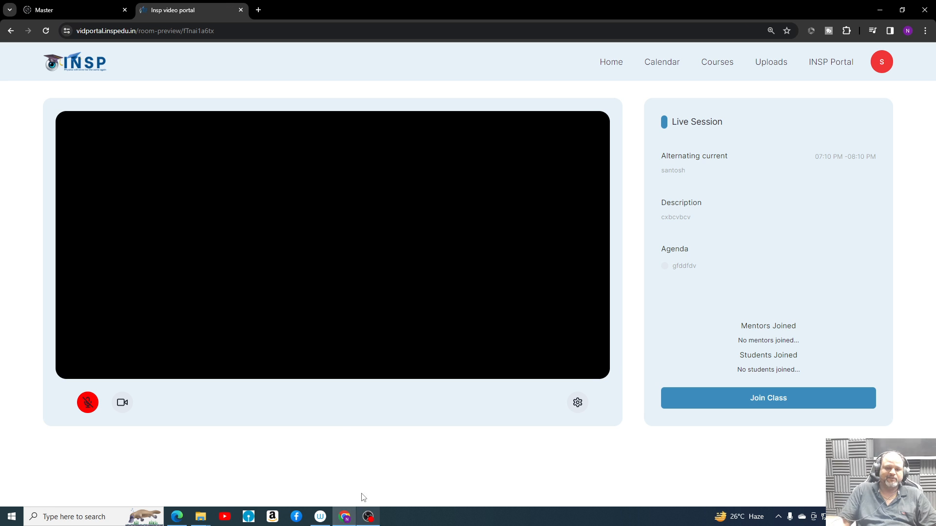
mouse_move(343, 427)
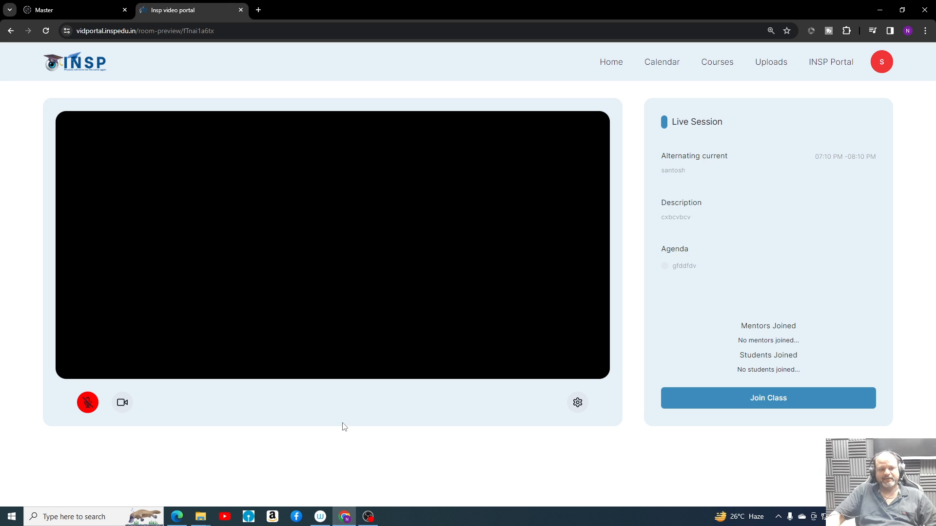
mouse_move(298, 425)
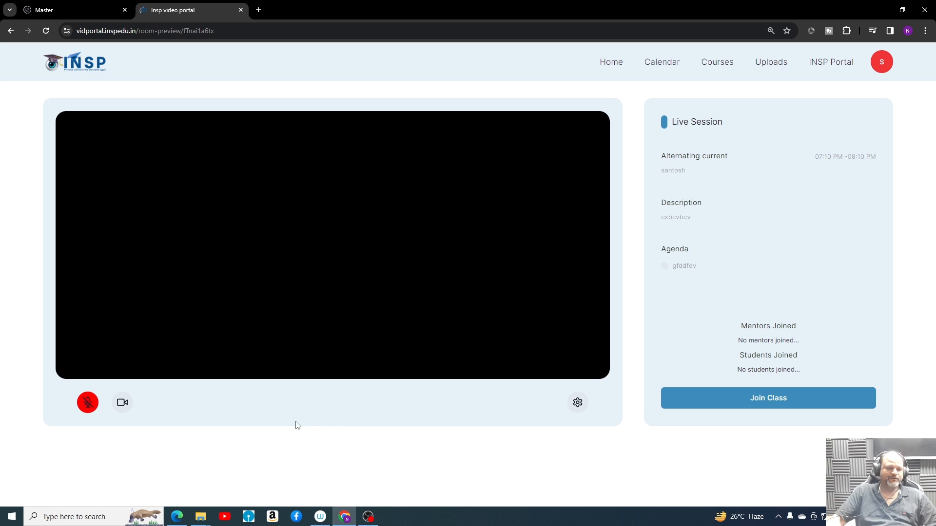
mouse_move(147, 419)
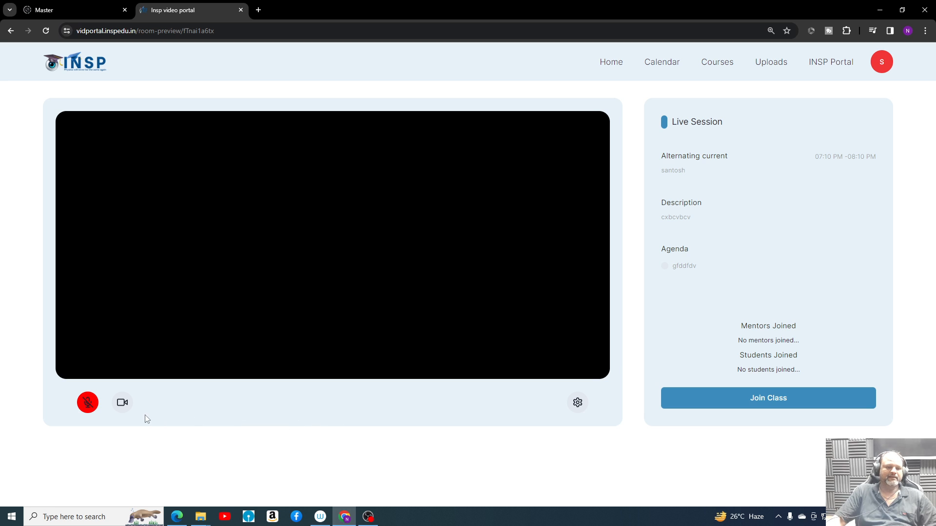
mouse_move(122, 406)
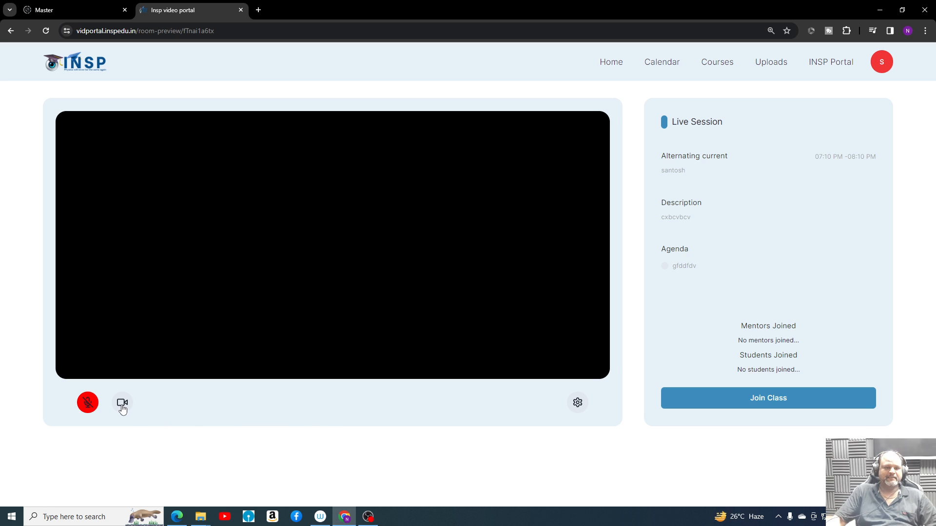
click(87, 402)
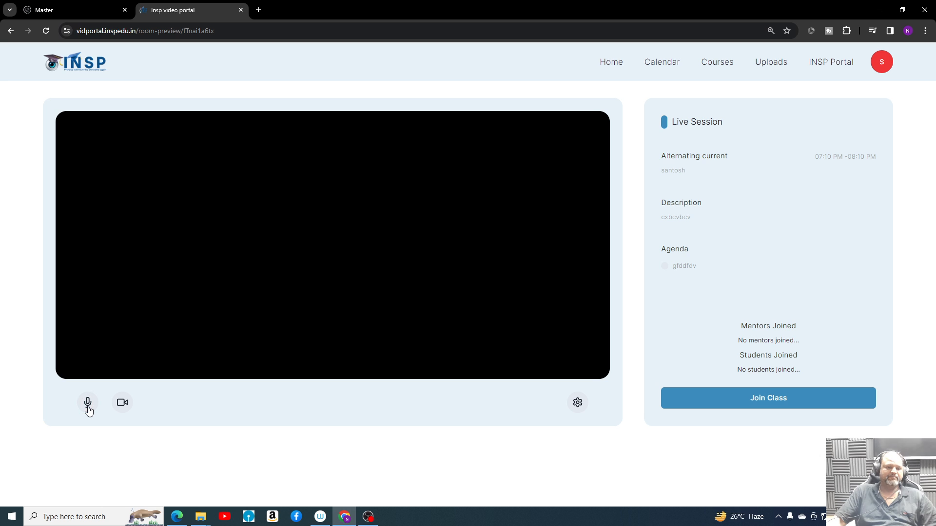
click(88, 402)
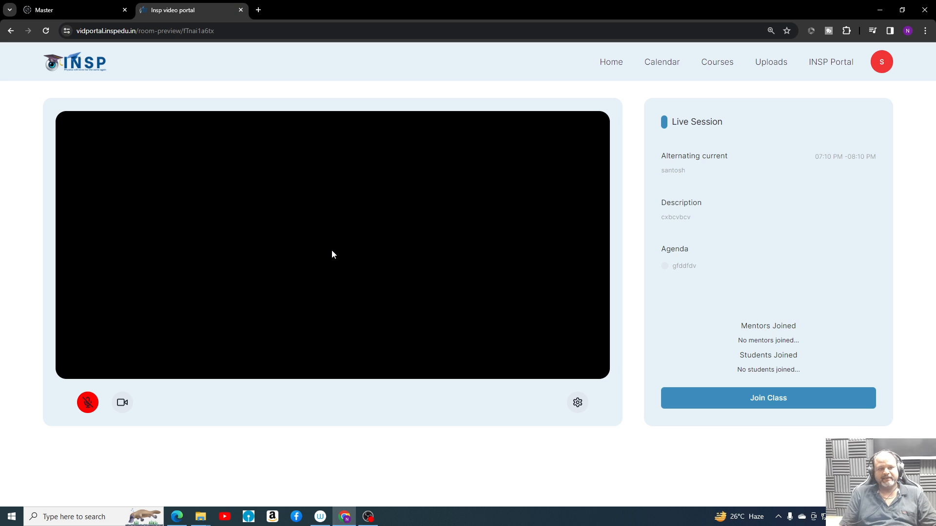
mouse_move(577, 402)
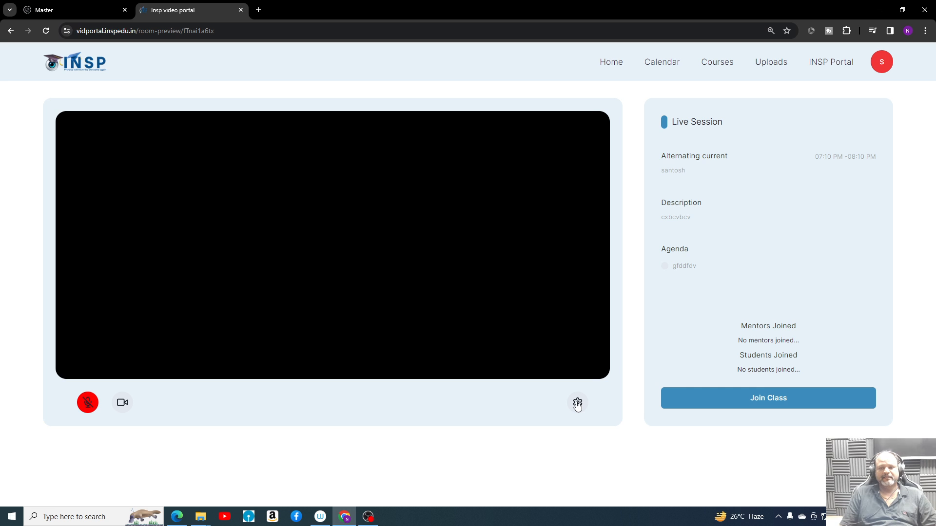
mouse_move(403, 315)
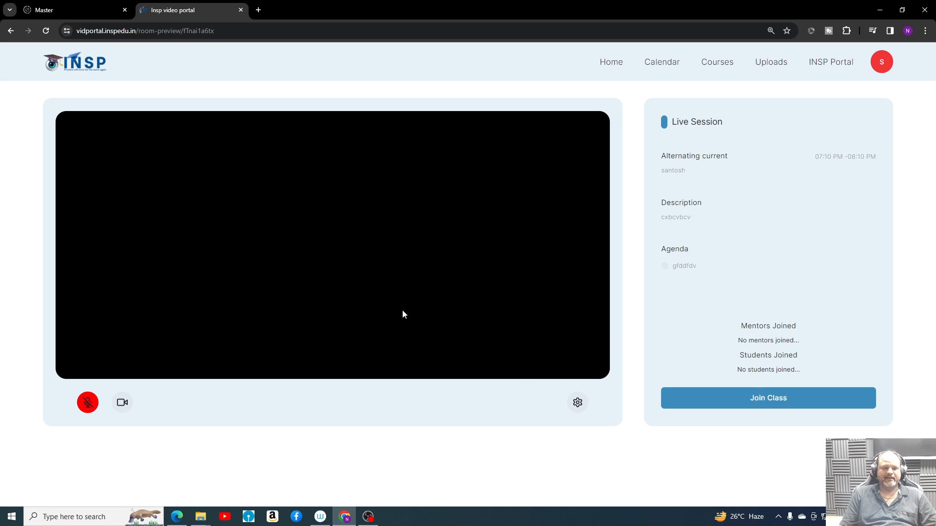
mouse_move(334, 513)
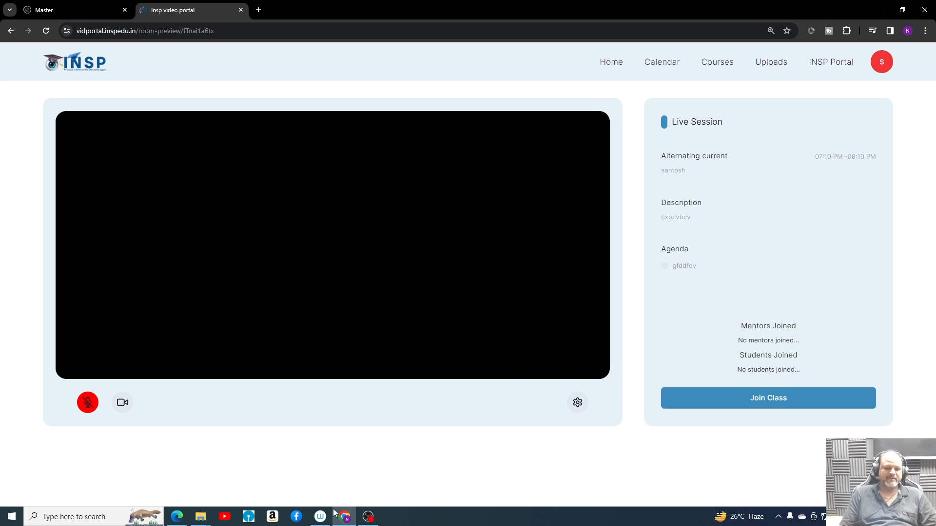
mouse_move(337, 484)
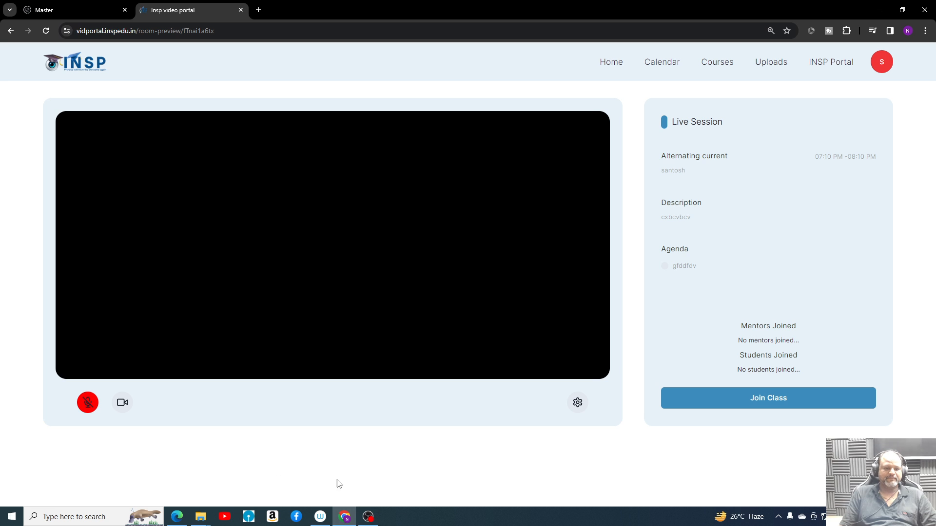
click(122, 402)
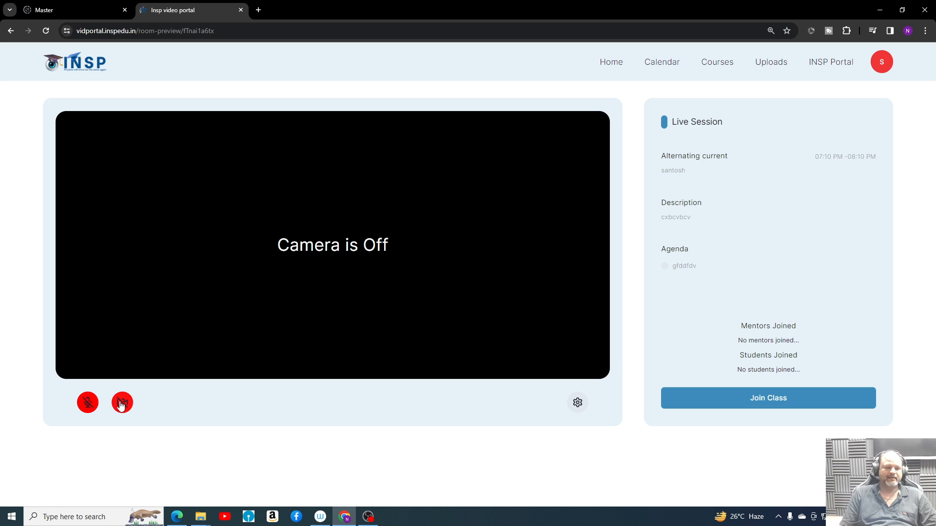
click(122, 402)
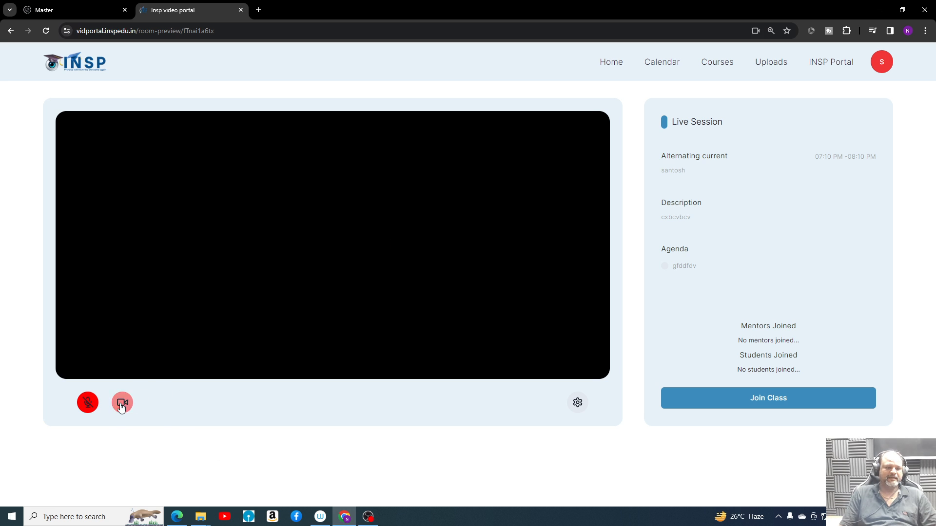
click(122, 402)
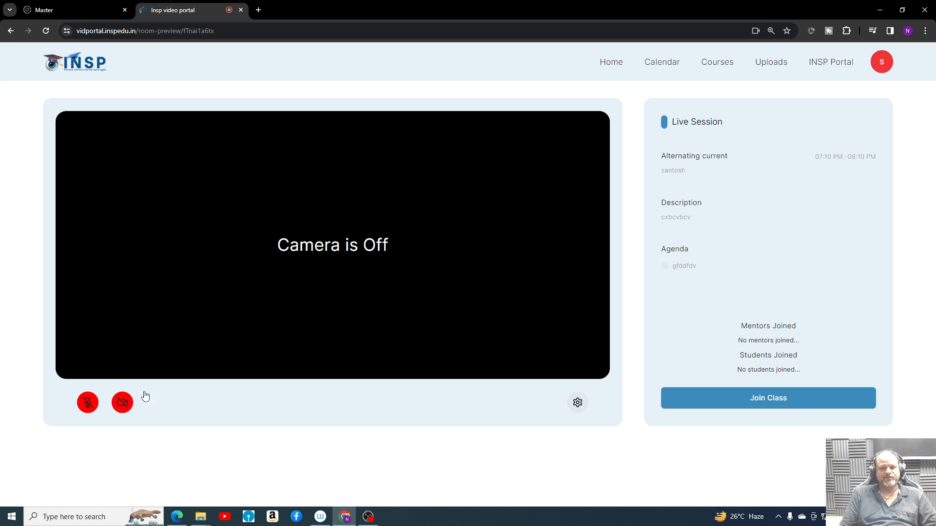
click(767, 398)
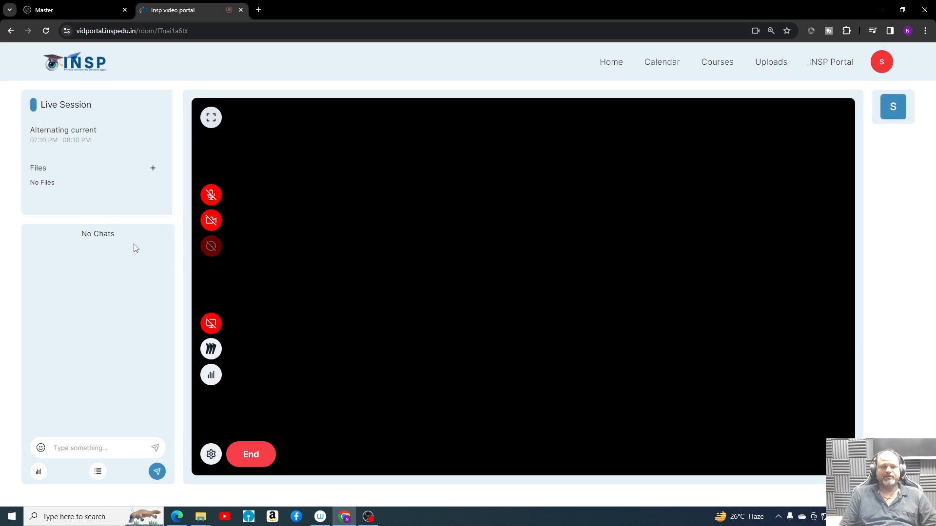
mouse_move(456, 279)
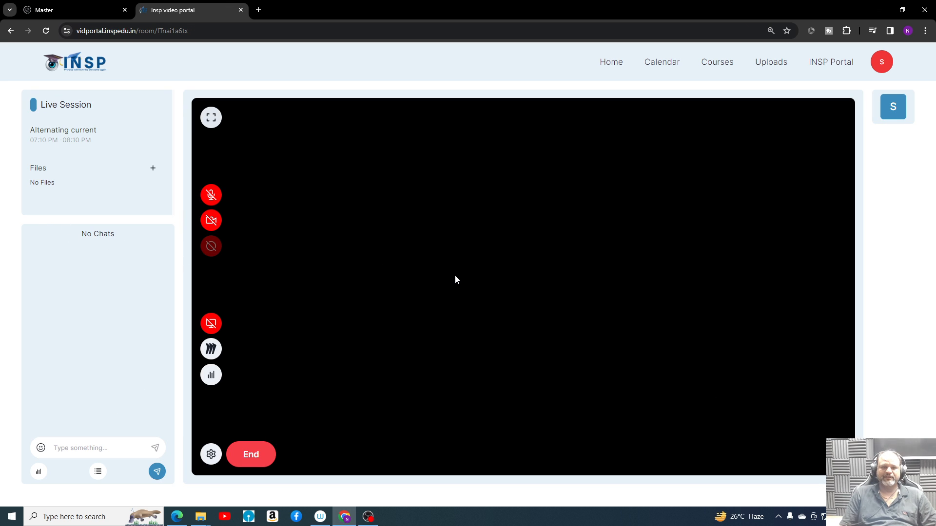
mouse_move(317, 485)
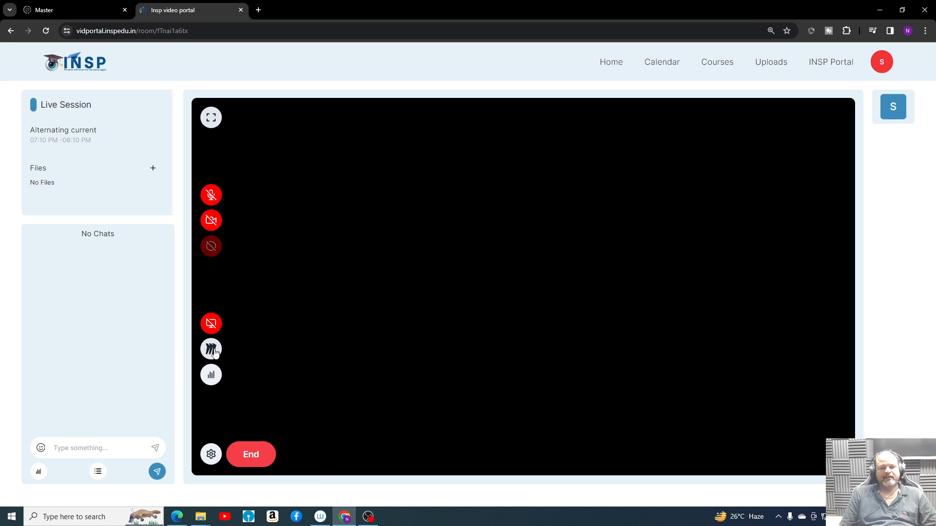
click(211, 324)
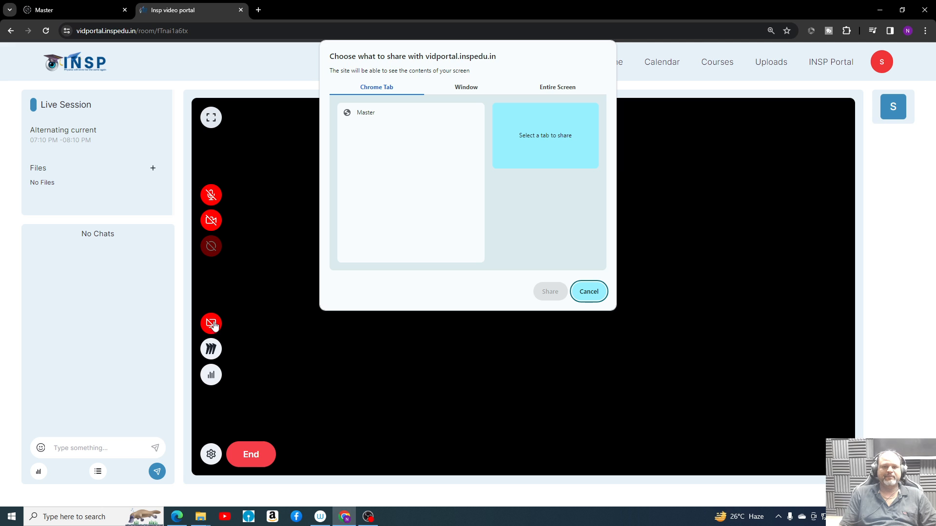
mouse_move(494, 120)
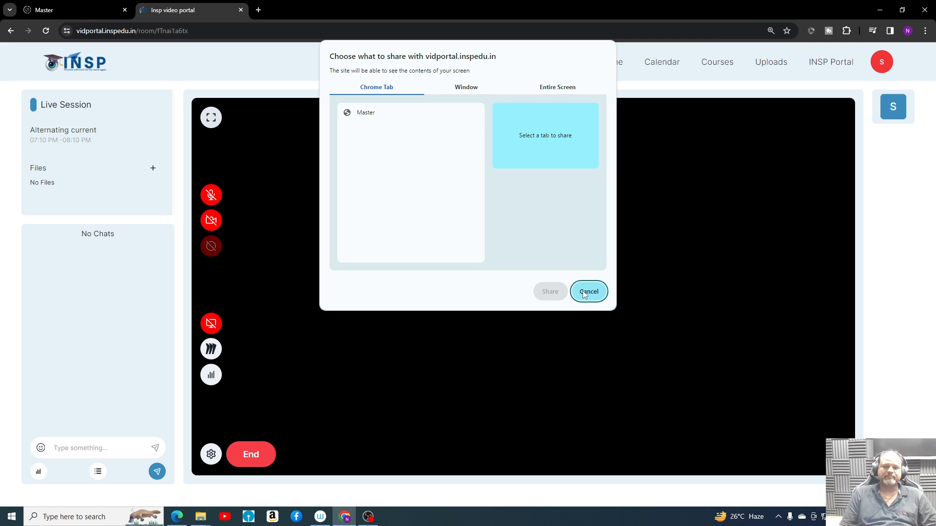
click(588, 292)
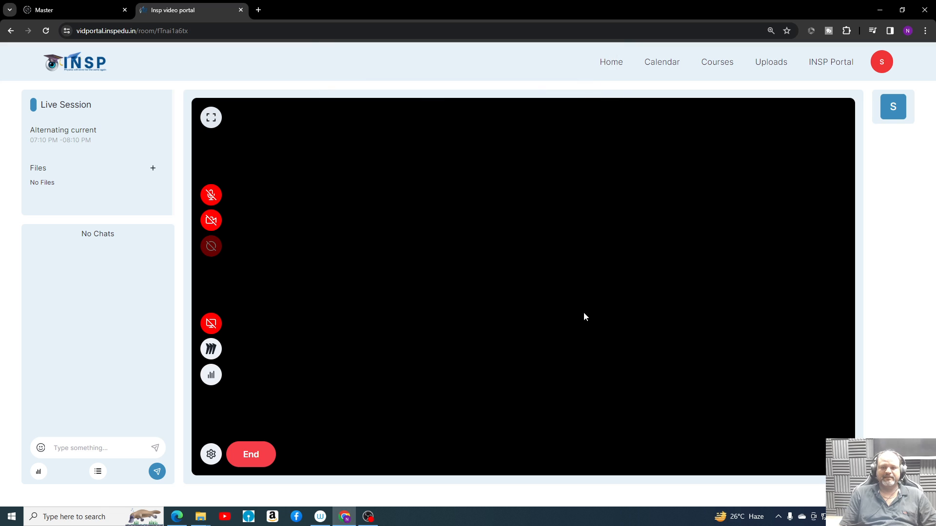
mouse_move(468, 366)
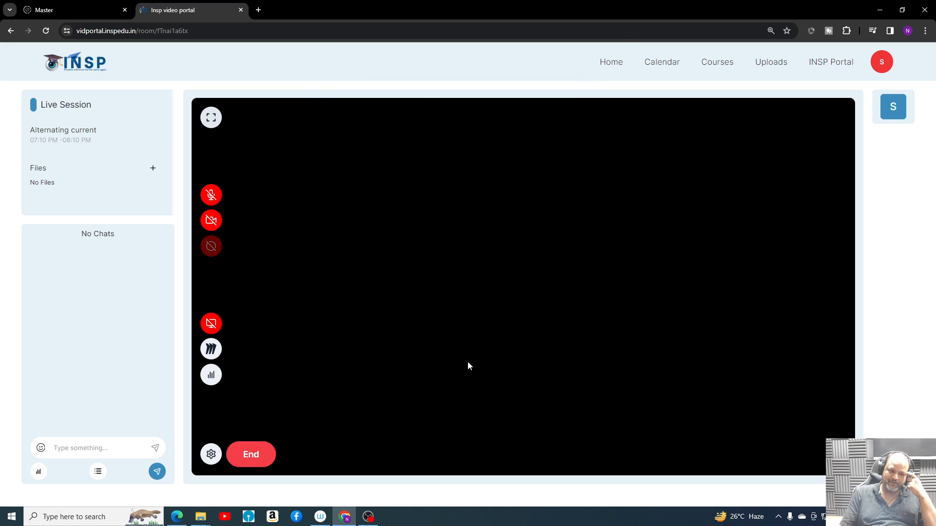
mouse_move(211, 117)
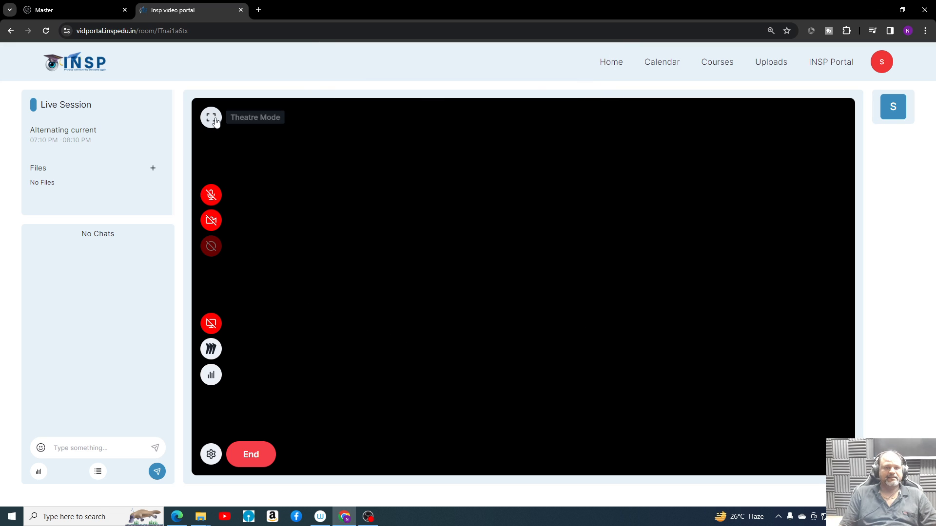
click(210, 117)
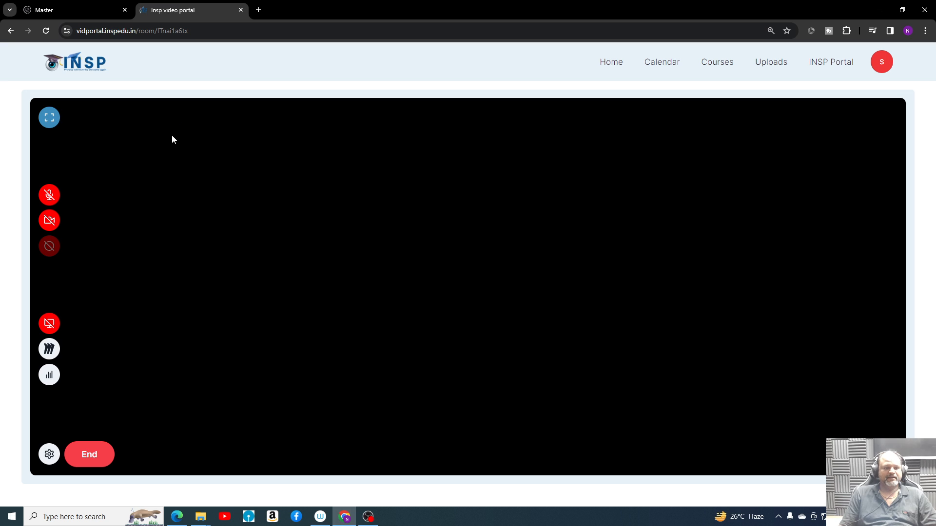
mouse_move(2, 111)
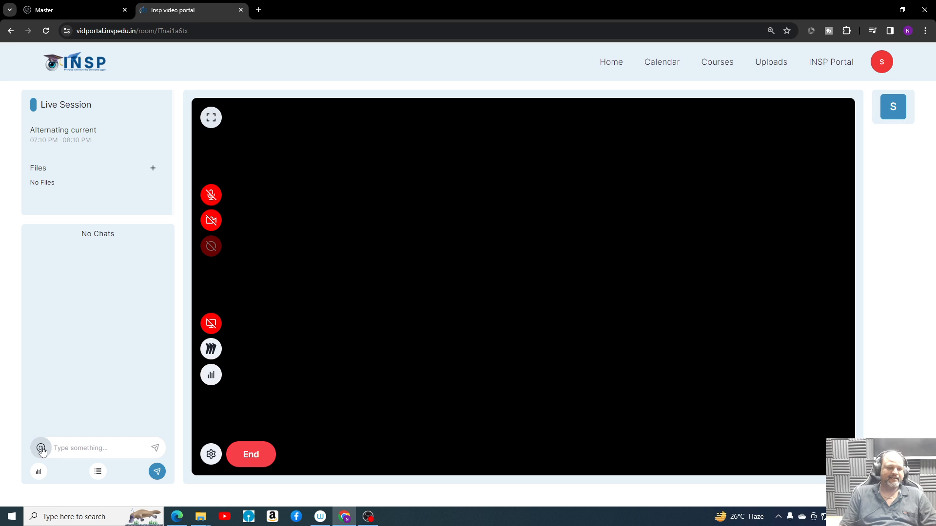
Send emoji messages in the class chat, then send the greeting 'hi sir'.
click(157, 471)
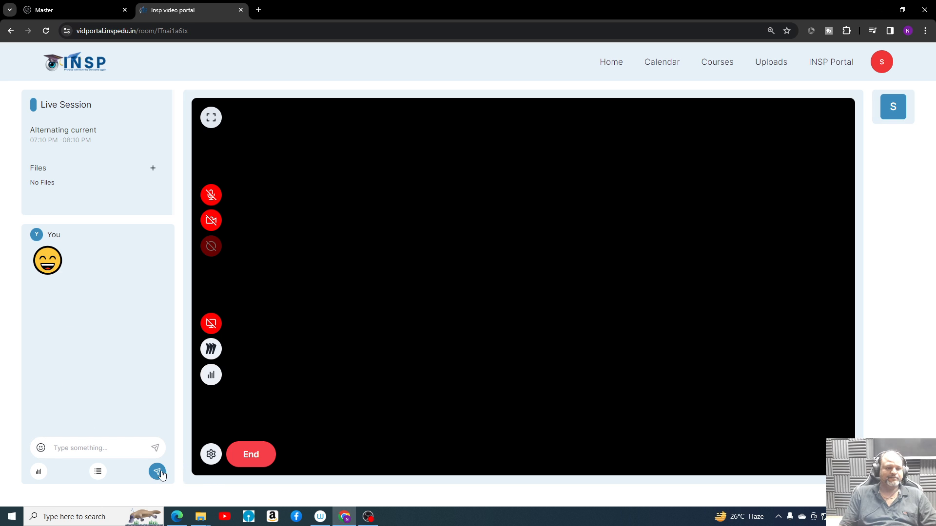
click(157, 471)
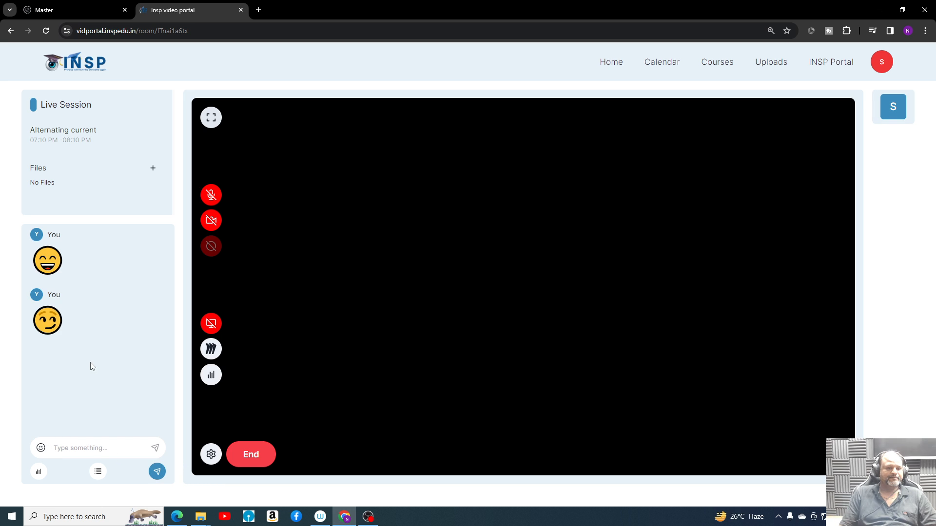
mouse_move(41, 448)
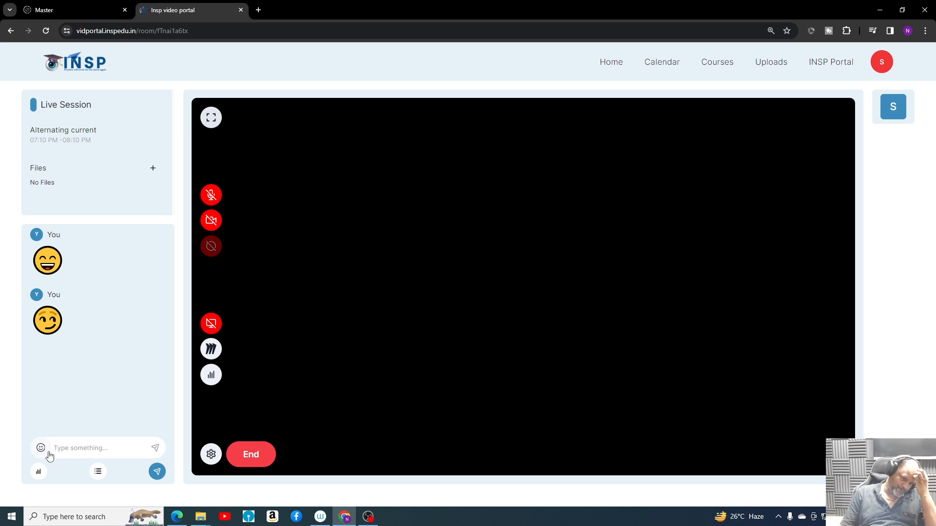
click(41, 447)
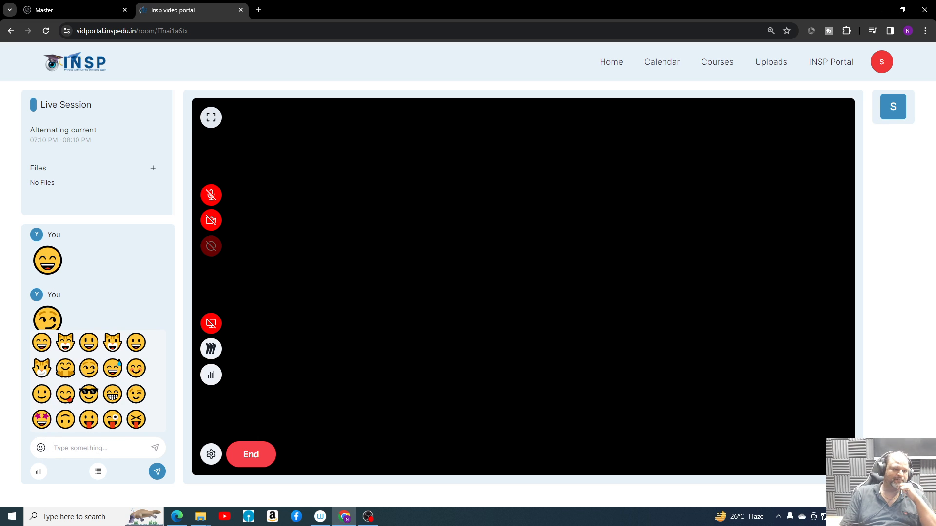
text(hi)
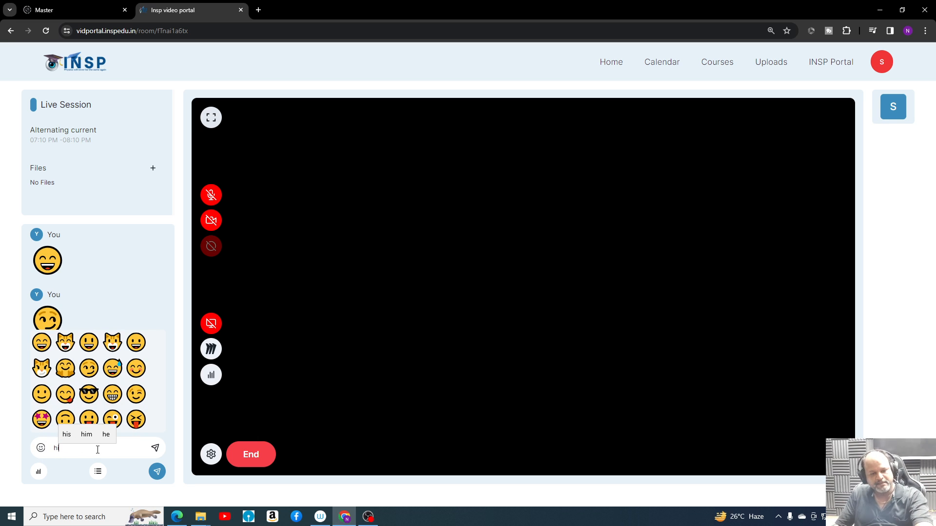
text(sir)
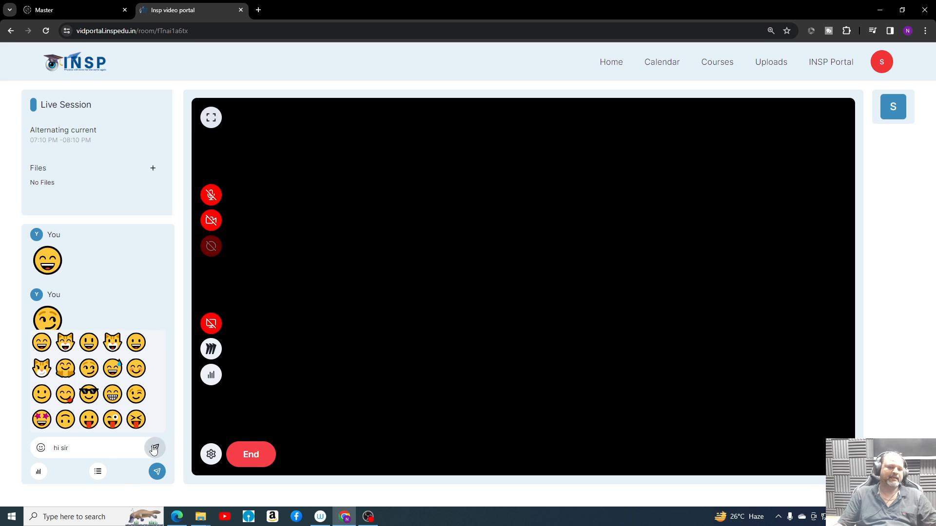
click(156, 448)
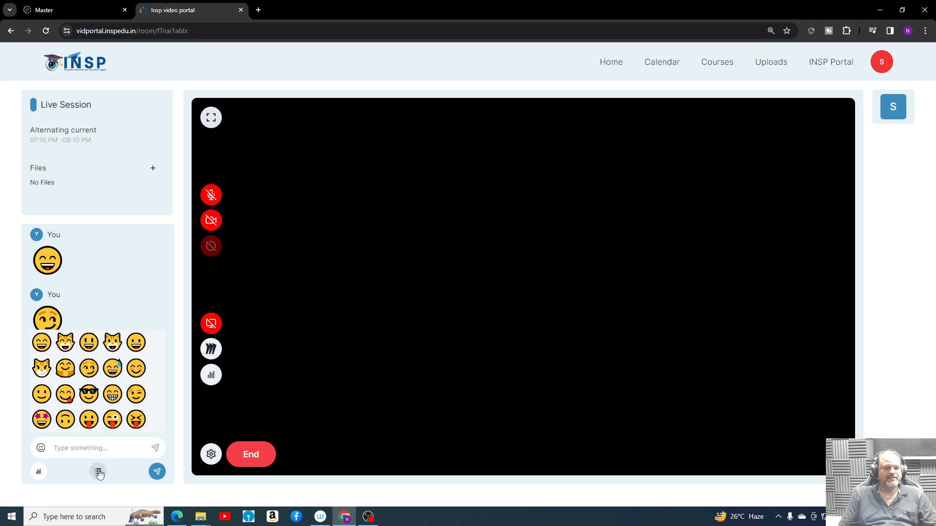
Create a new question in the Questions panel with number 1 and a 30-second timer.
click(97, 472)
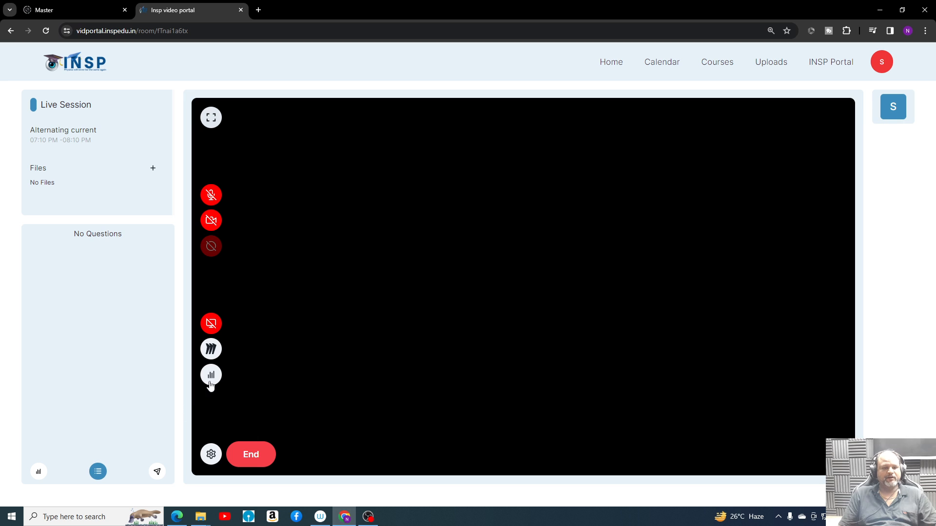
click(210, 376)
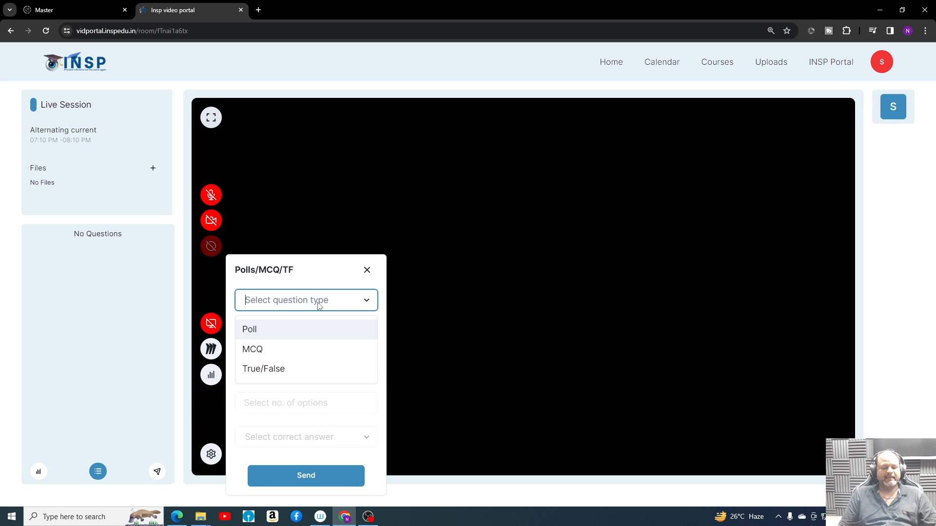
mouse_move(287, 369)
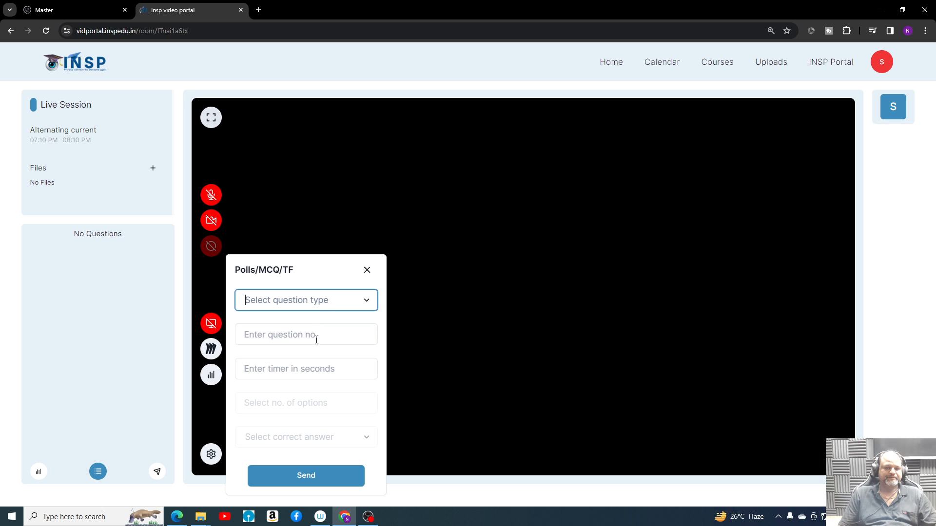
click(305, 369)
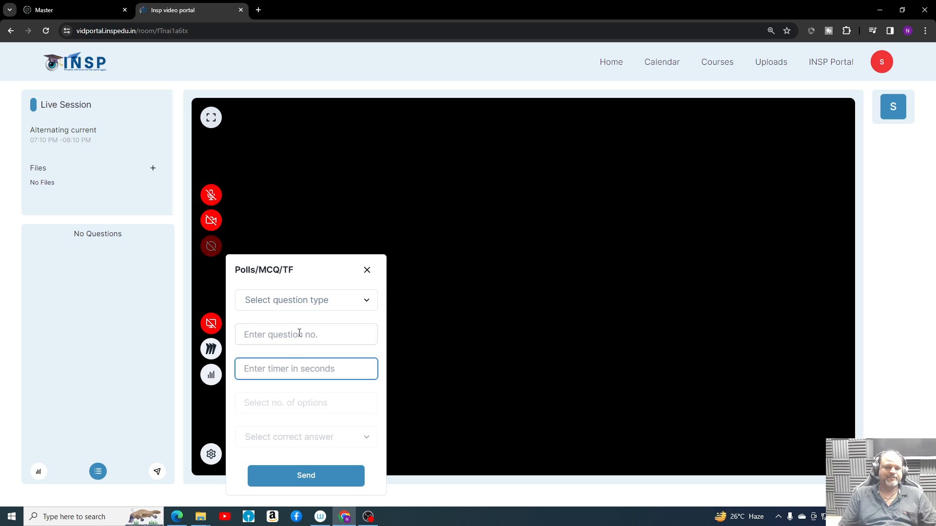
text(1)
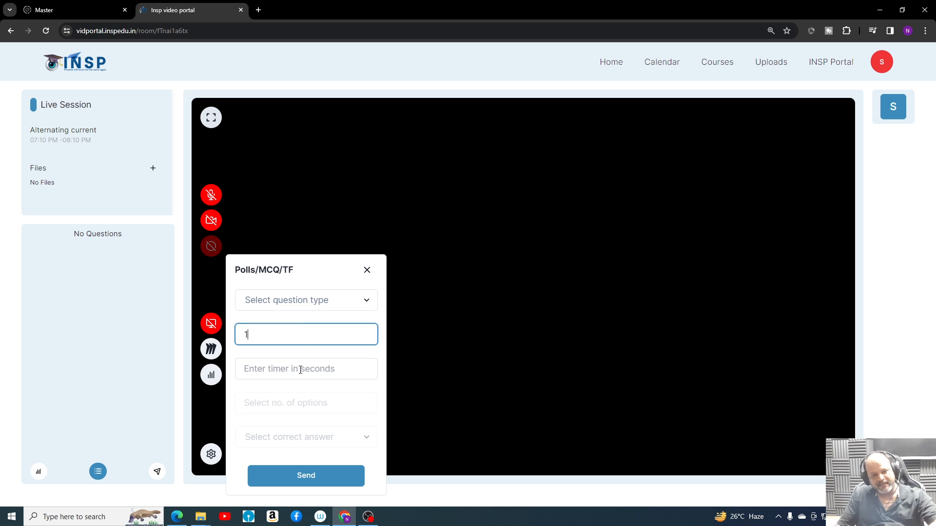
text(10)
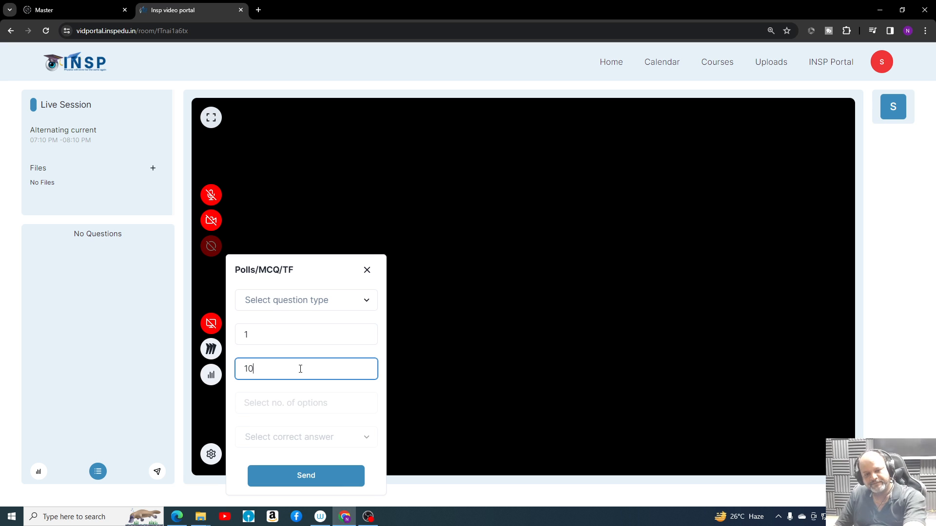
key(Backspace)
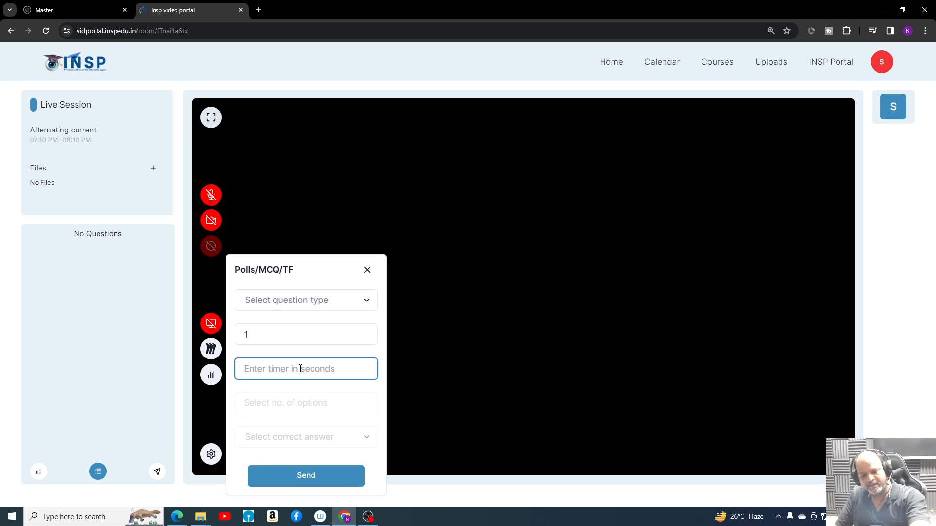
text(30)
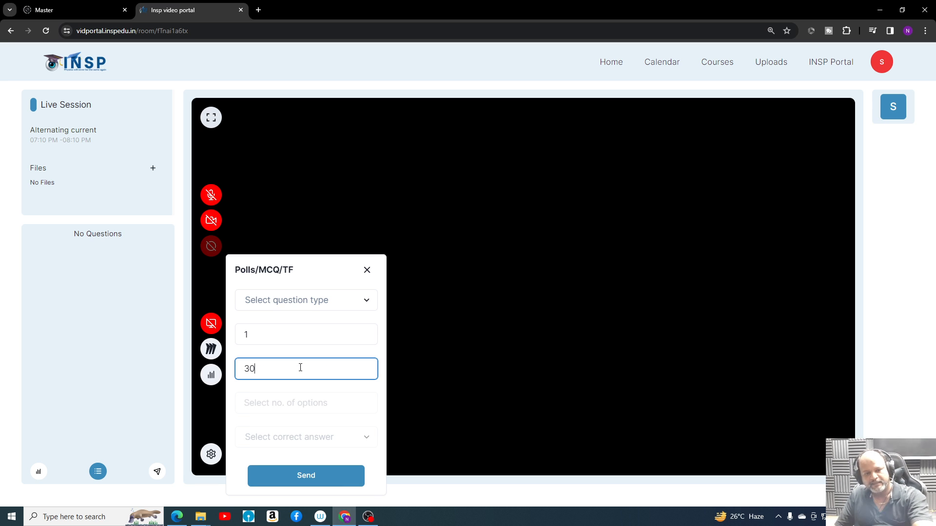
mouse_move(271, 426)
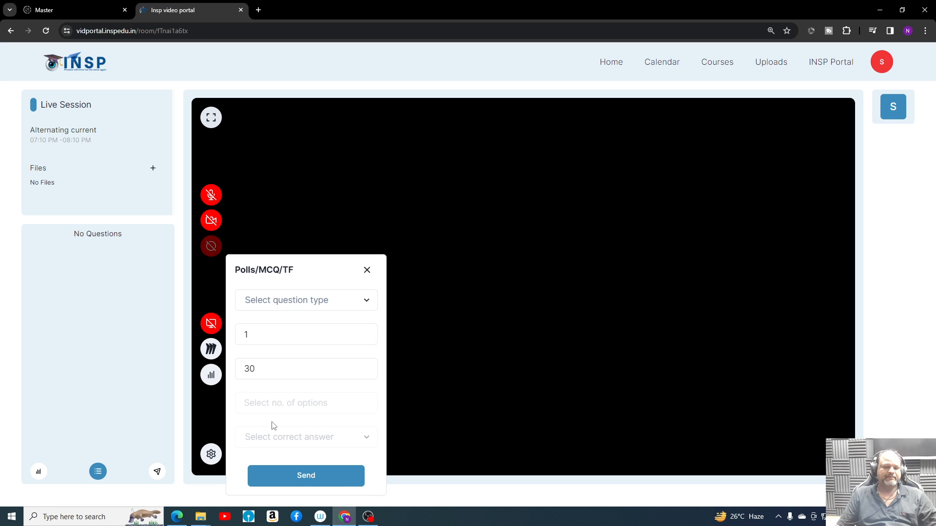
mouse_move(317, 423)
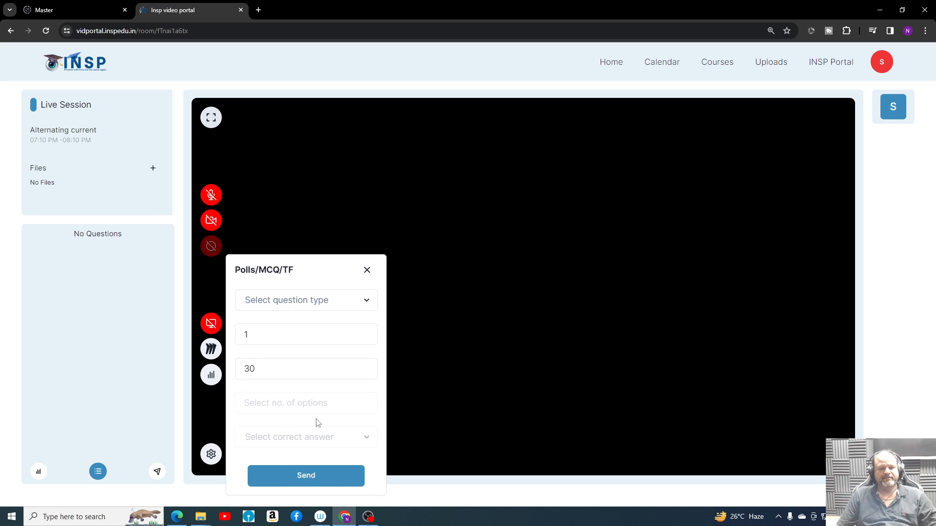
mouse_move(321, 356)
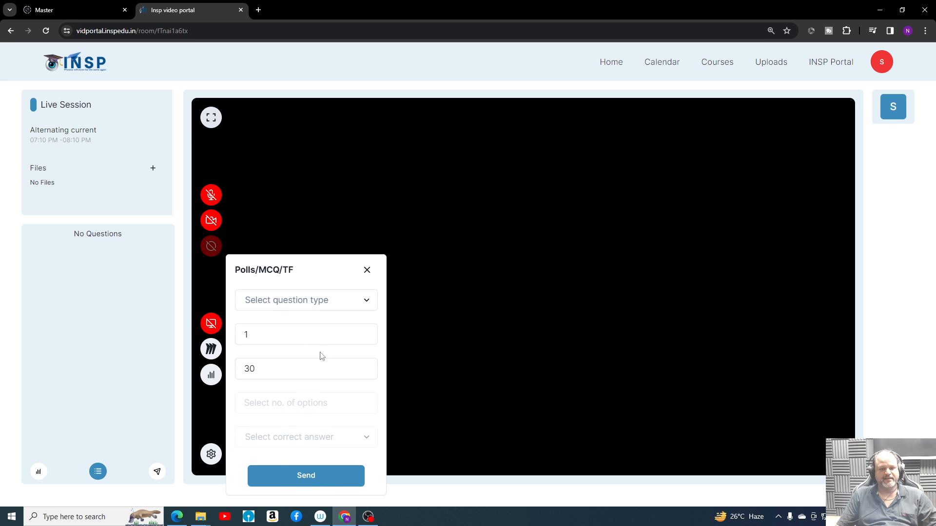
Make the question an MCQ with correct answer B and send it.
click(306, 300)
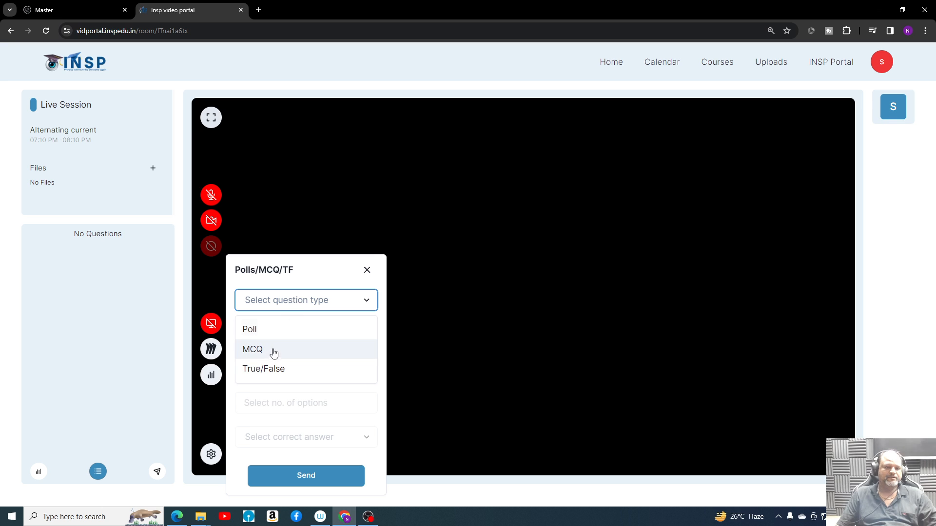
mouse_move(259, 354)
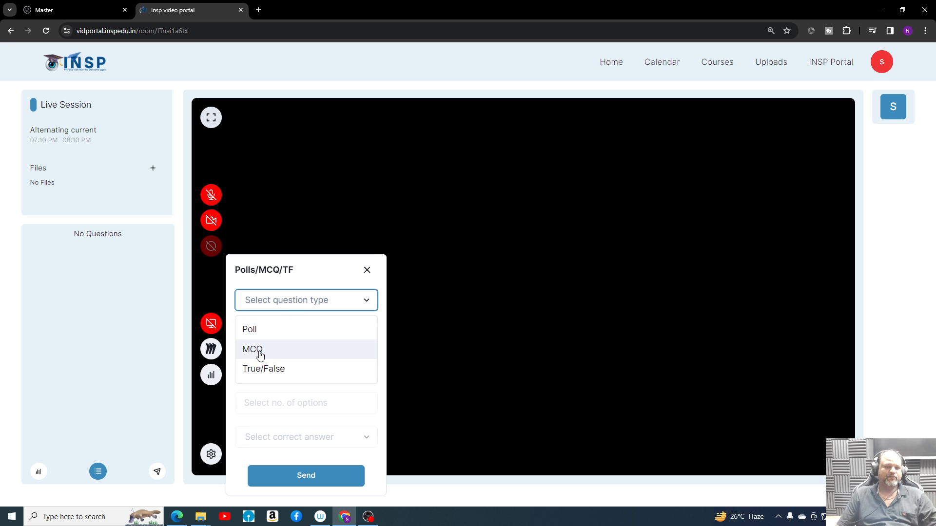
click(252, 348)
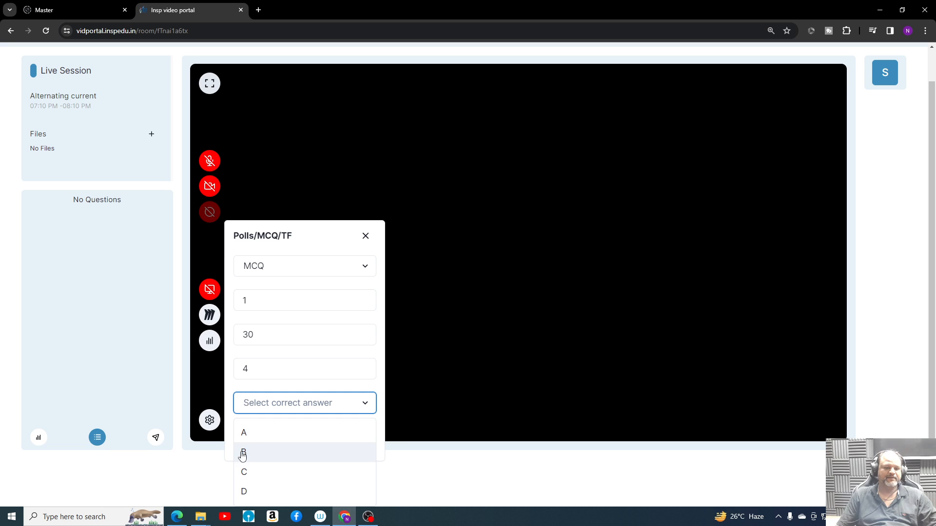
click(244, 453)
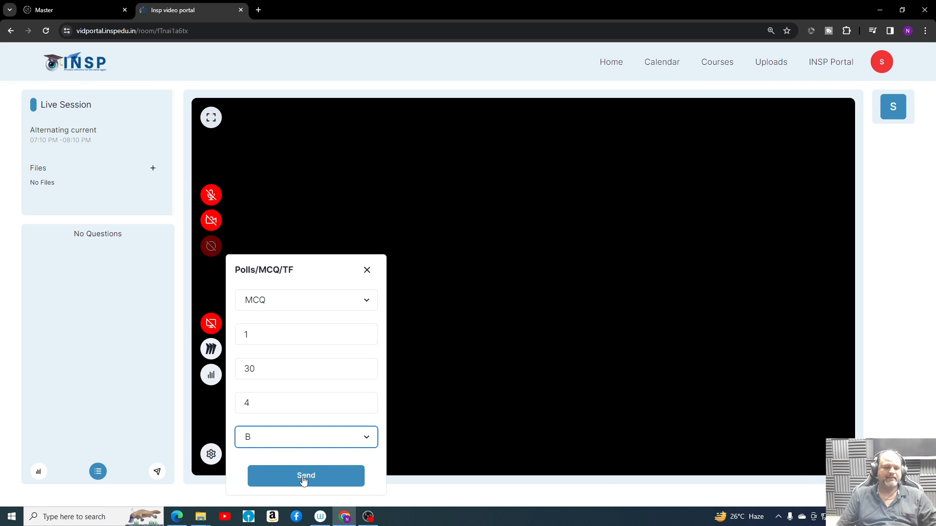
click(305, 476)
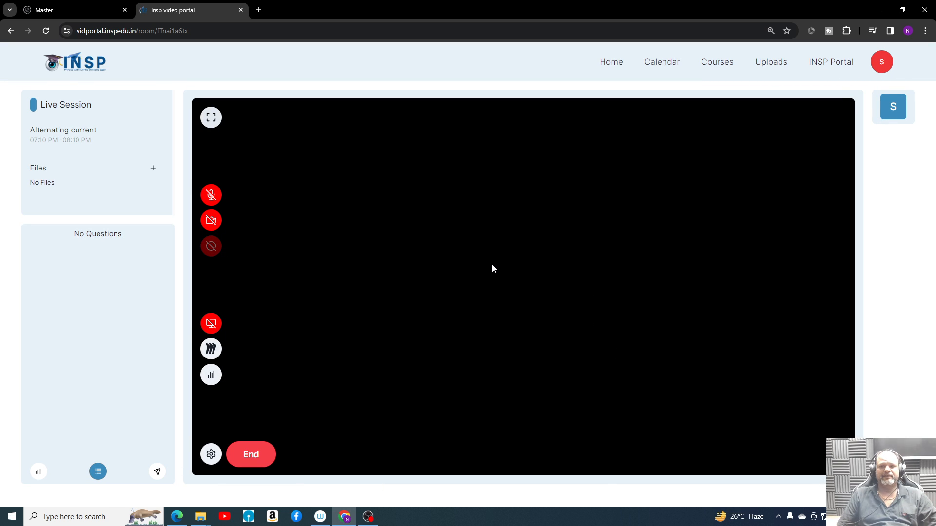
mouse_move(410, 406)
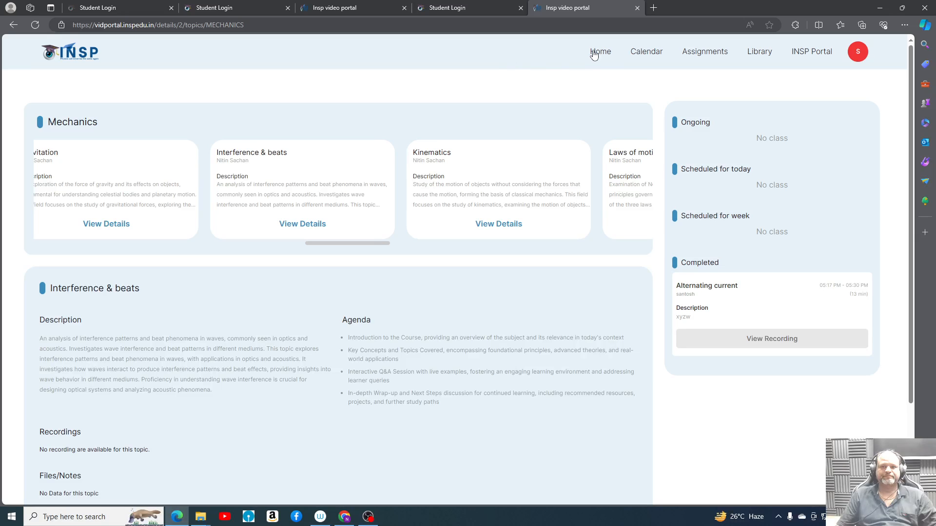
click(600, 51)
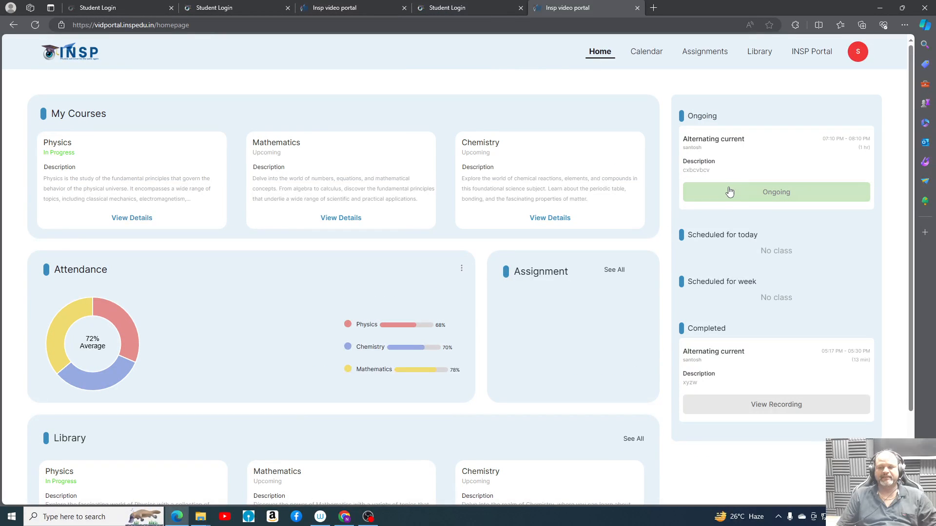
click(776, 191)
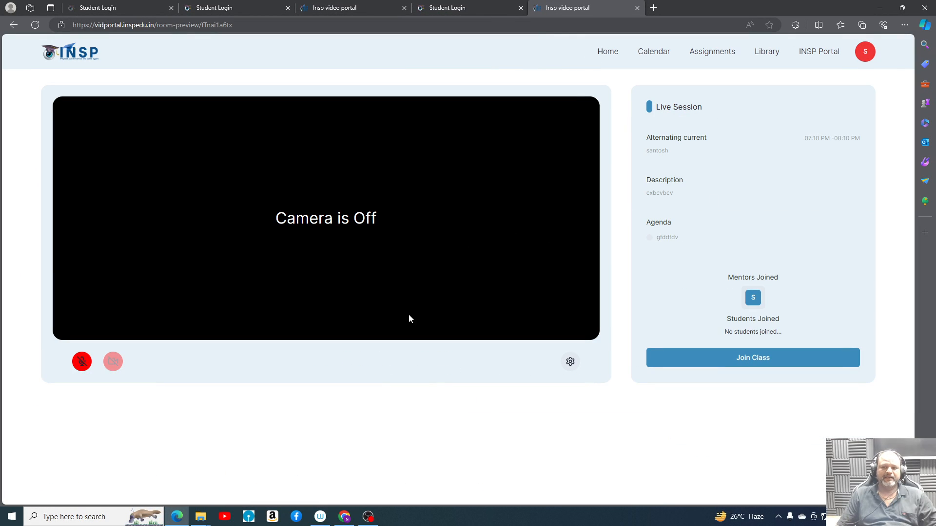
mouse_move(286, 260)
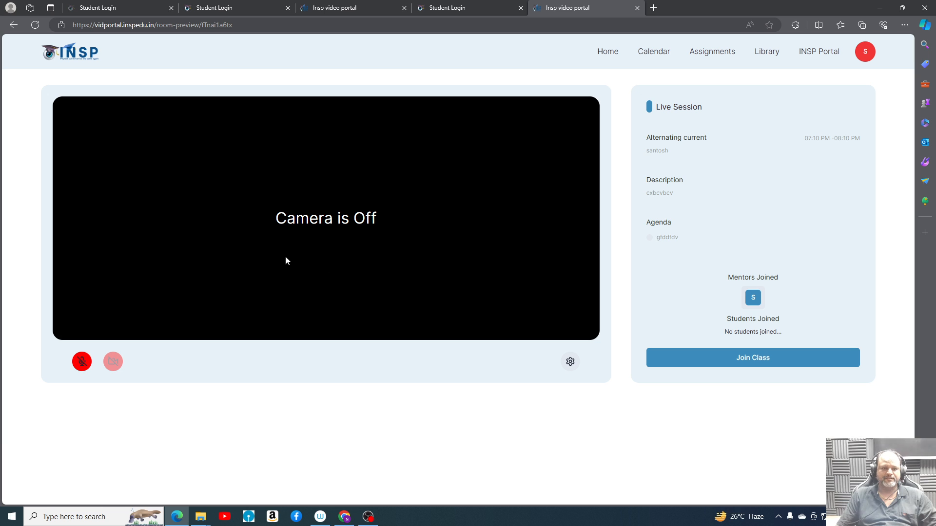
mouse_move(327, 273)
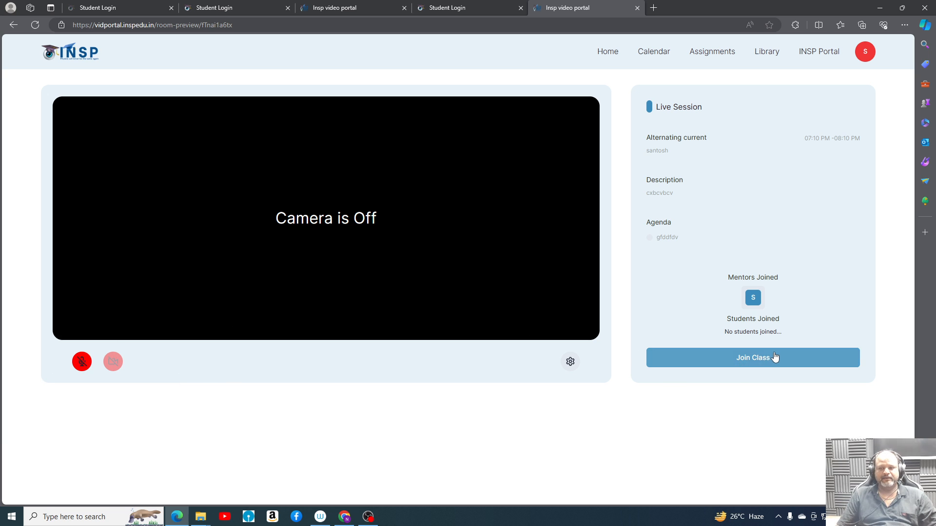
Join the Alternating current class, then view the leaderboard and the questions panel.
click(752, 357)
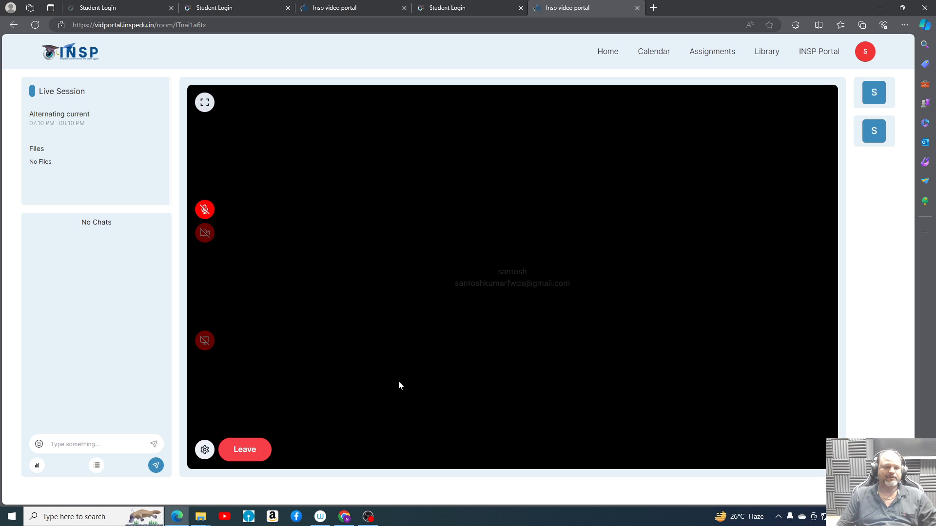
mouse_move(207, 263)
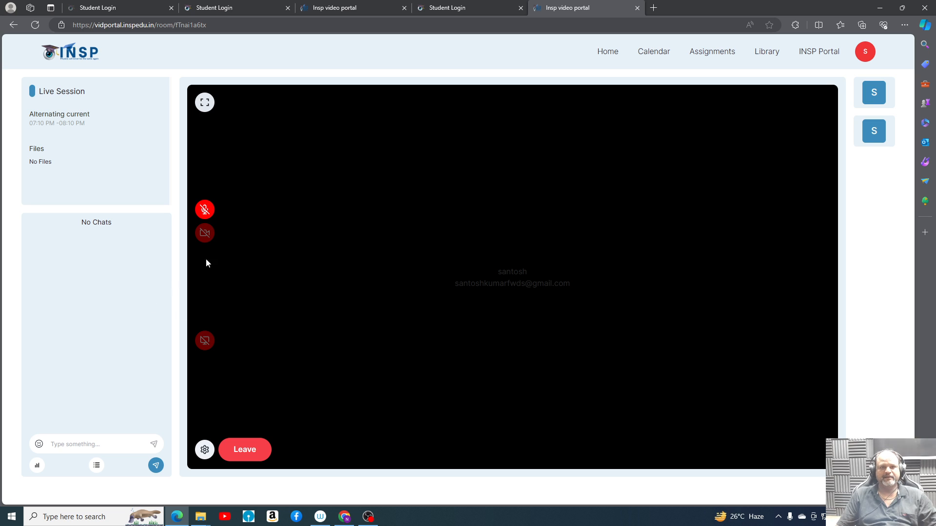
mouse_move(107, 261)
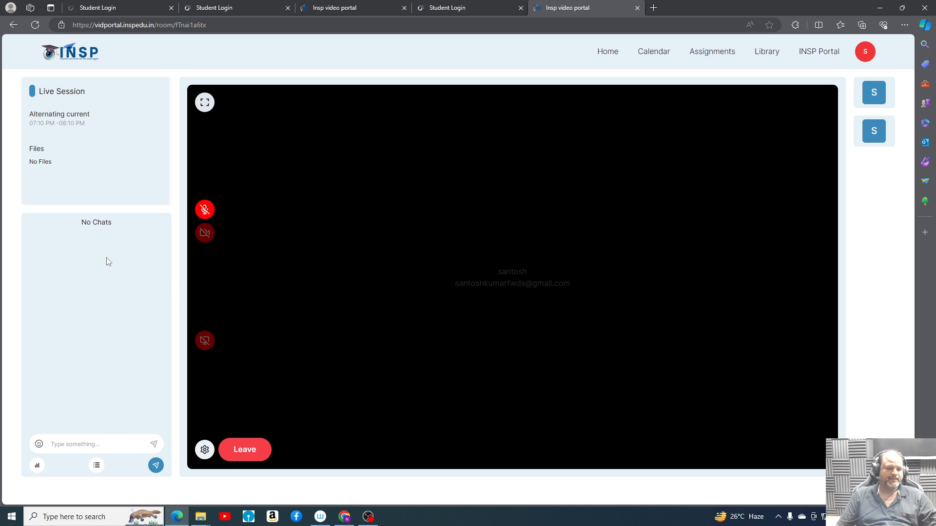
click(96, 465)
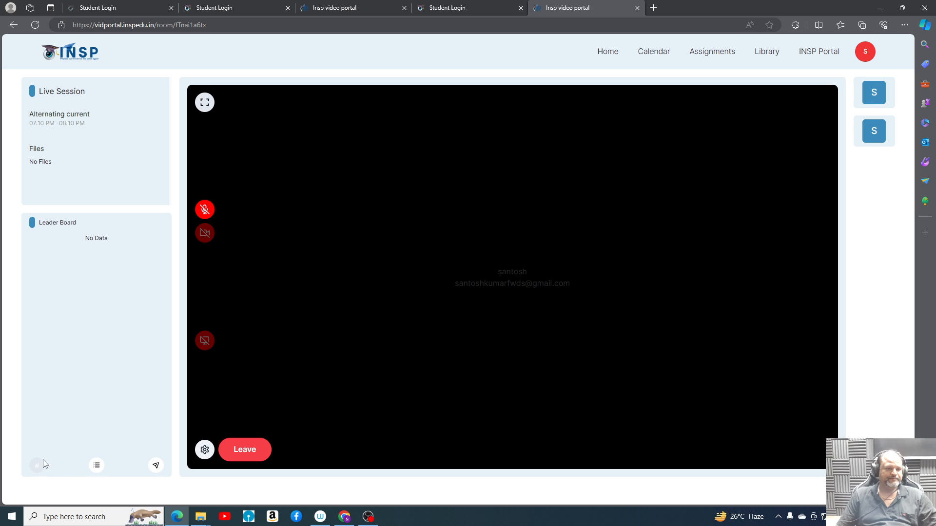
click(96, 465)
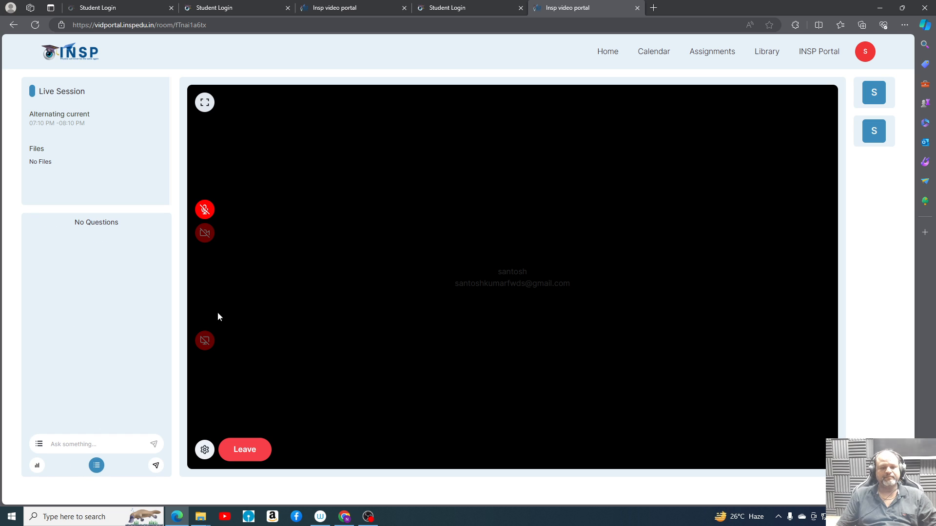
mouse_move(303, 120)
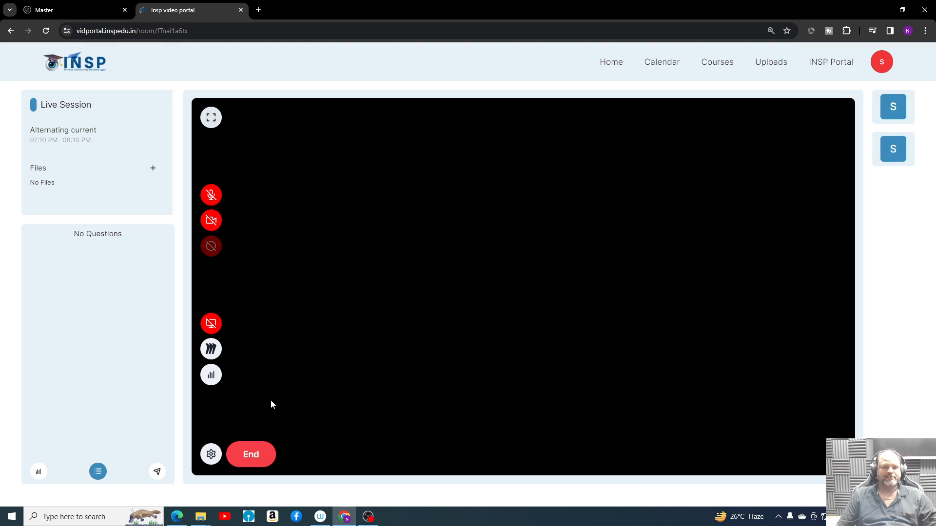
Send MCQ question 2 with a 30-second timer and correct answer B to the class.
click(210, 375)
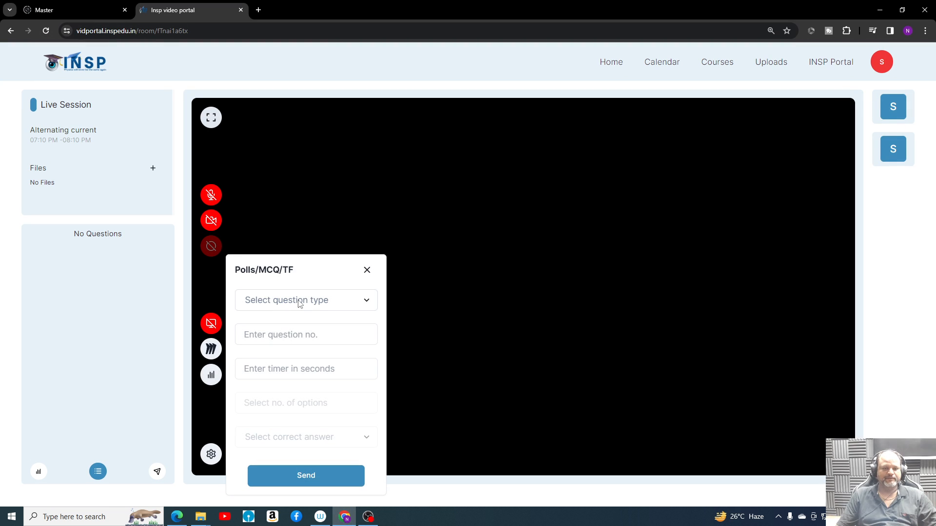
click(306, 300)
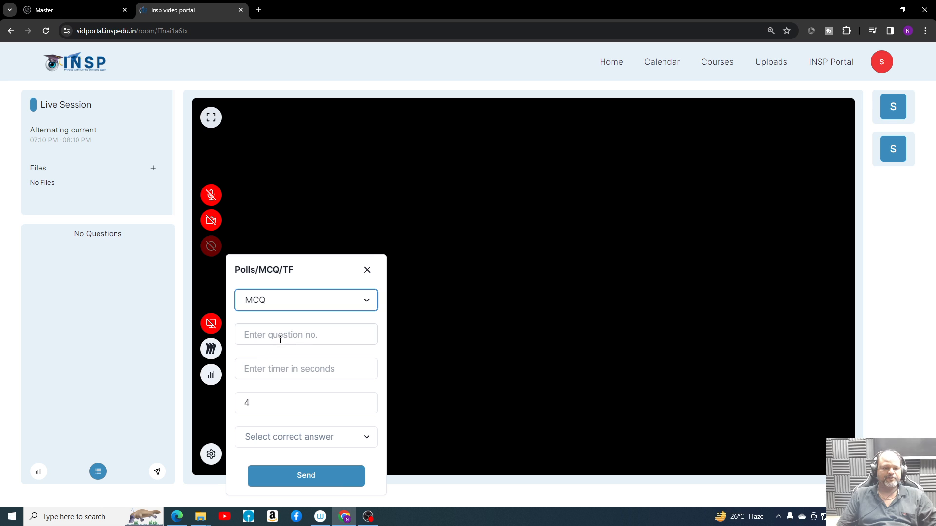
text(2)
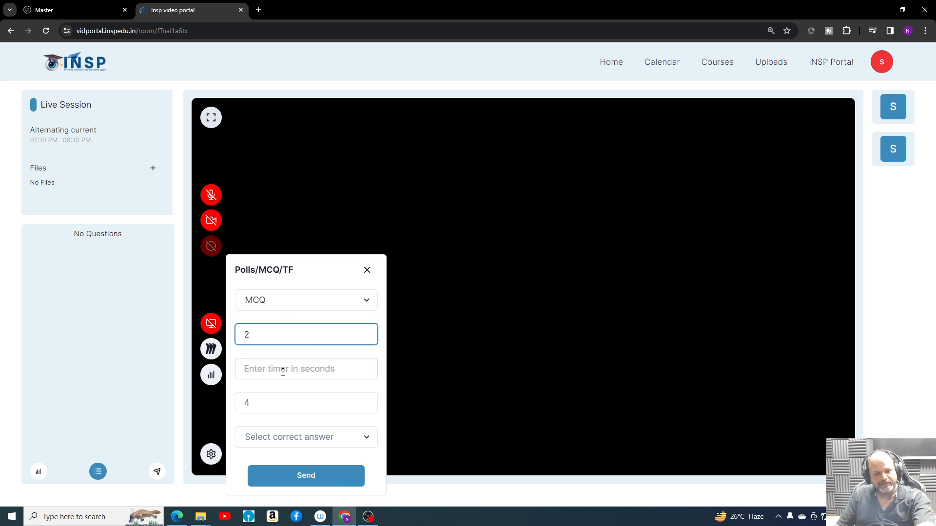
text(30)
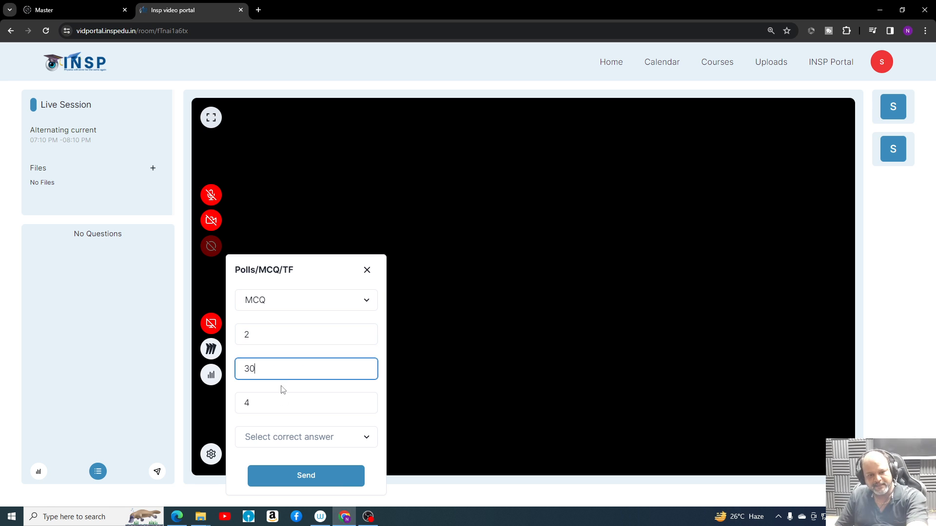
click(304, 437)
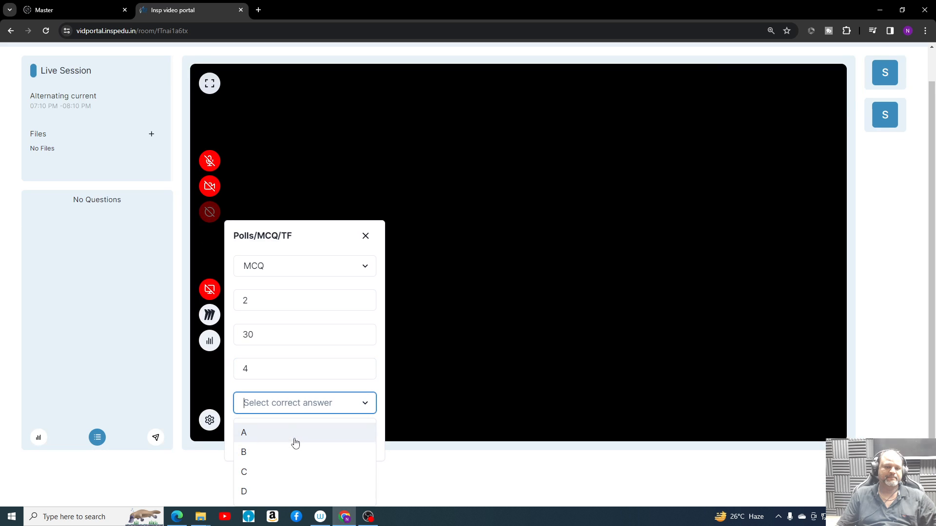
click(243, 452)
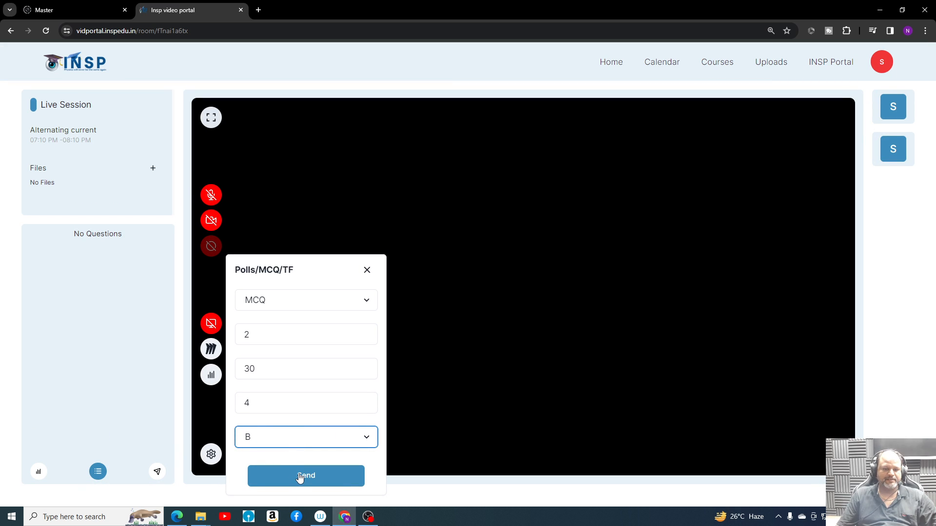
click(305, 476)
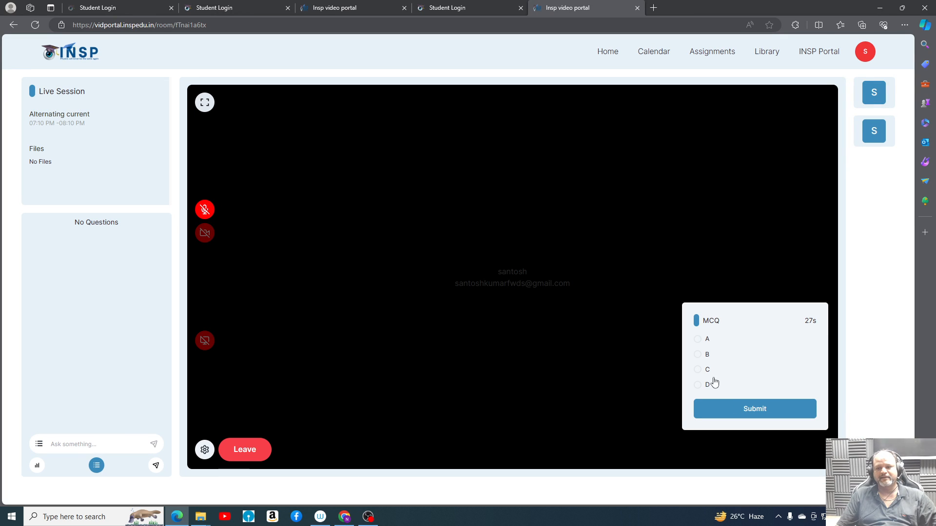
click(696, 384)
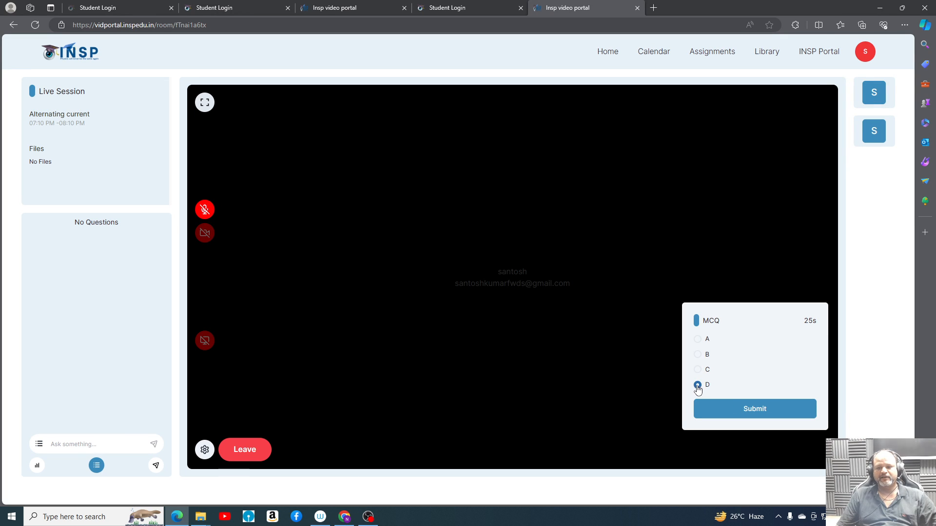
click(754, 409)
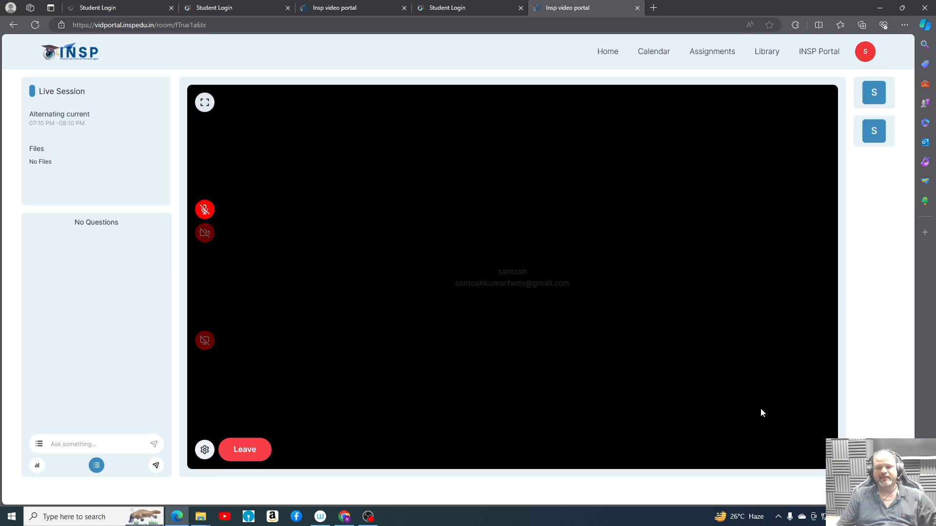
mouse_move(534, 389)
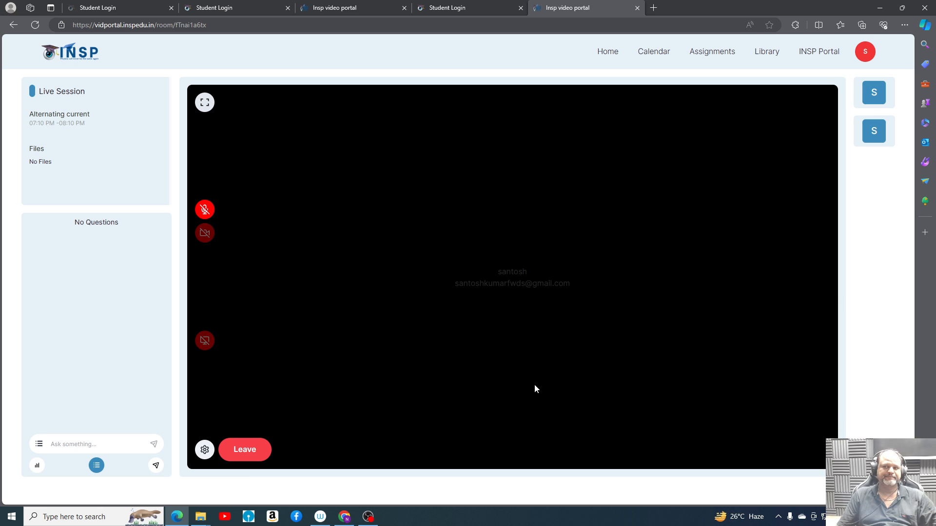
mouse_move(531, 372)
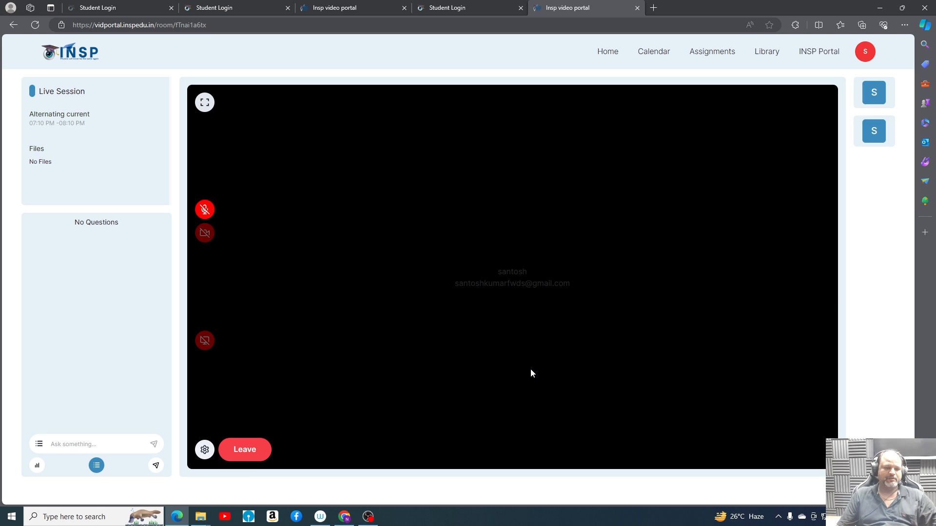
mouse_move(230, 433)
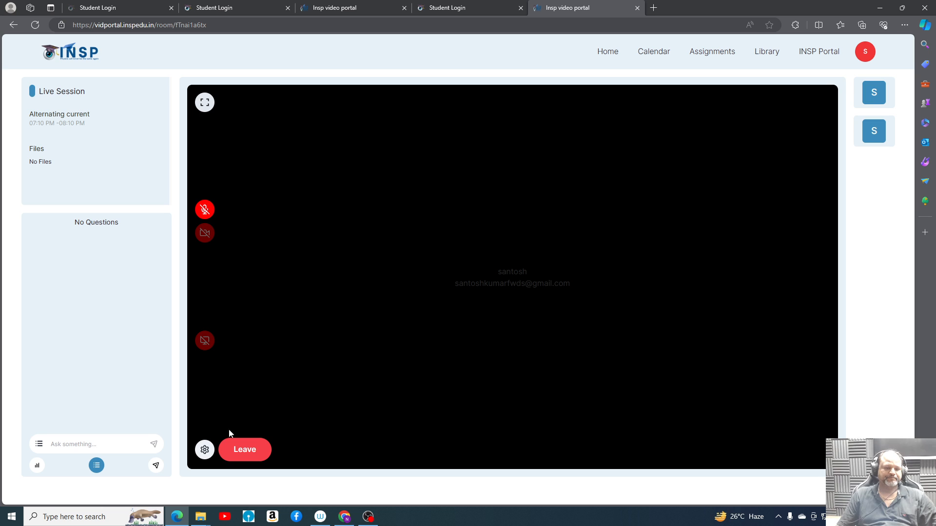
mouse_move(442, 376)
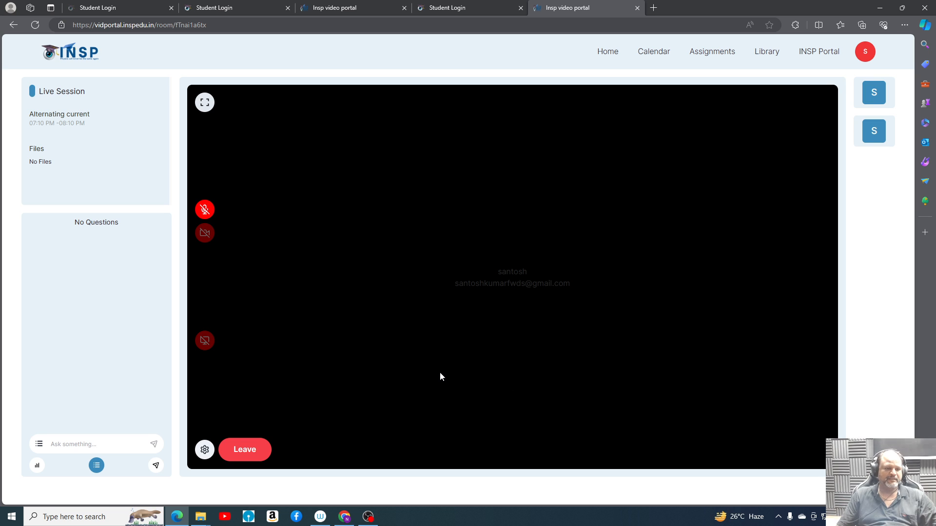
mouse_move(344, 388)
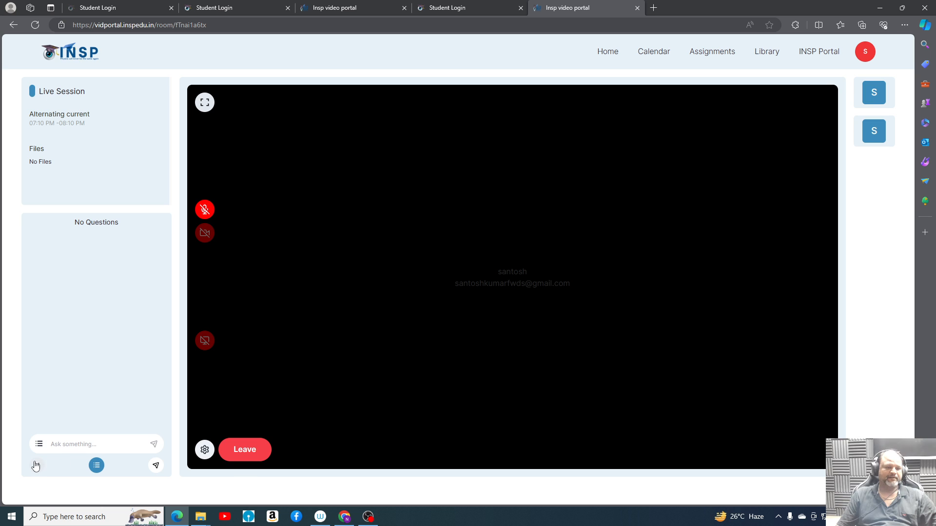
click(37, 465)
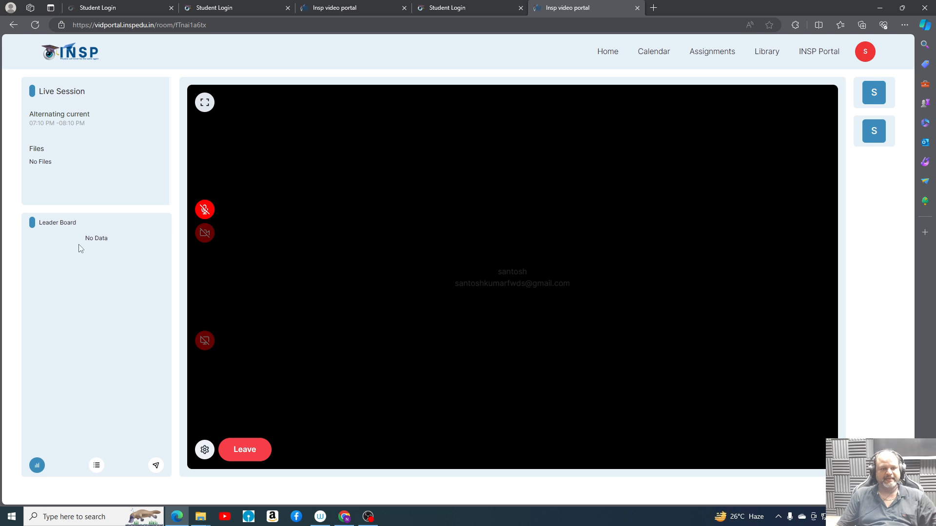
mouse_move(91, 477)
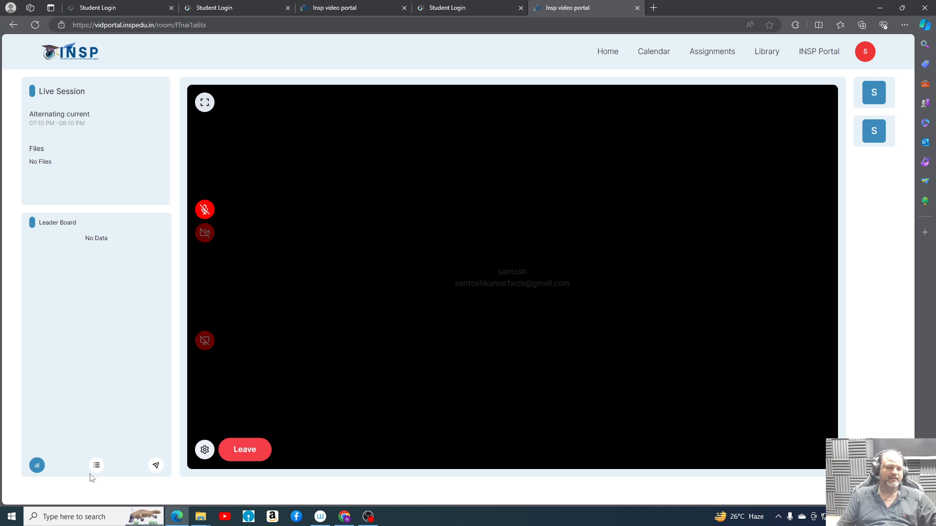
click(96, 465)
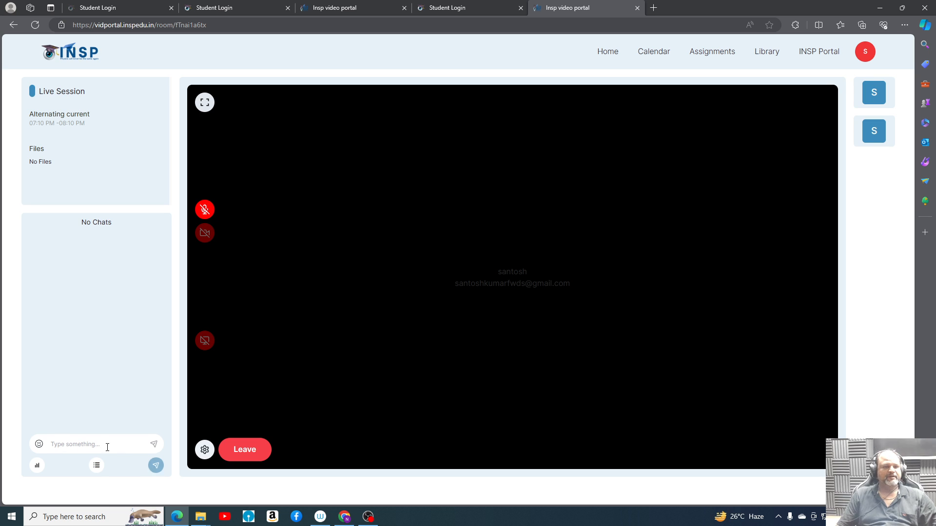
mouse_move(96, 465)
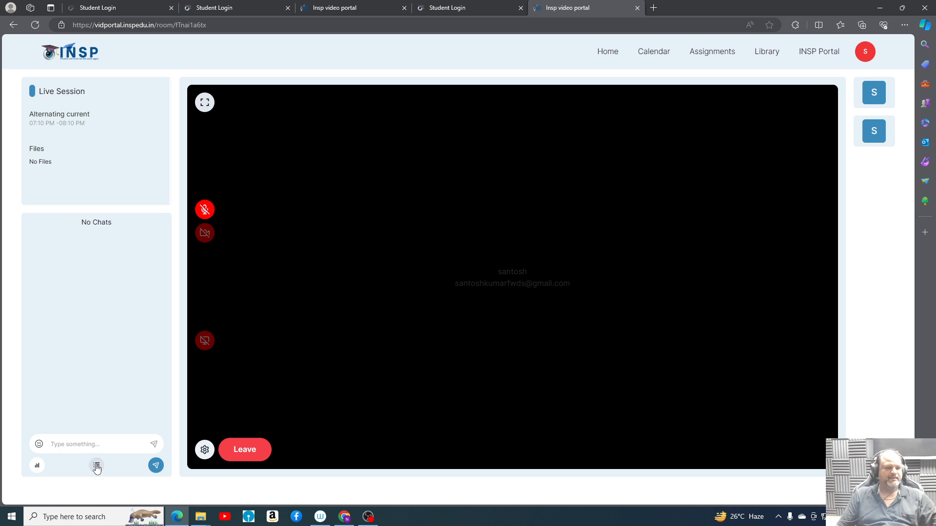
click(96, 466)
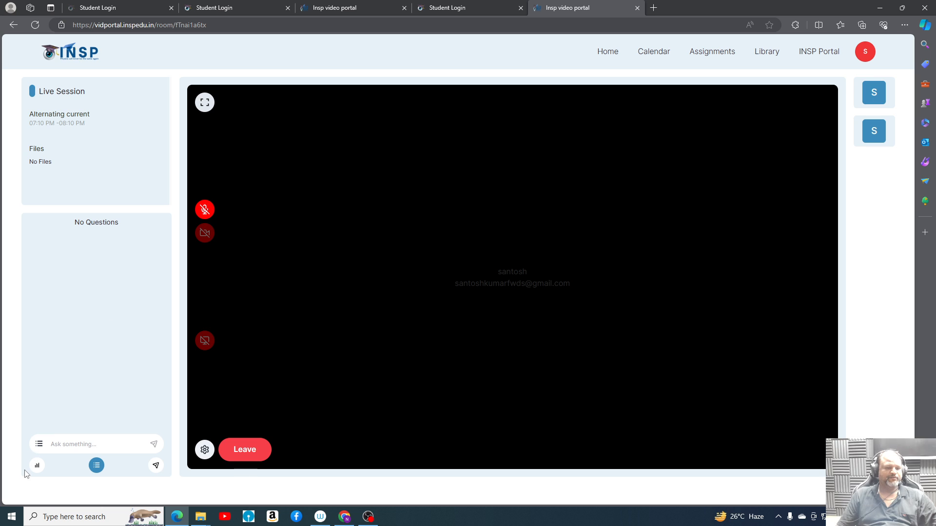
click(37, 465)
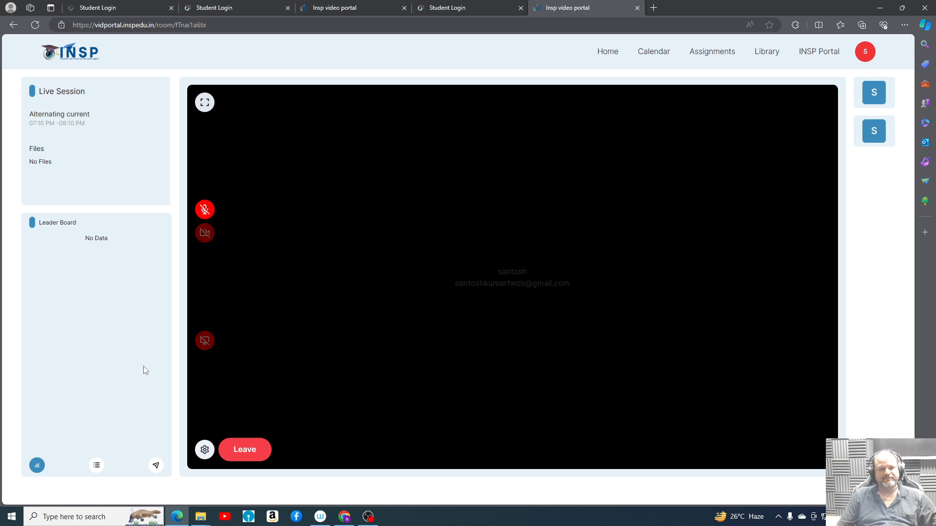
mouse_move(180, 352)
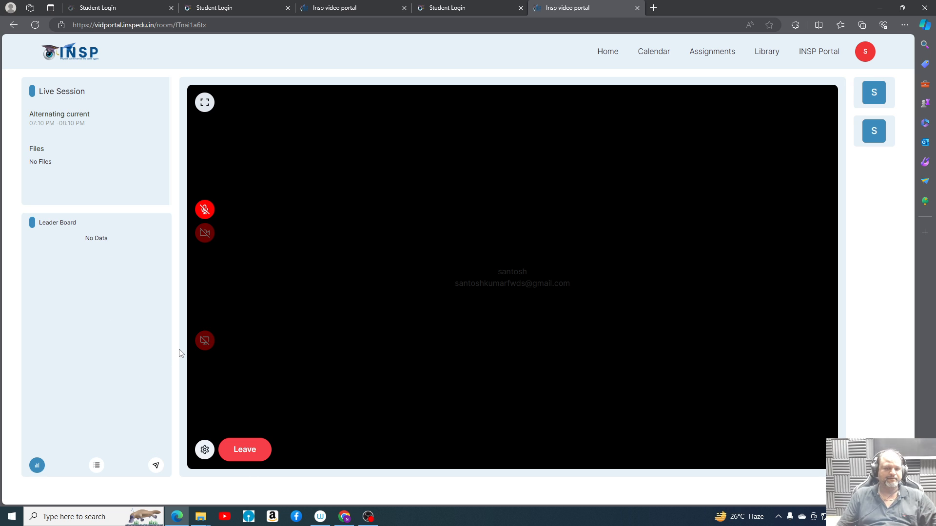
mouse_move(309, 324)
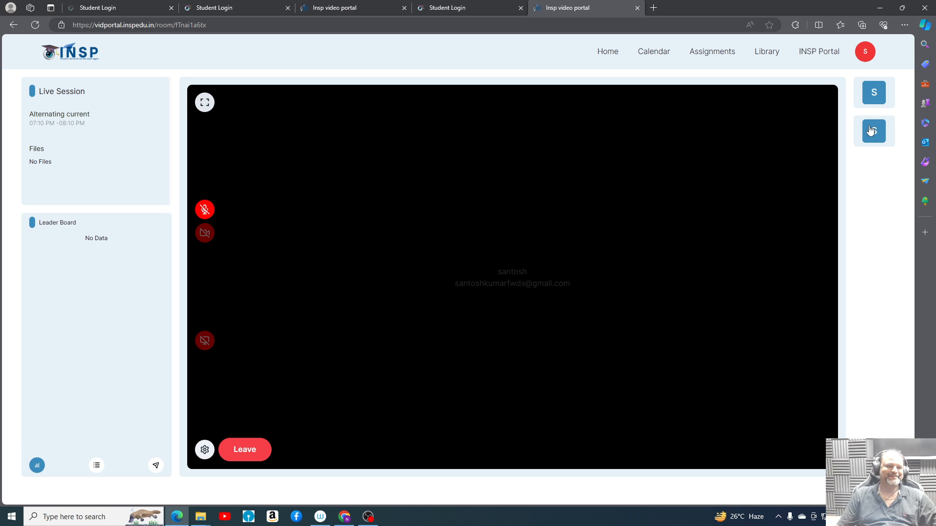
mouse_move(872, 130)
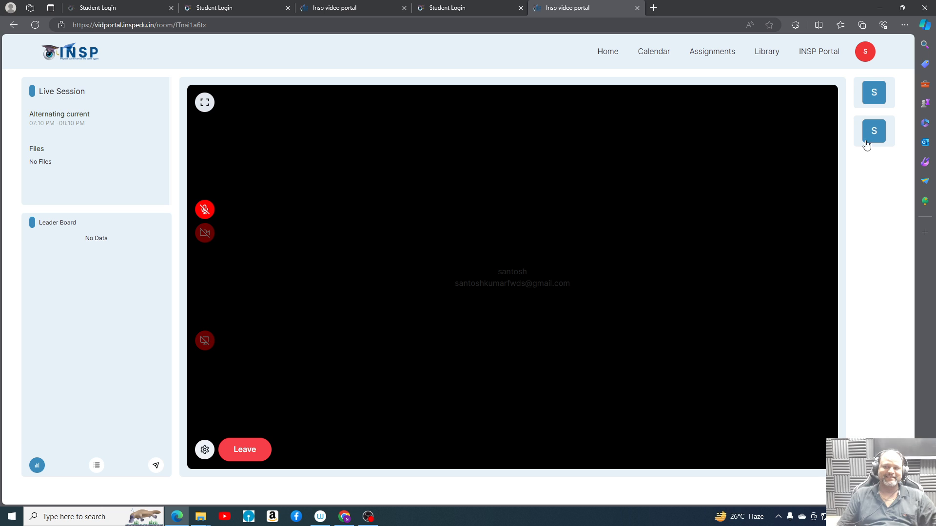
mouse_move(611, 223)
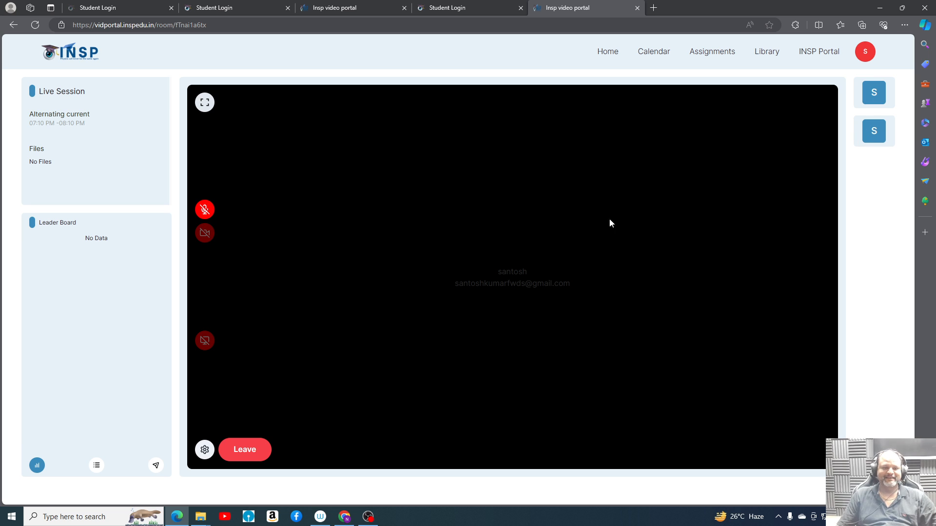
mouse_move(351, 333)
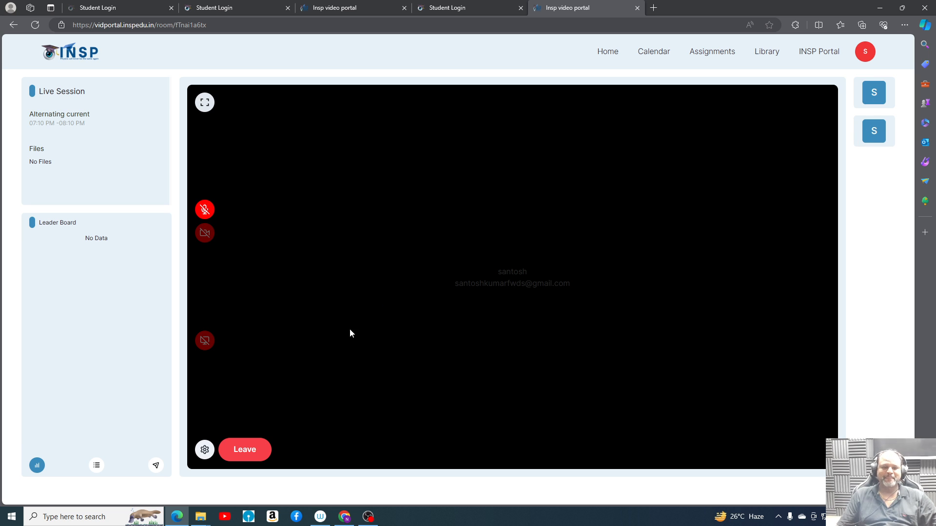
mouse_move(288, 401)
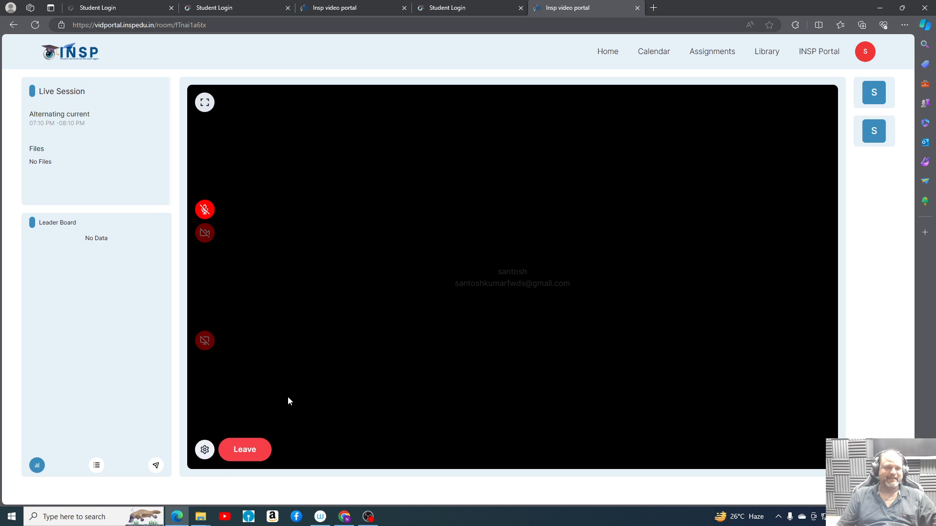
mouse_move(343, 516)
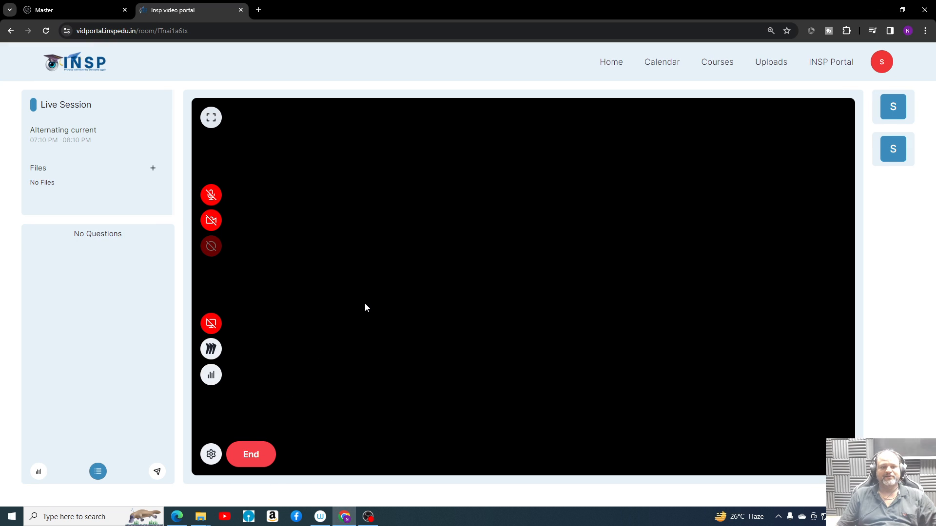
mouse_move(370, 308)
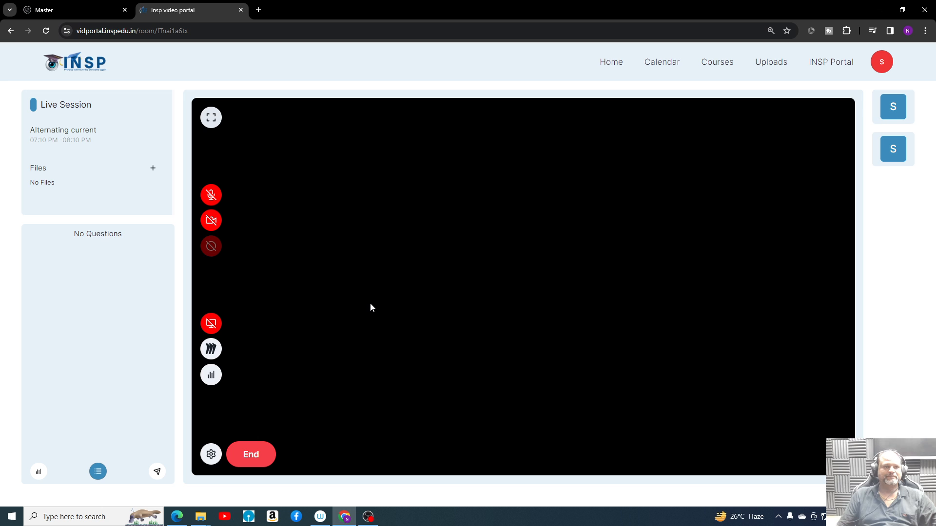
mouse_move(257, 370)
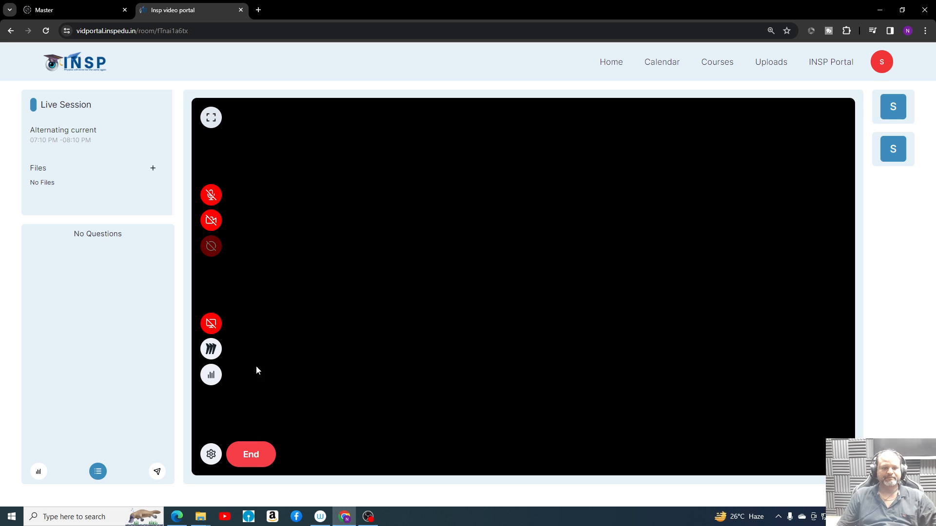
mouse_move(211, 349)
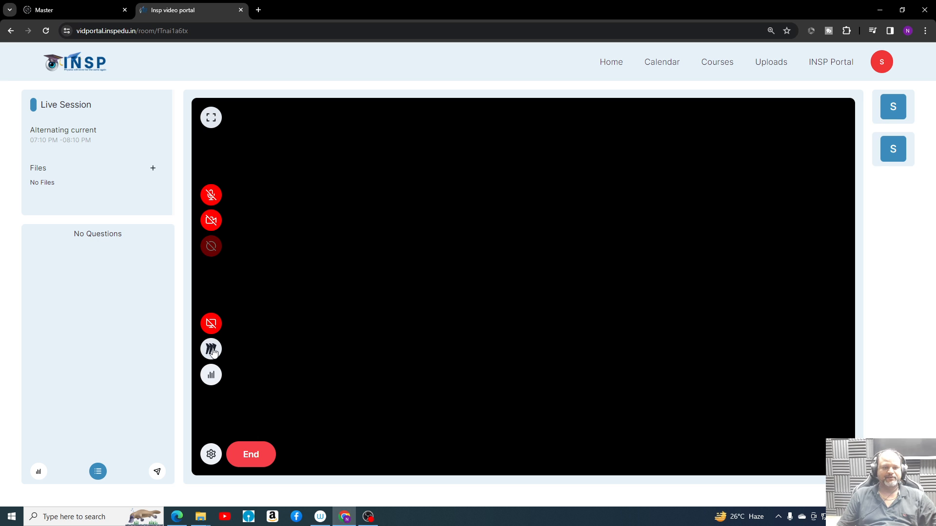
click(211, 349)
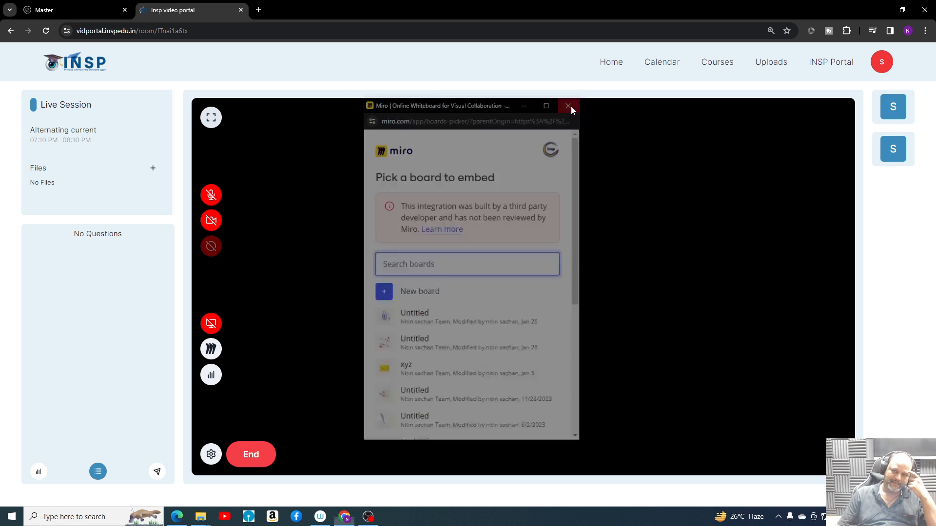
click(568, 106)
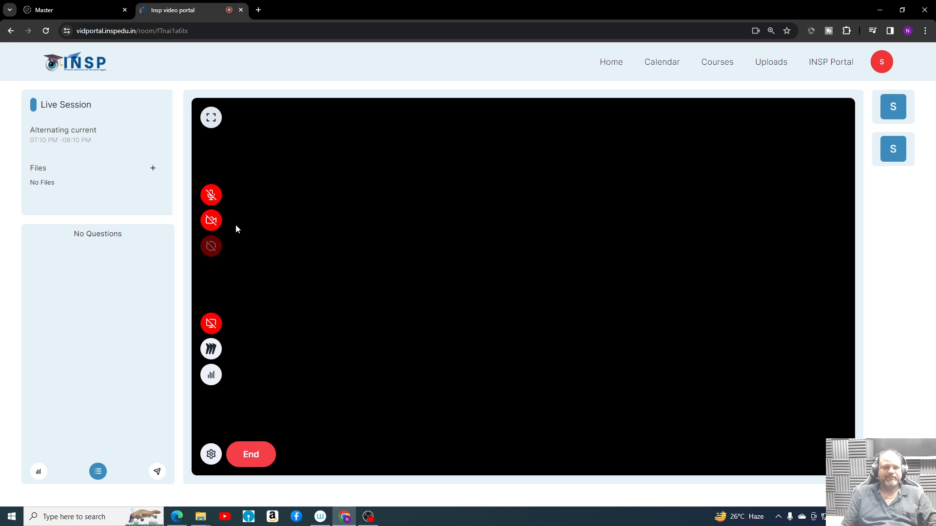
Try the mentor's camera and screen share, cancel sharing, and reload the student's page.
click(210, 194)
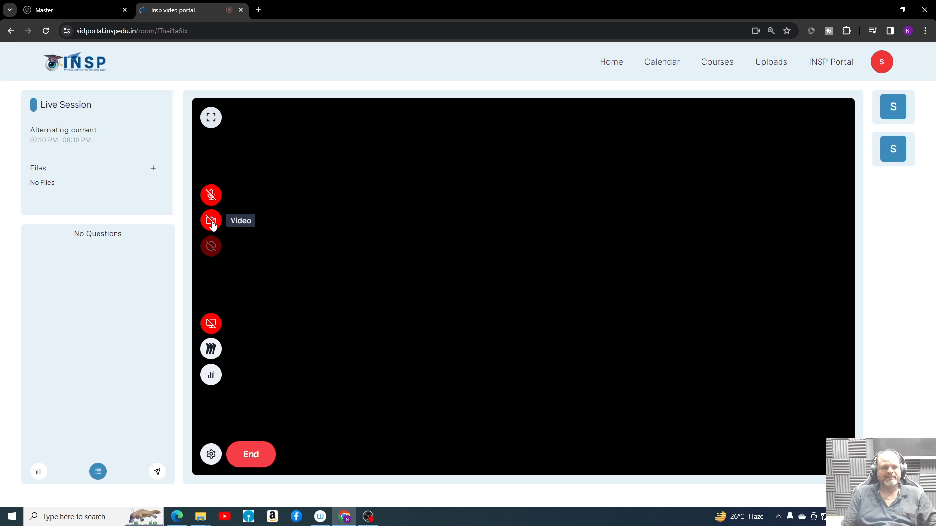
mouse_move(284, 367)
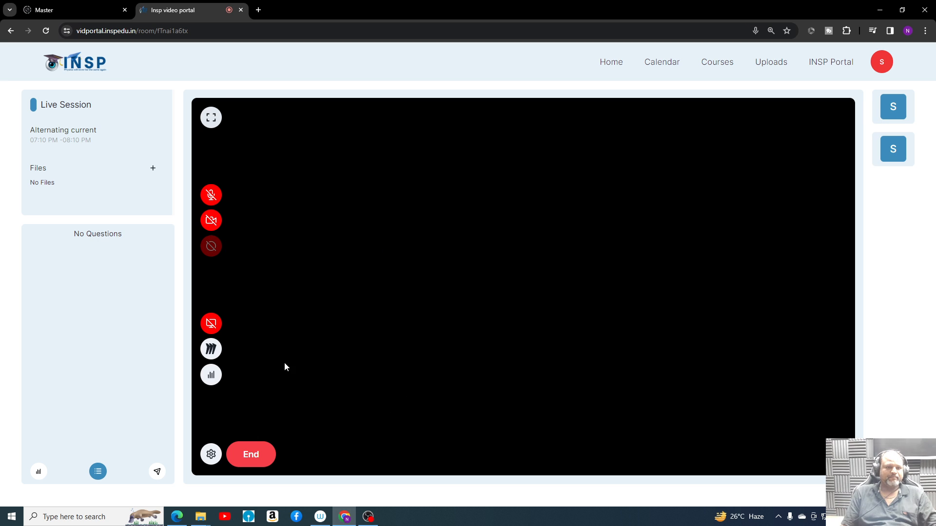
mouse_move(225, 327)
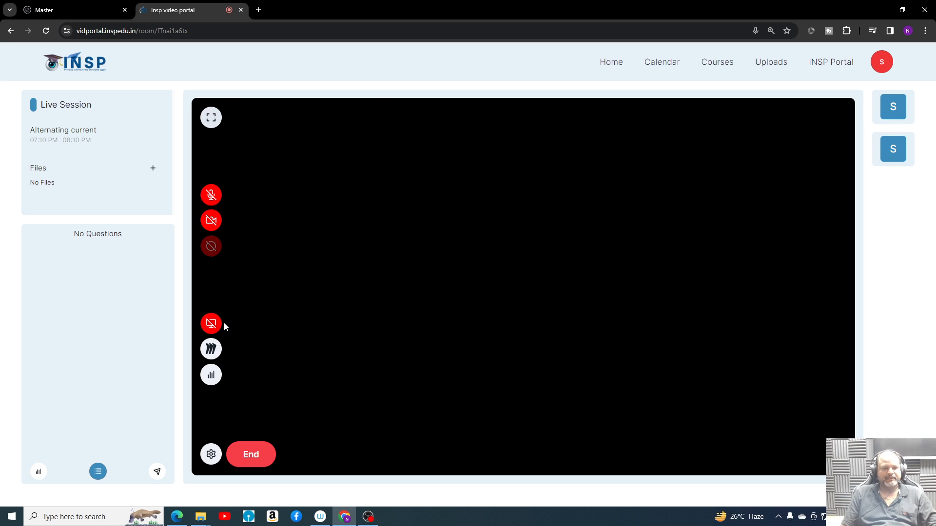
mouse_move(211, 323)
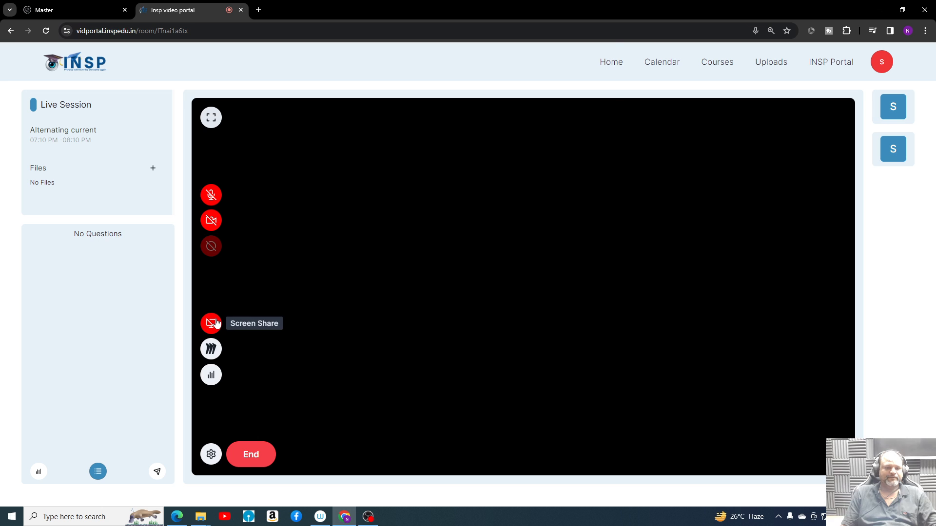
click(210, 323)
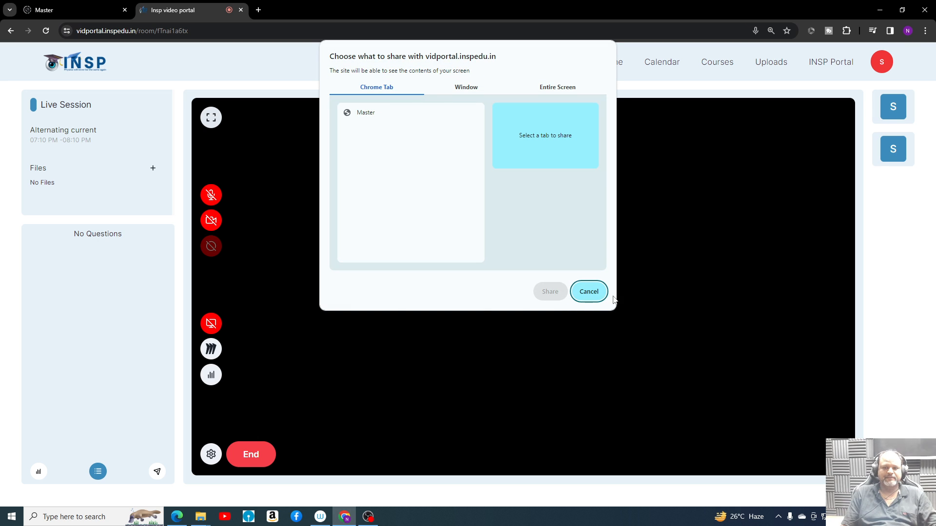
click(587, 292)
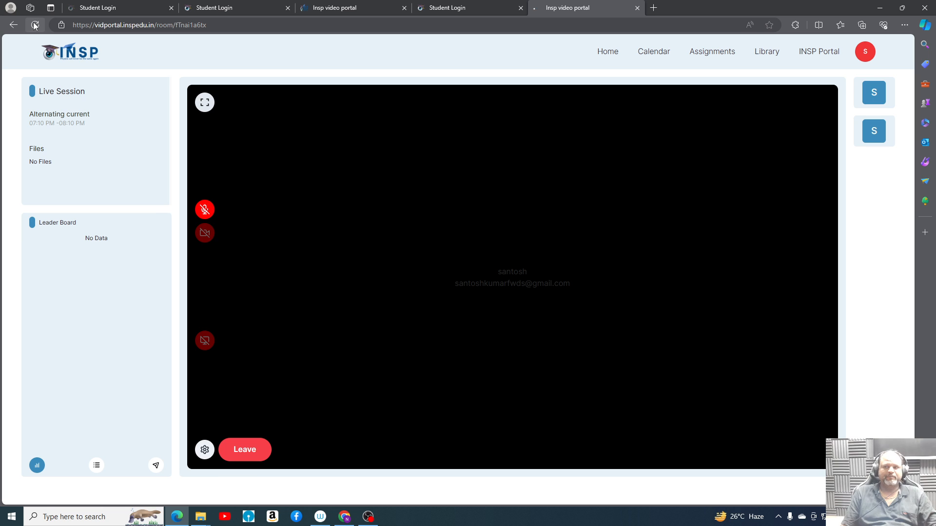
click(244, 450)
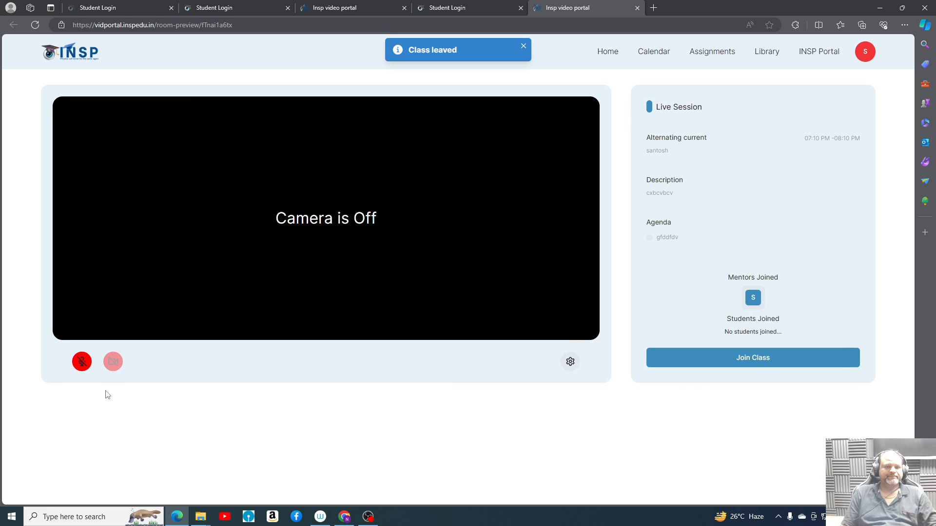
mouse_move(489, 277)
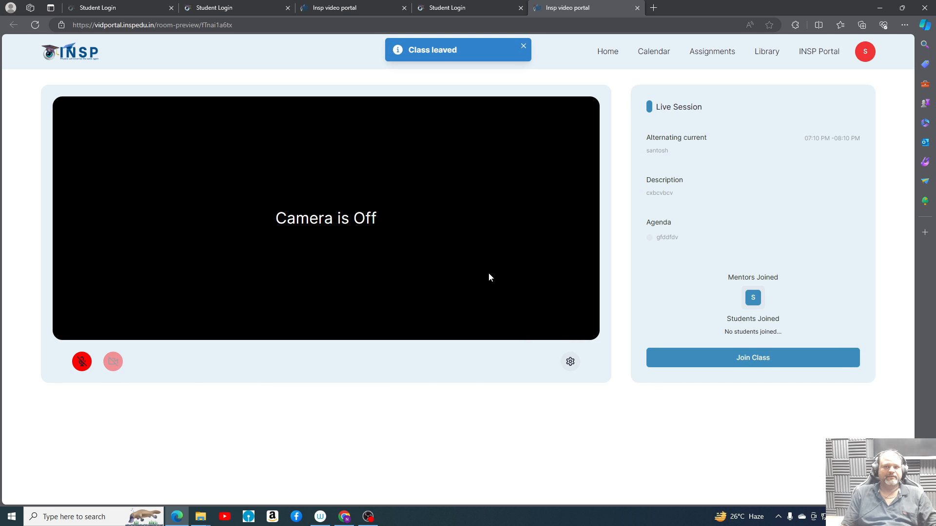
Rejoin the live Alternating current class and open its leaderboard.
click(752, 358)
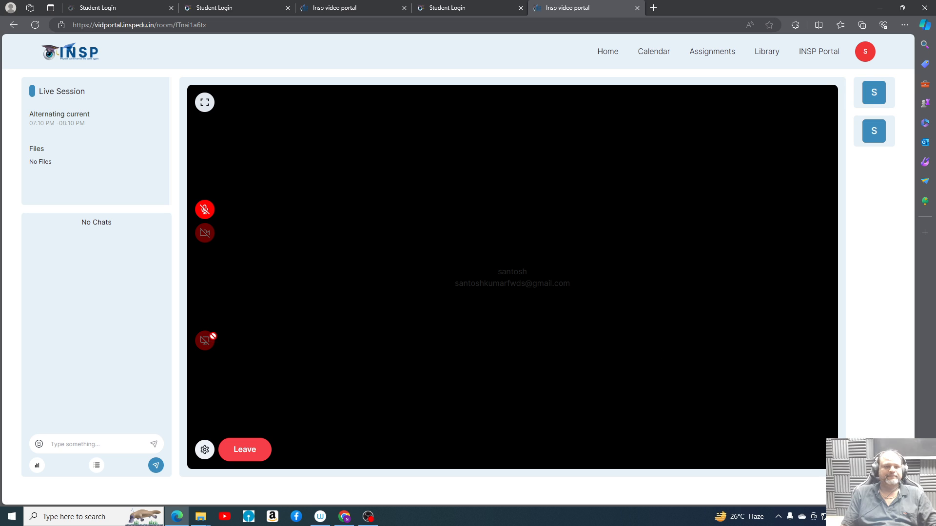
click(37, 465)
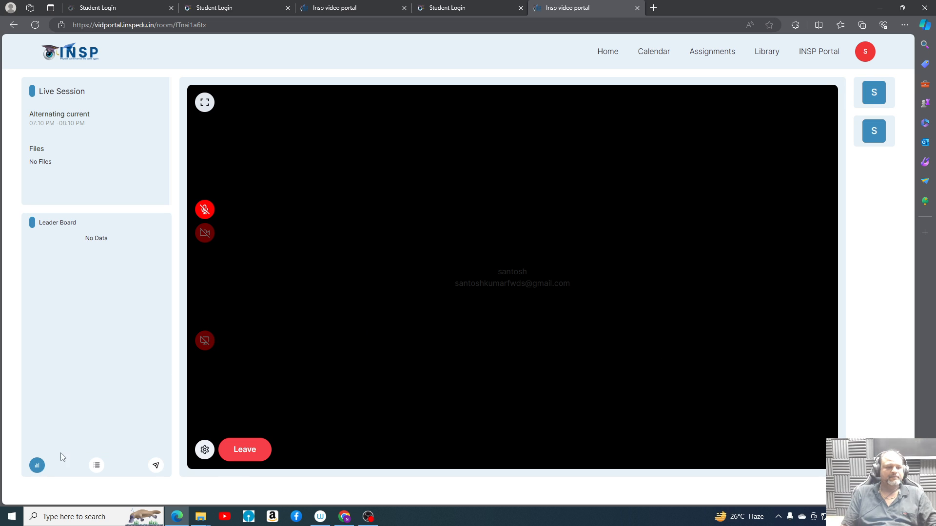
mouse_move(105, 269)
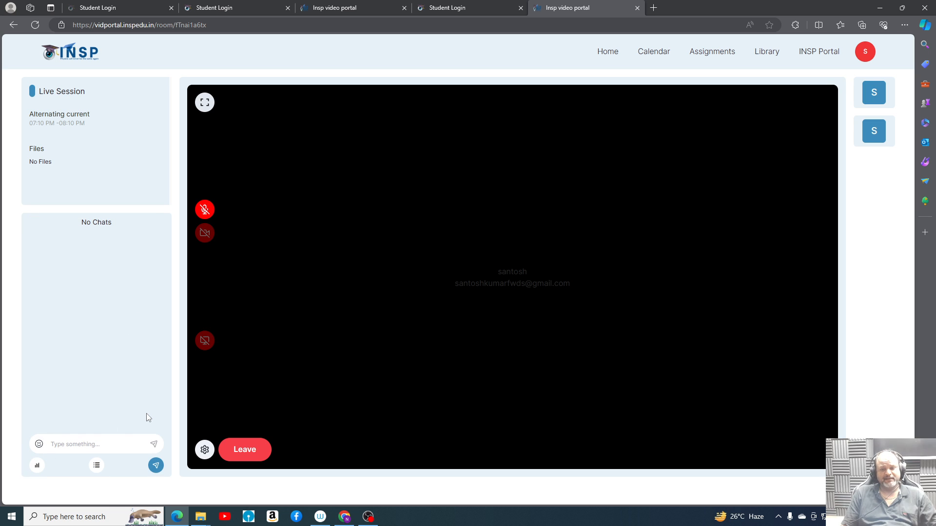
mouse_move(217, 281)
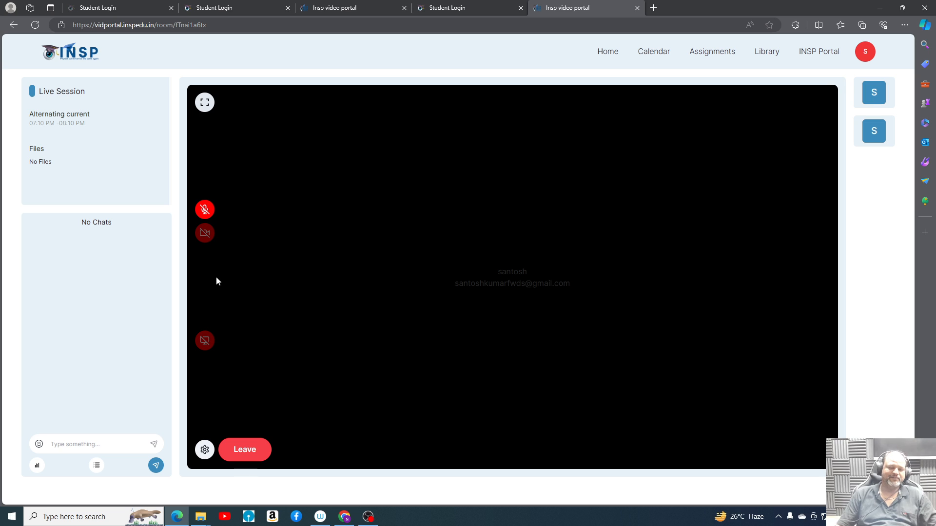
mouse_move(242, 254)
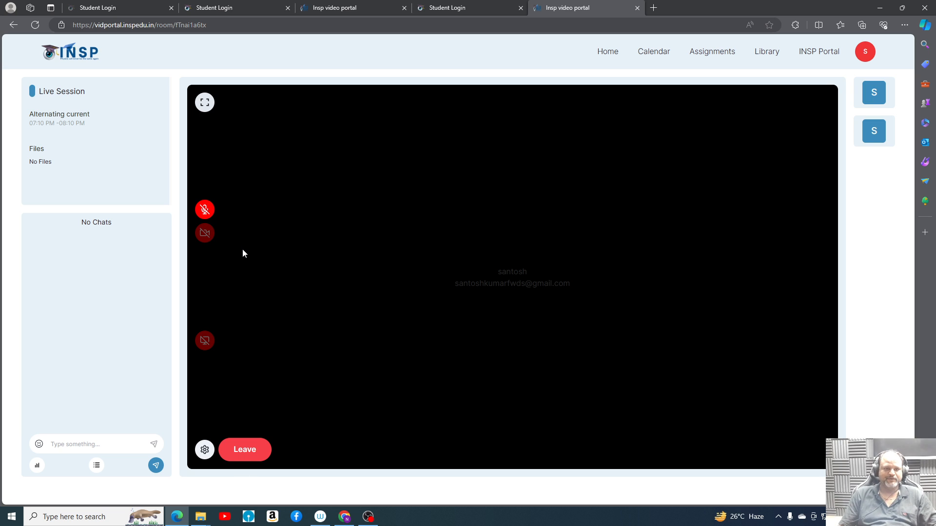
mouse_move(498, 220)
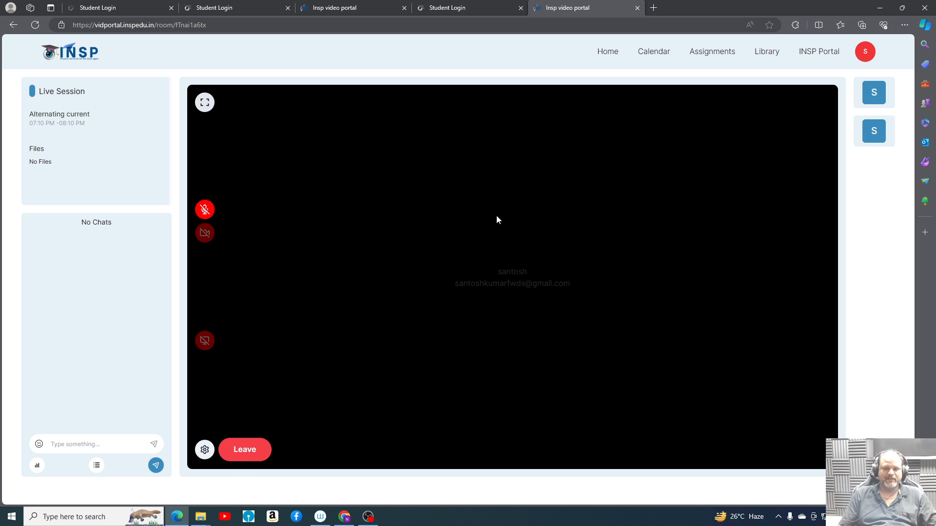
mouse_move(426, 254)
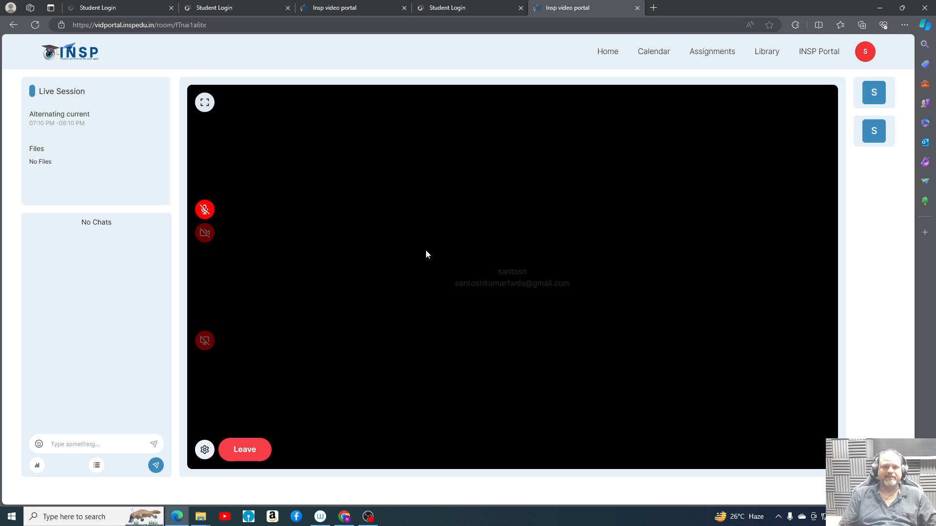
mouse_move(728, 55)
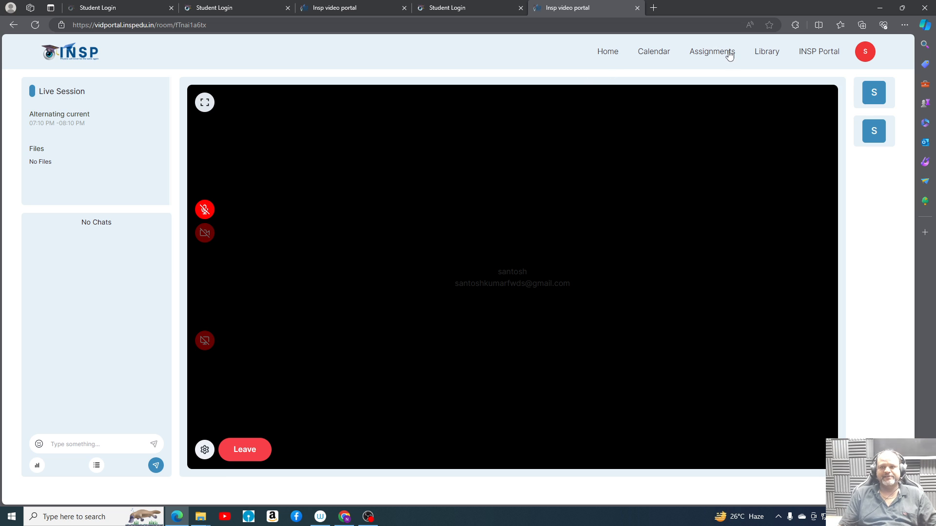
Open the Physics Assignments page after briefly returning to the preview and rejoining.
click(244, 449)
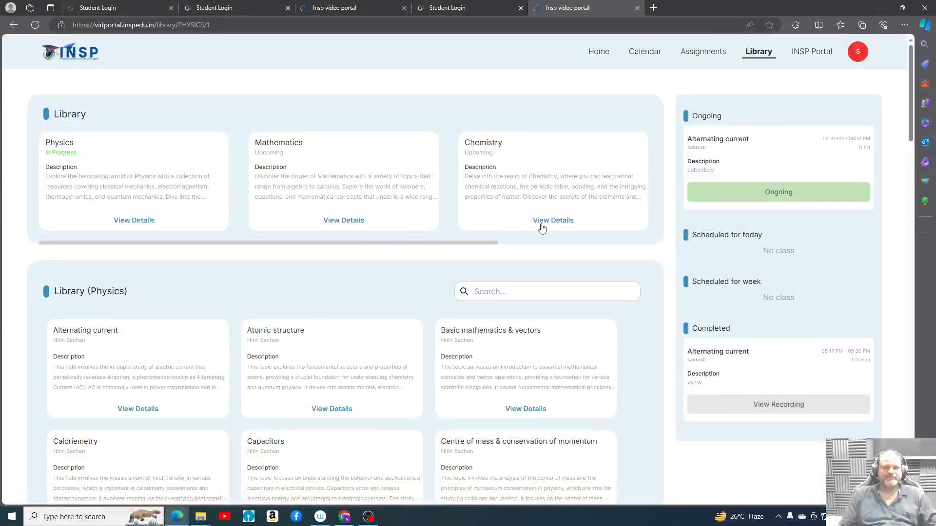
click(778, 192)
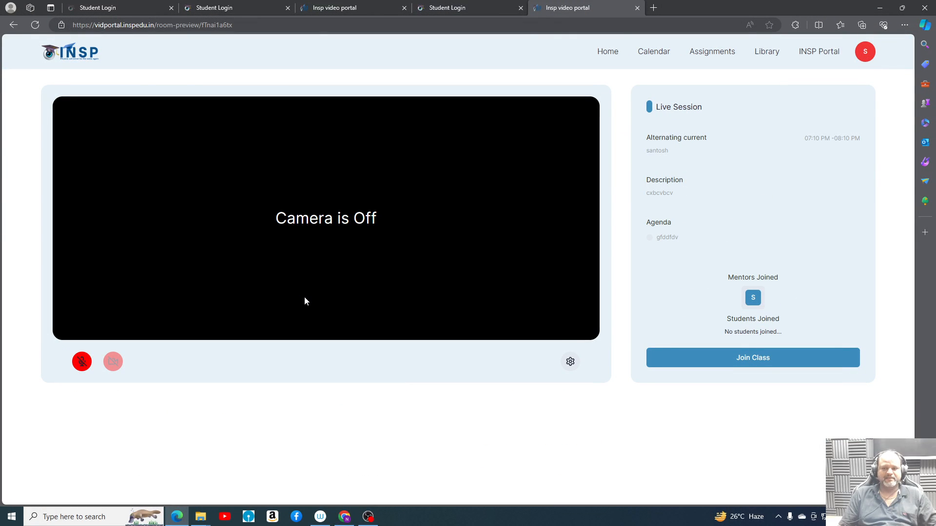
click(752, 357)
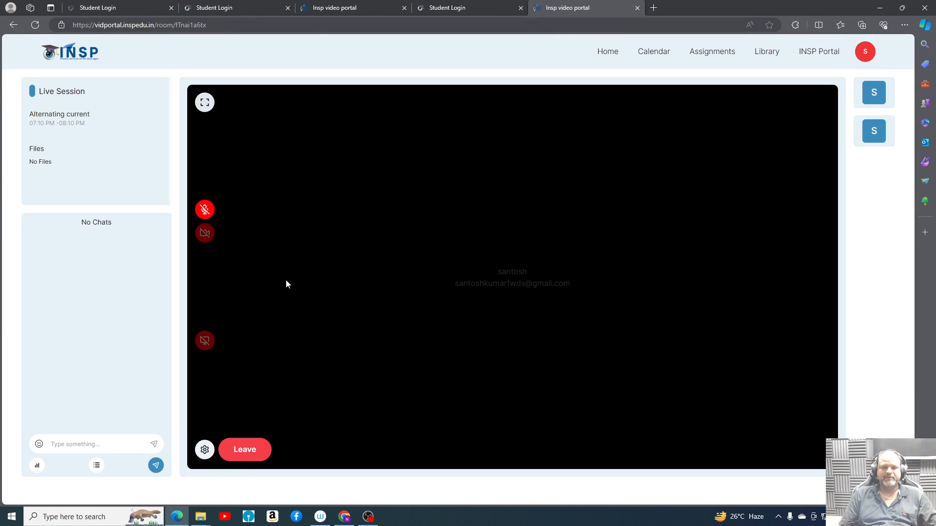
mouse_move(548, 154)
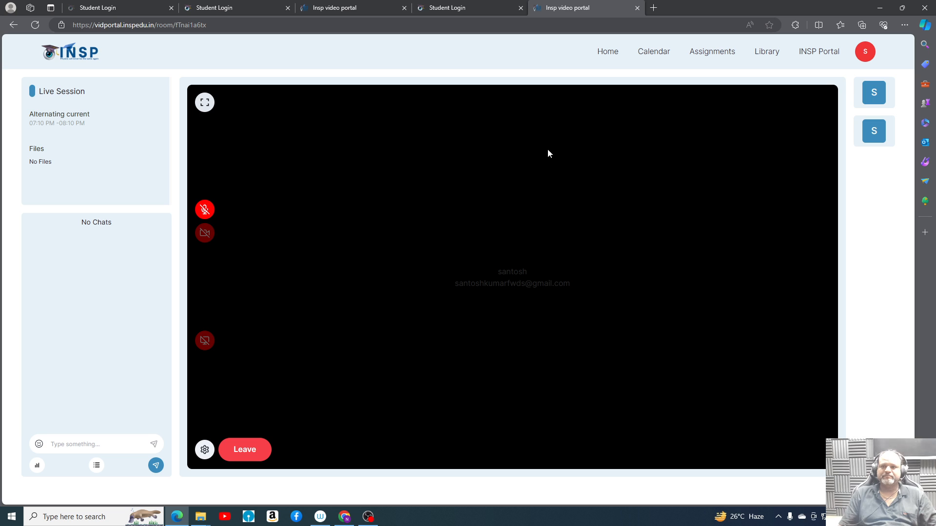
click(245, 449)
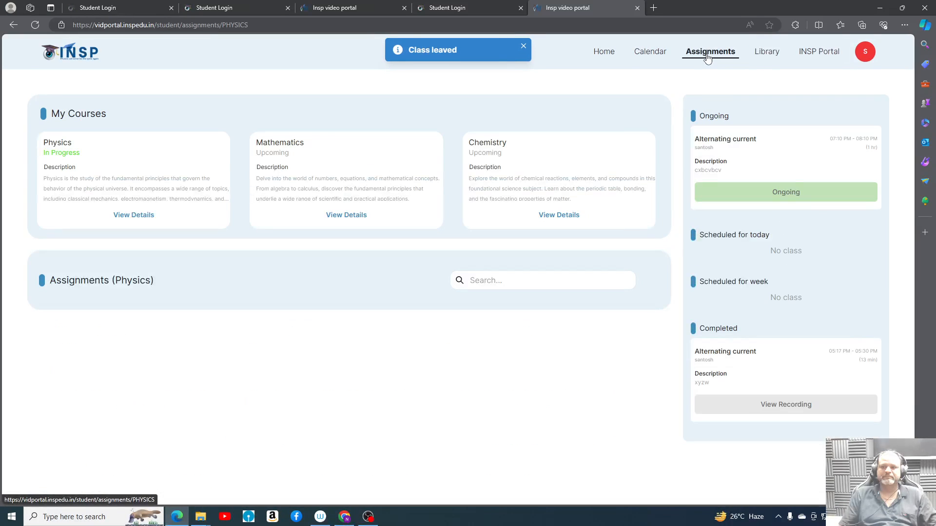
View the January 2024 class calendar, then browse the Home dashboard.
click(645, 51)
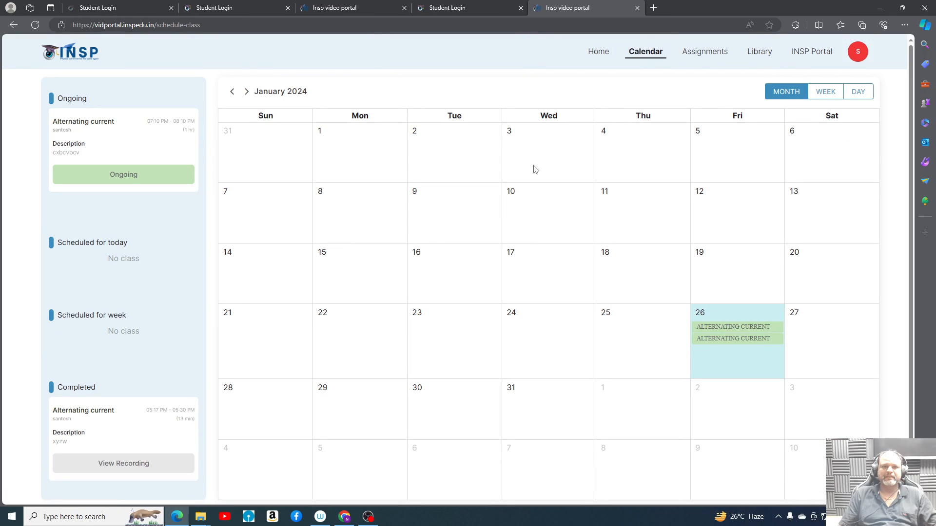
click(599, 51)
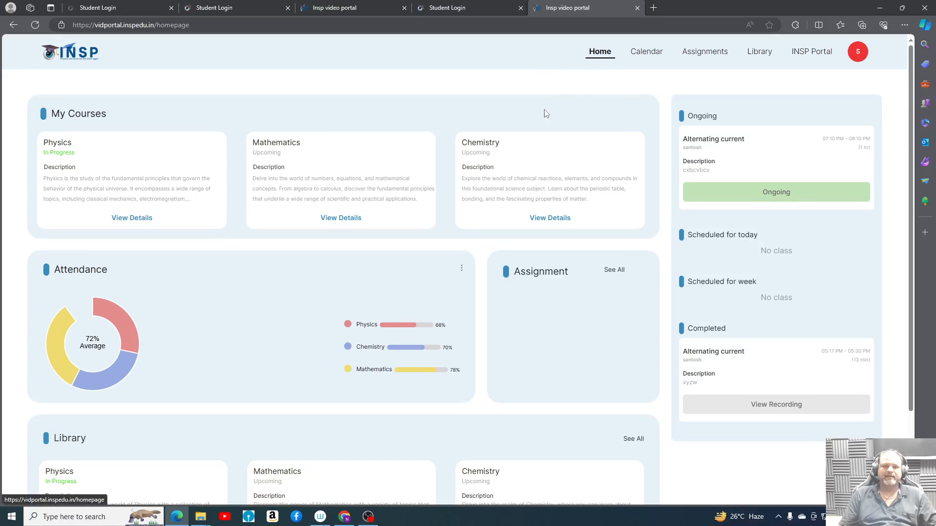
scroll(down, 3)
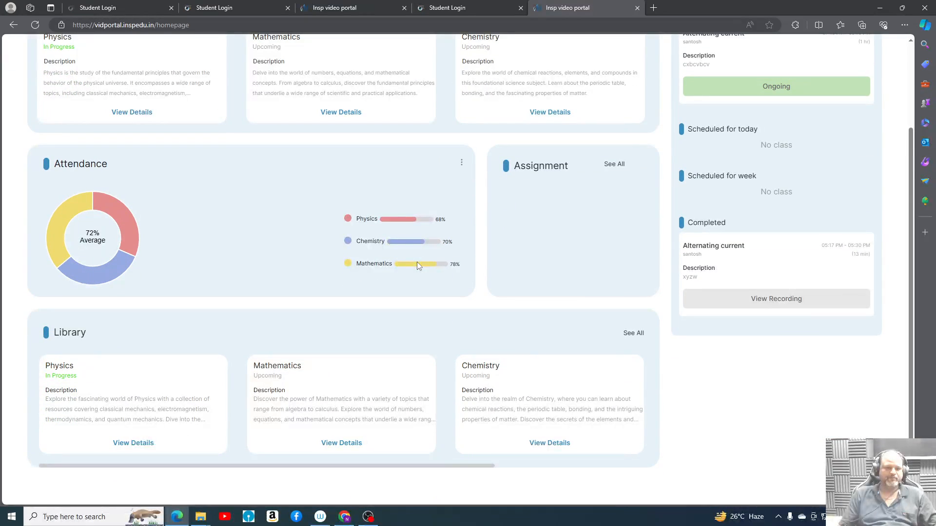
scroll(up, 3)
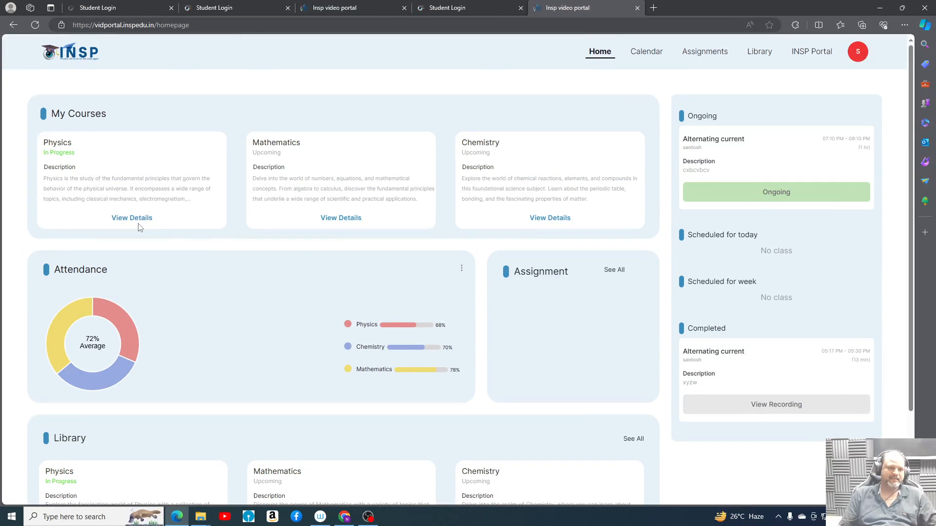
Open the Physics Geometrical & wave optics chapter, then browse the Library topics.
click(131, 217)
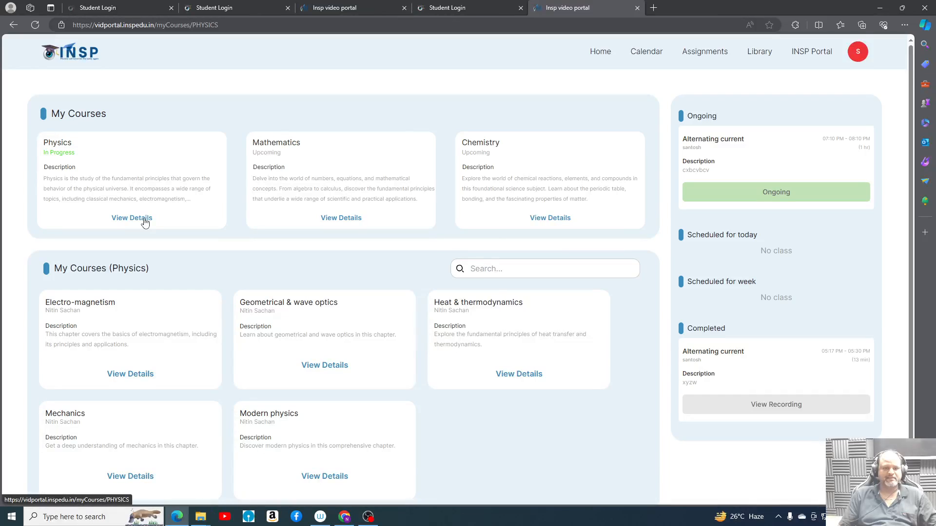
click(324, 365)
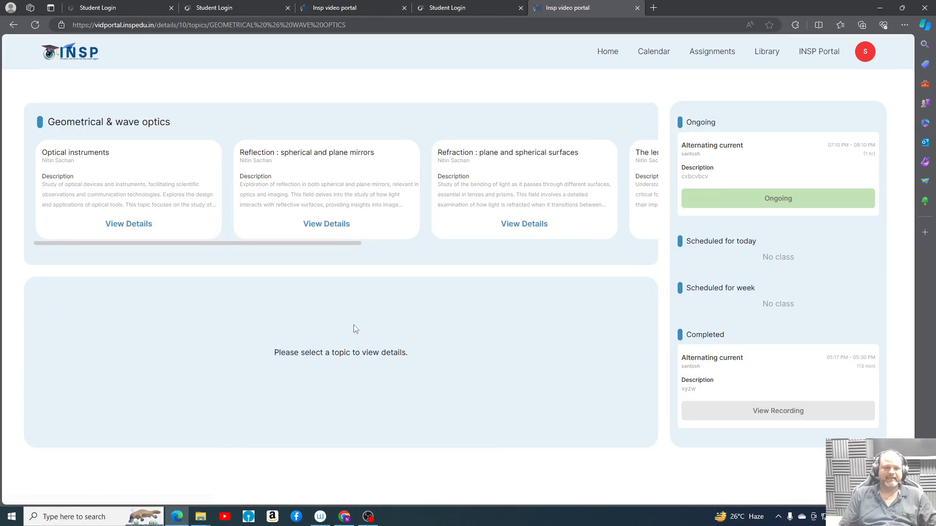
click(766, 51)
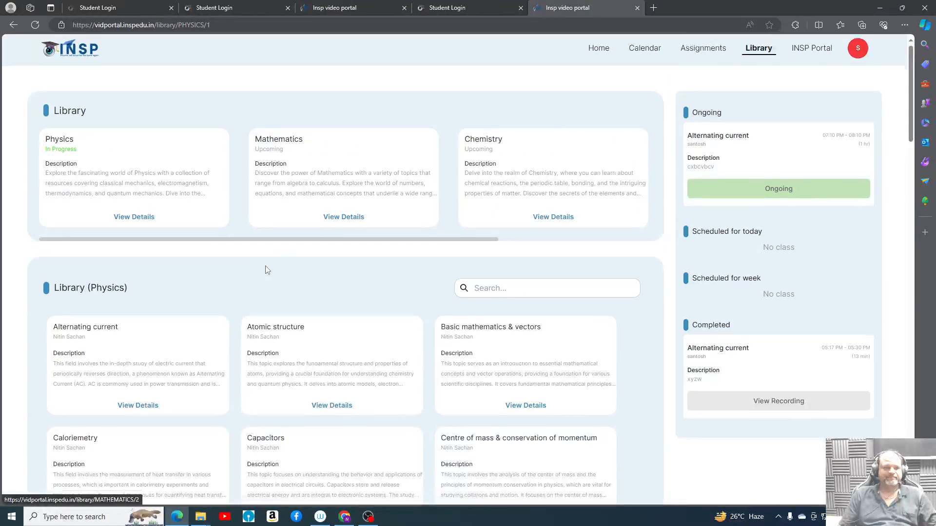
scroll(down, 3)
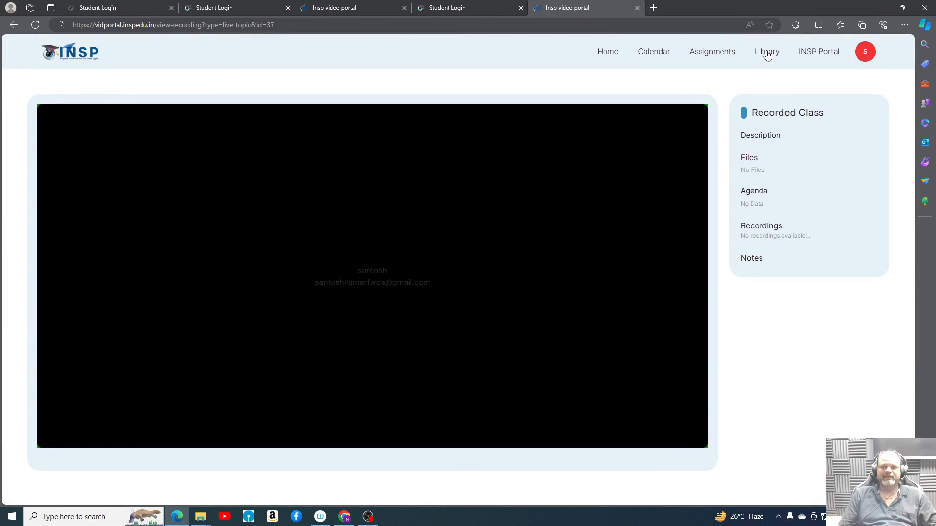
Browse the Library's Physics topic list, then return to the Home dashboard.
click(767, 51)
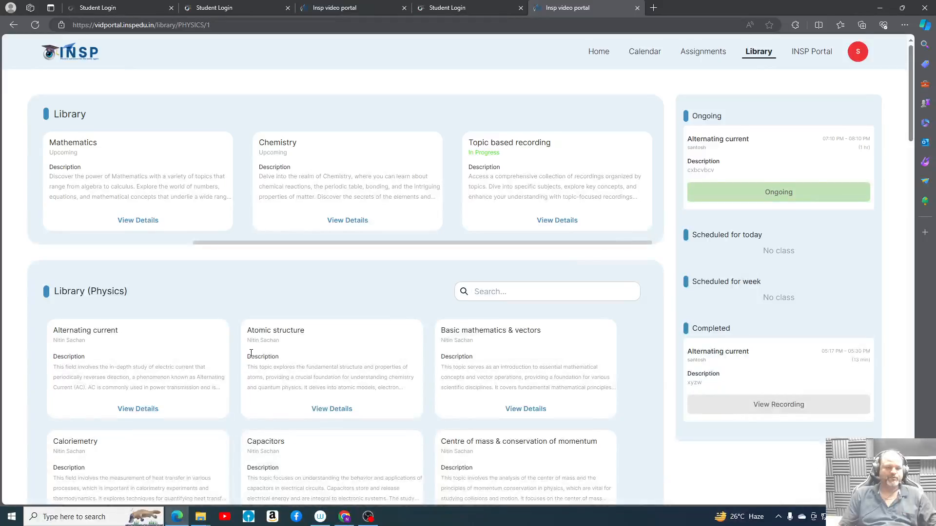
scroll(down, 3)
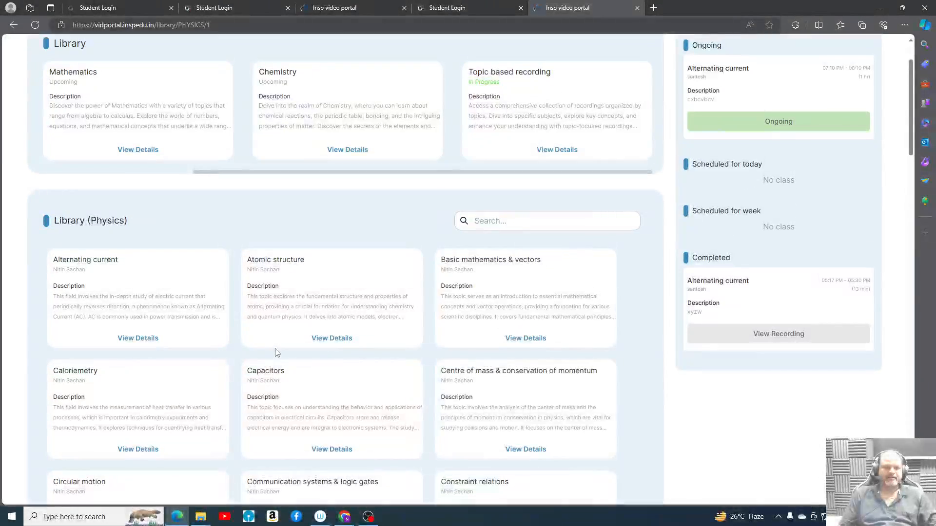
scroll(up, 3)
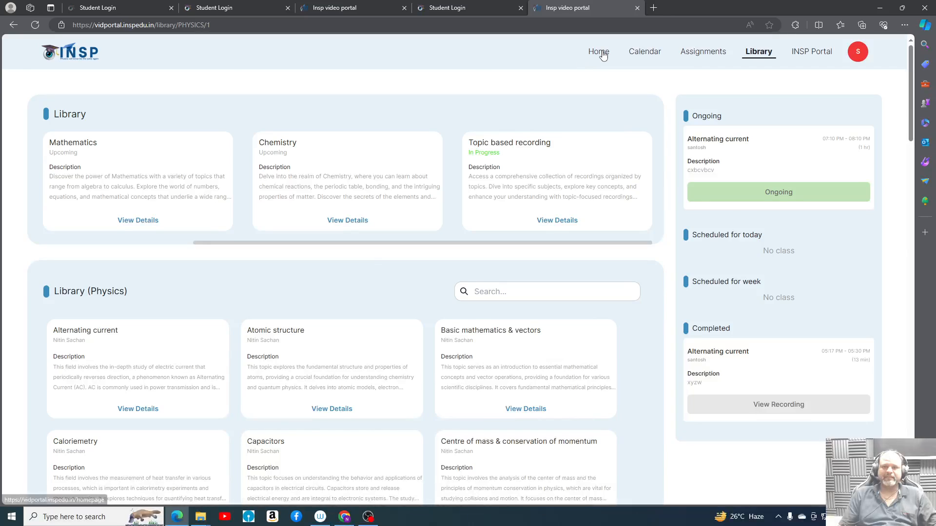
click(598, 51)
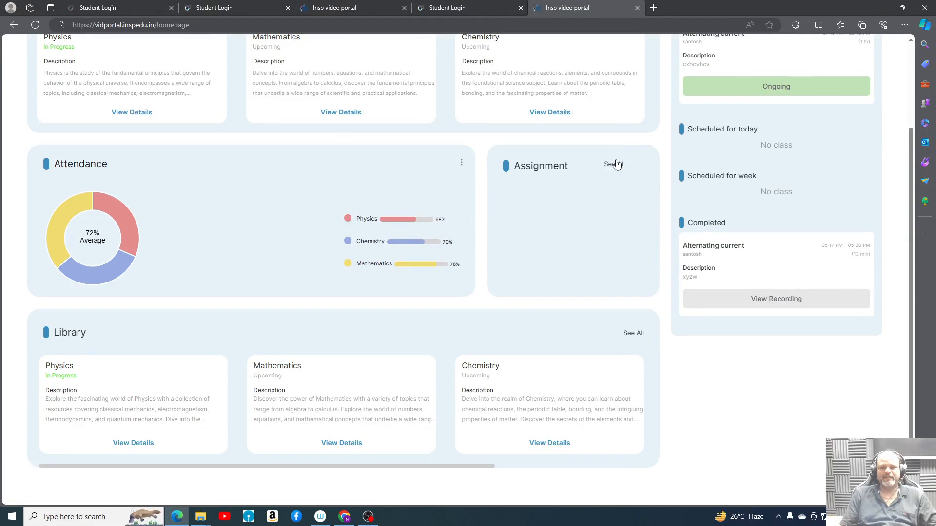
View all assignments, then from Home open Physics' Geometrical & wave optics chapter.
click(615, 165)
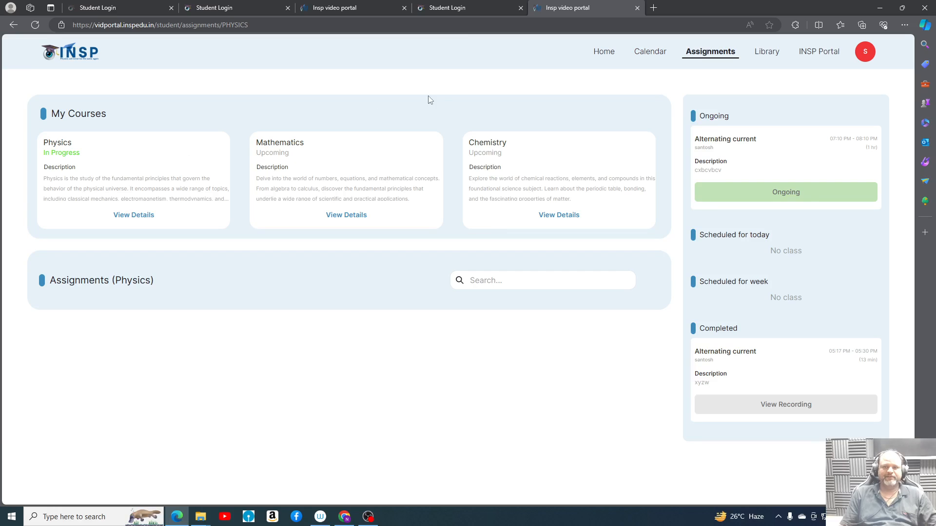
click(603, 51)
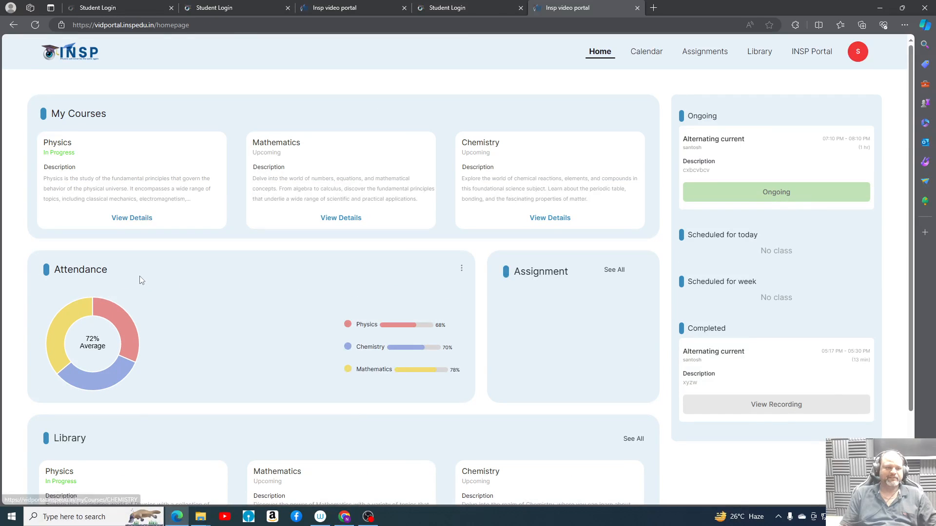
click(131, 218)
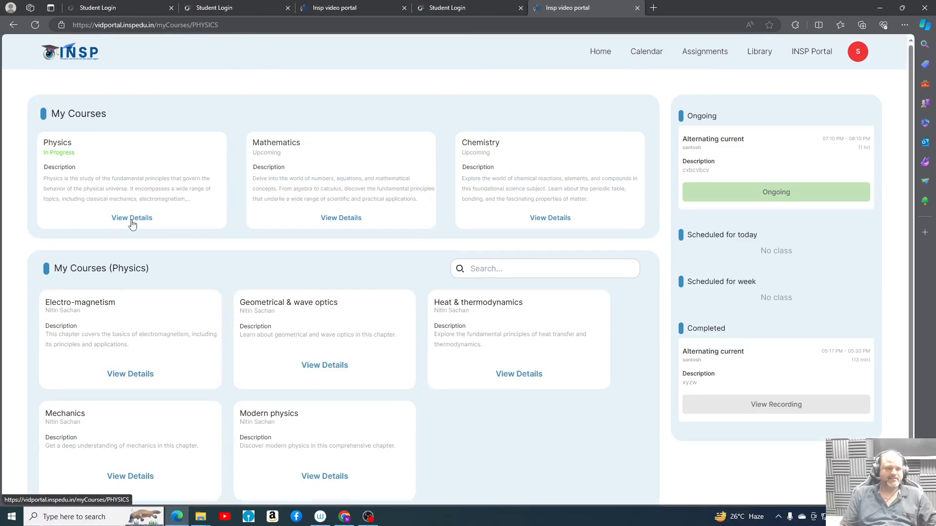
click(324, 364)
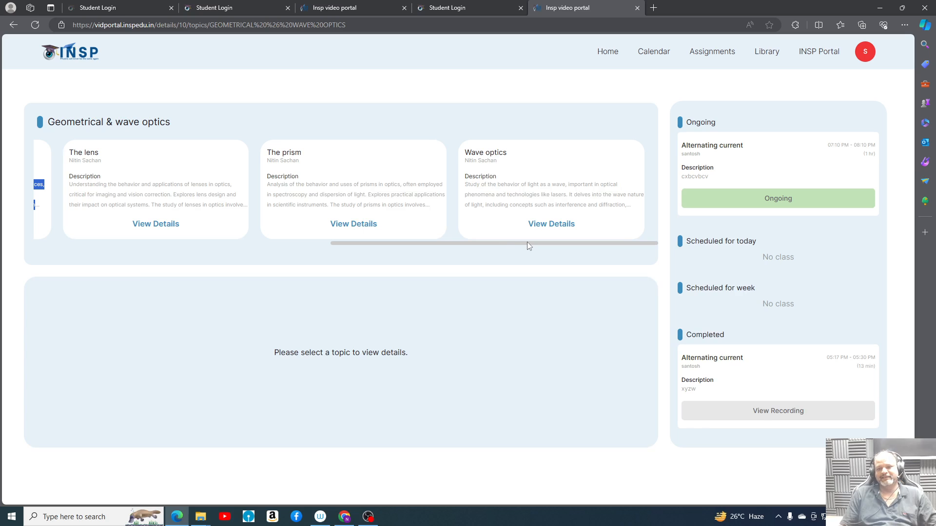
mouse_move(515, 273)
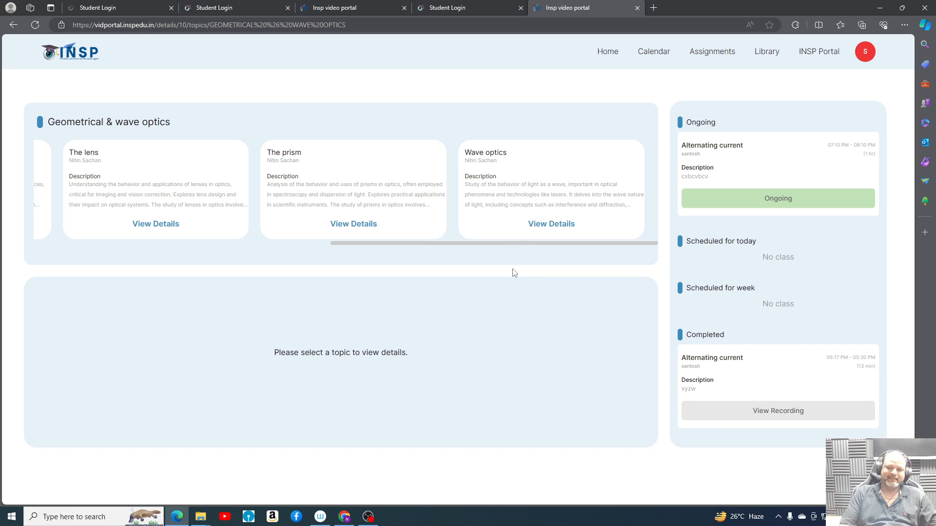
mouse_move(443, 41)
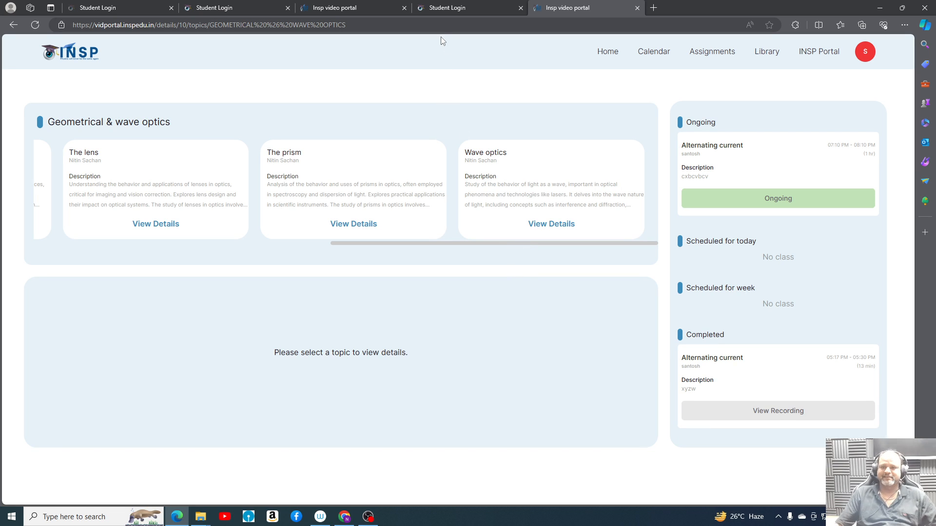
Return to the Home dashboard and scroll through My Courses, Attendance and Library.
click(599, 51)
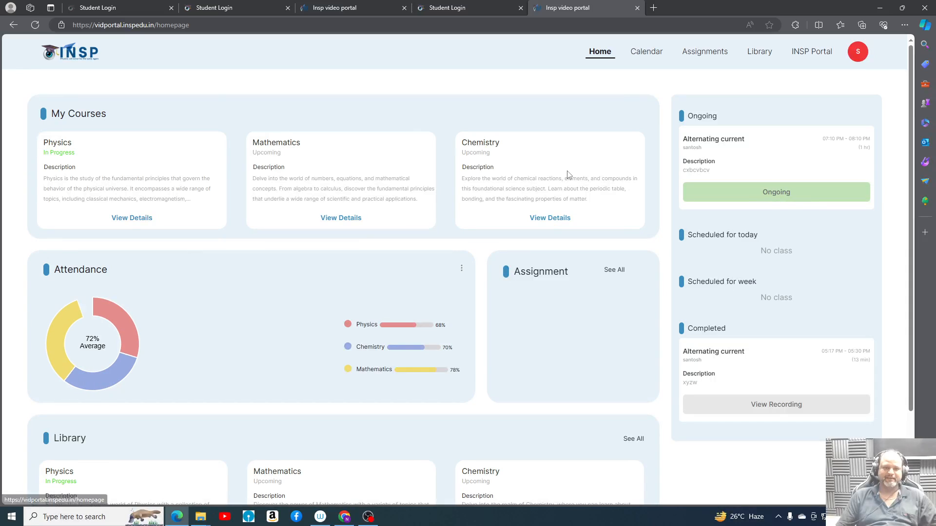
scroll(down, 3)
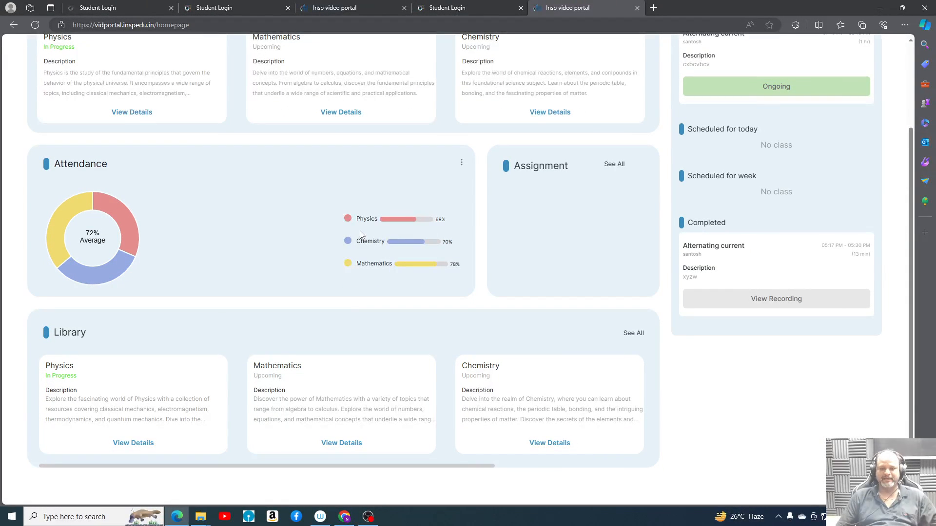
scroll(up, 3)
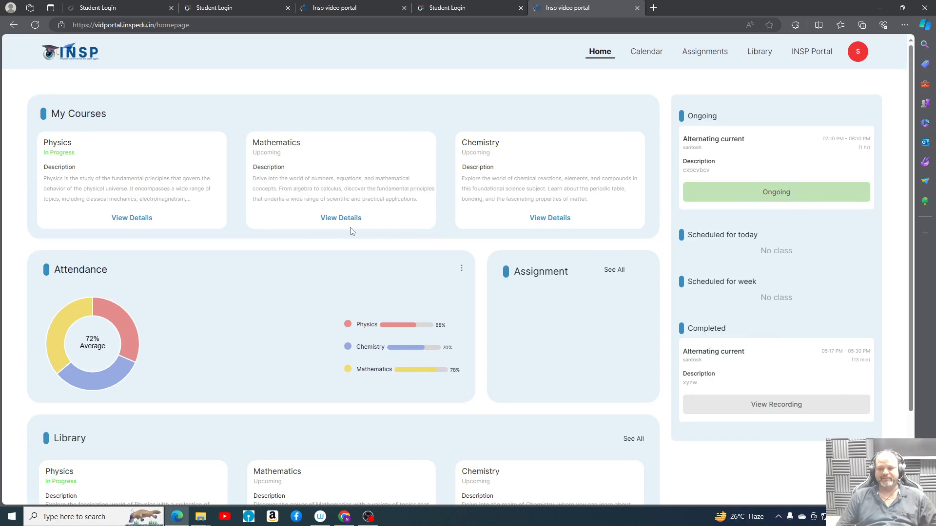
mouse_move(469, 226)
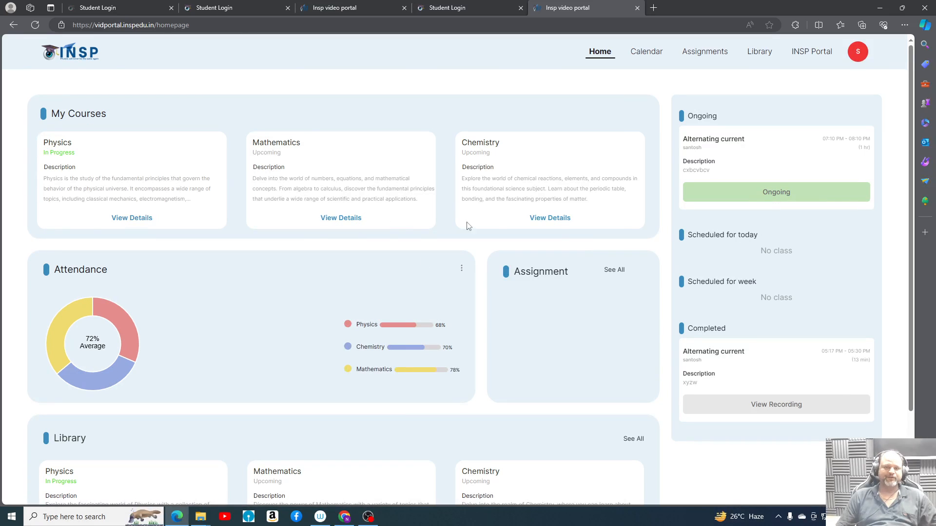
mouse_move(499, 301)
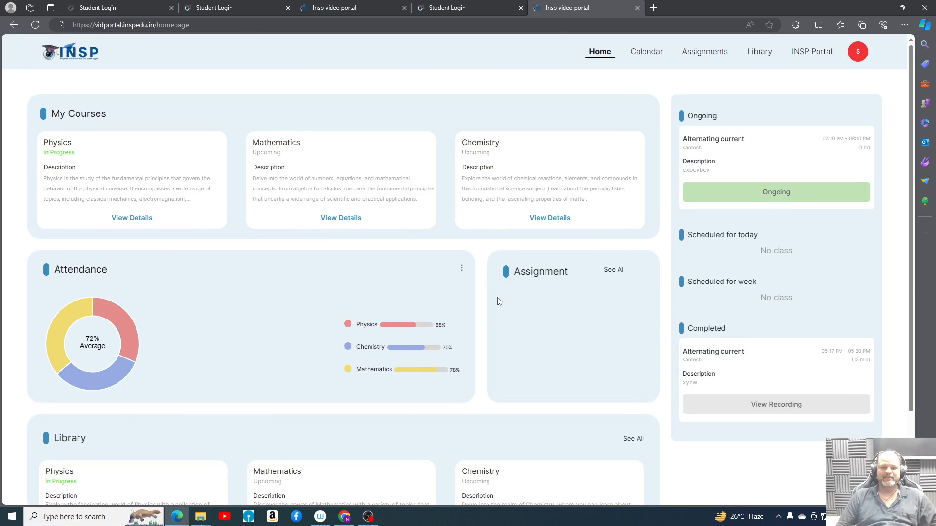
mouse_move(299, 305)
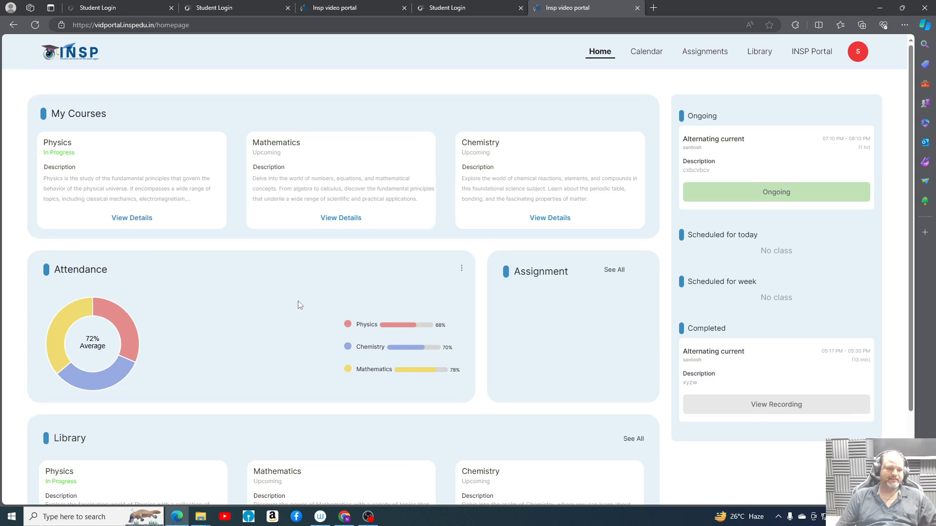
mouse_move(343, 314)
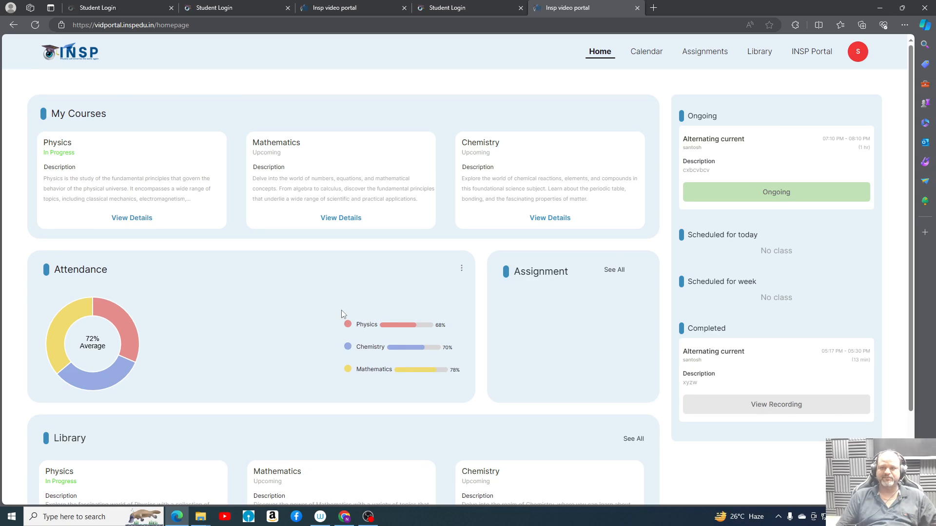
mouse_move(571, 97)
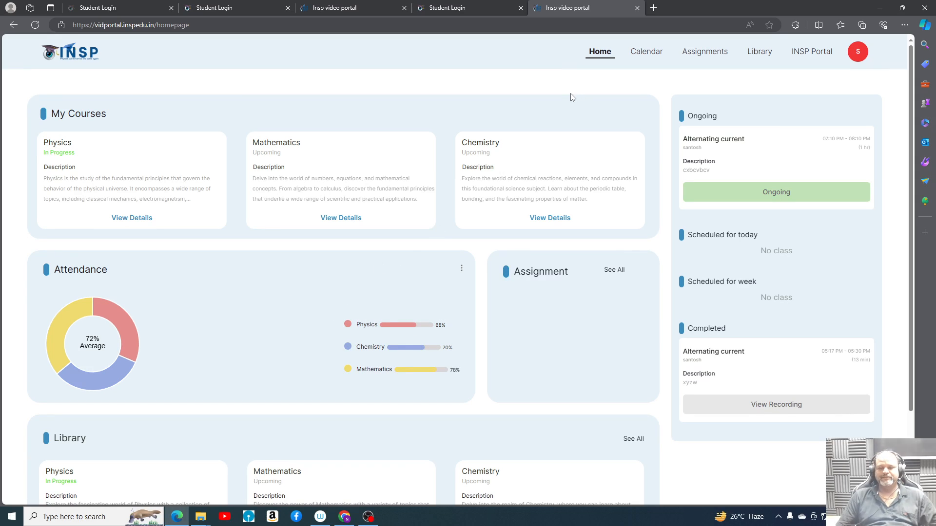
mouse_move(415, 394)
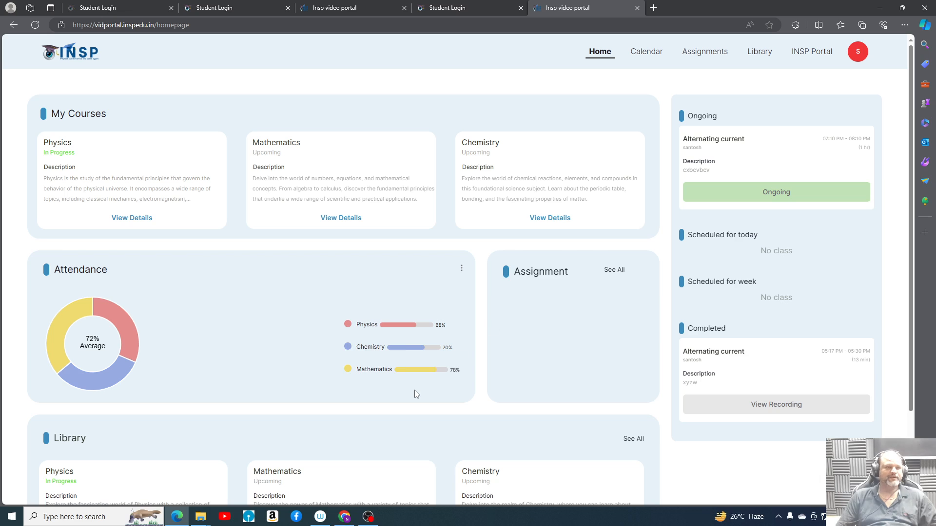
mouse_move(370, 489)
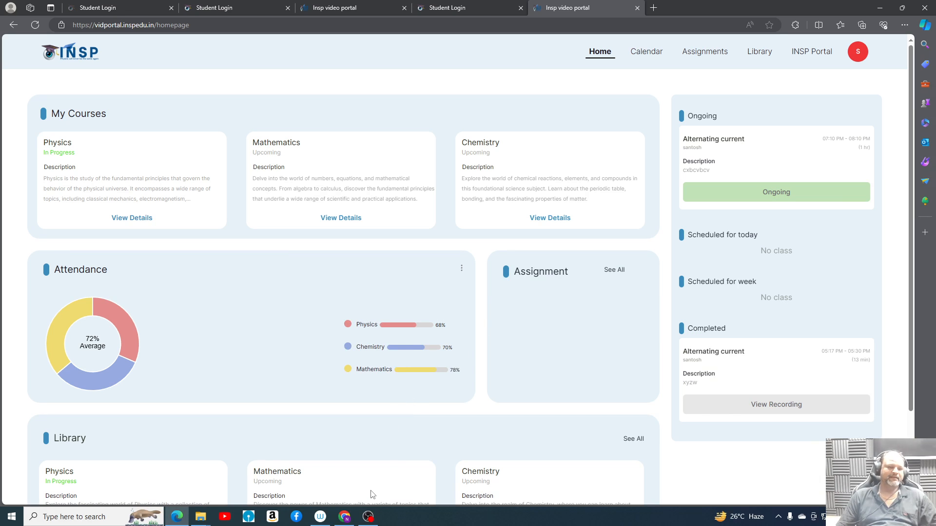
mouse_move(367, 516)
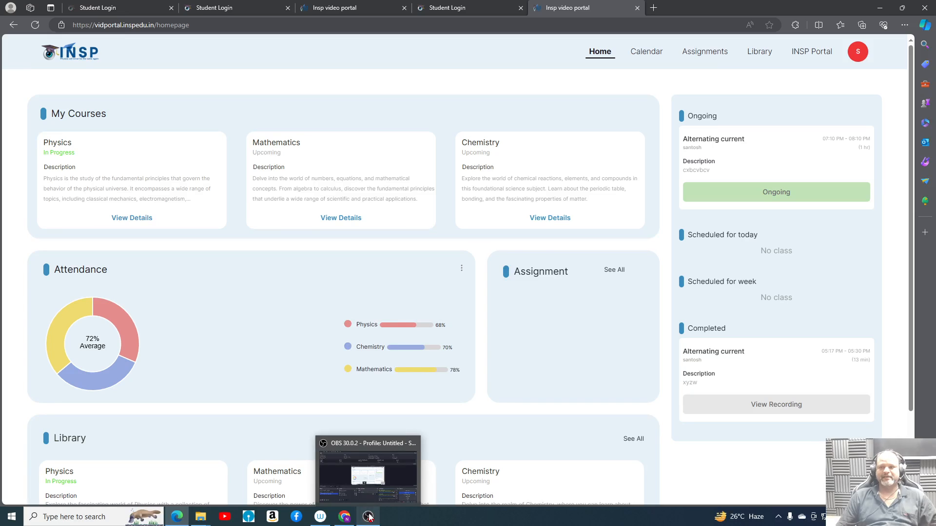
mouse_move(631, 523)
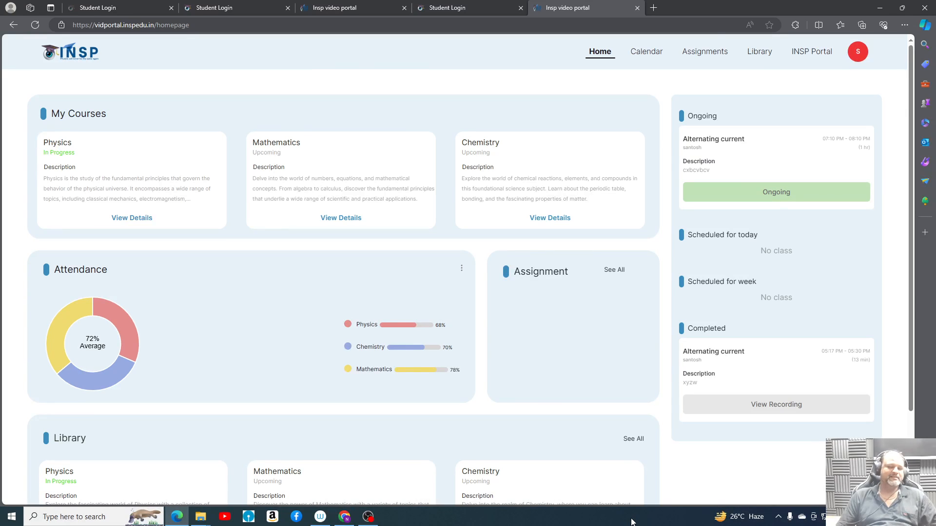